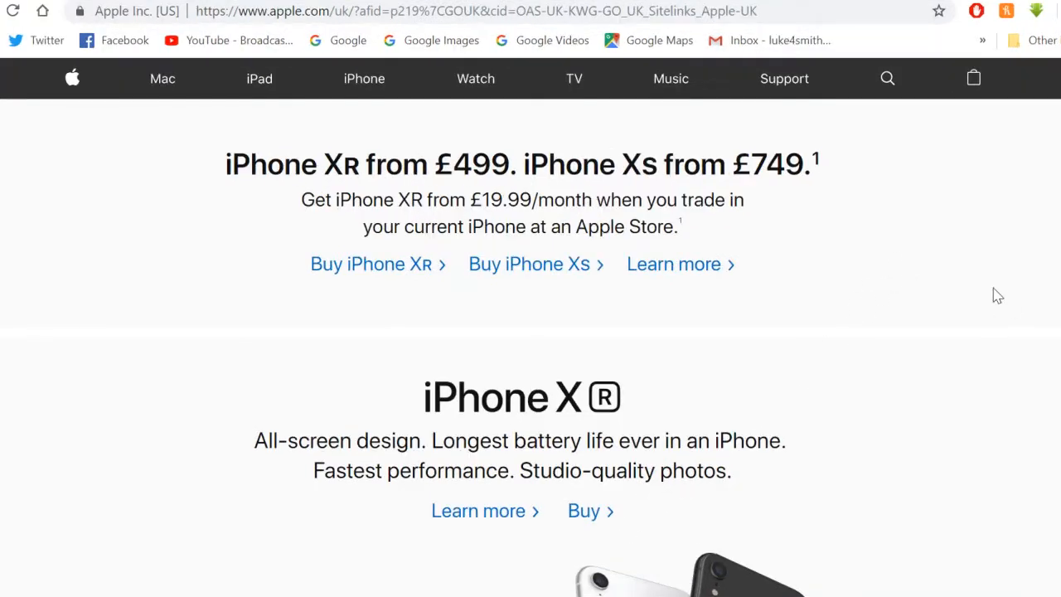
mouse_move(954, 339)
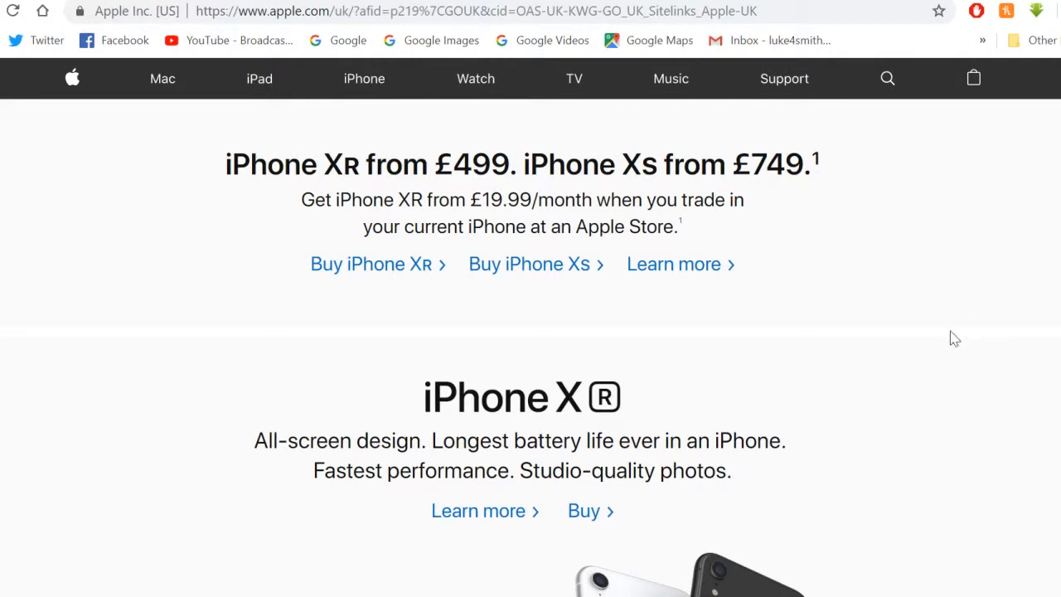
mouse_move(909, 329)
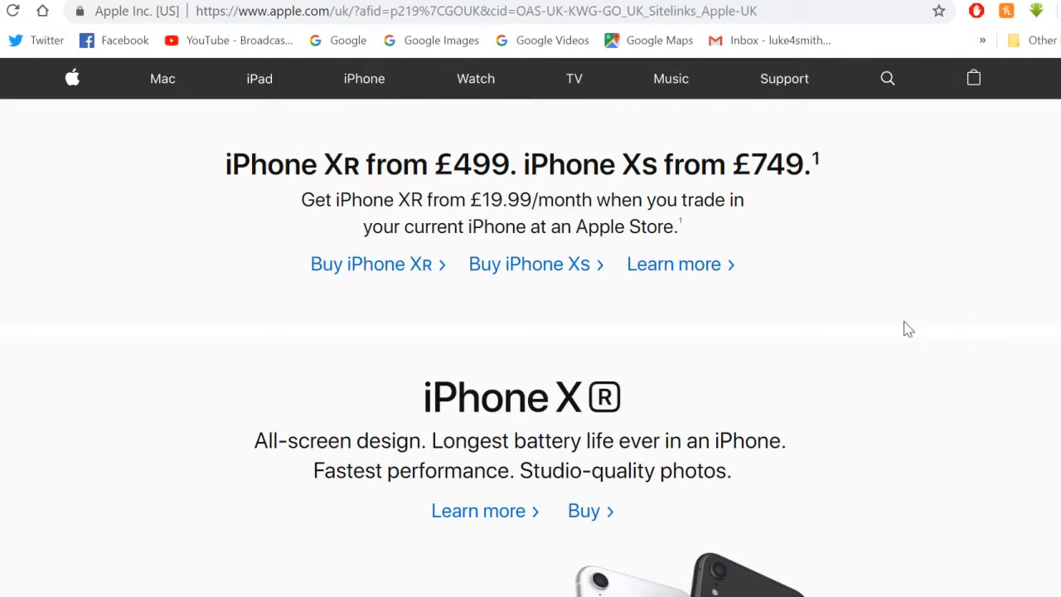
mouse_move(887, 315)
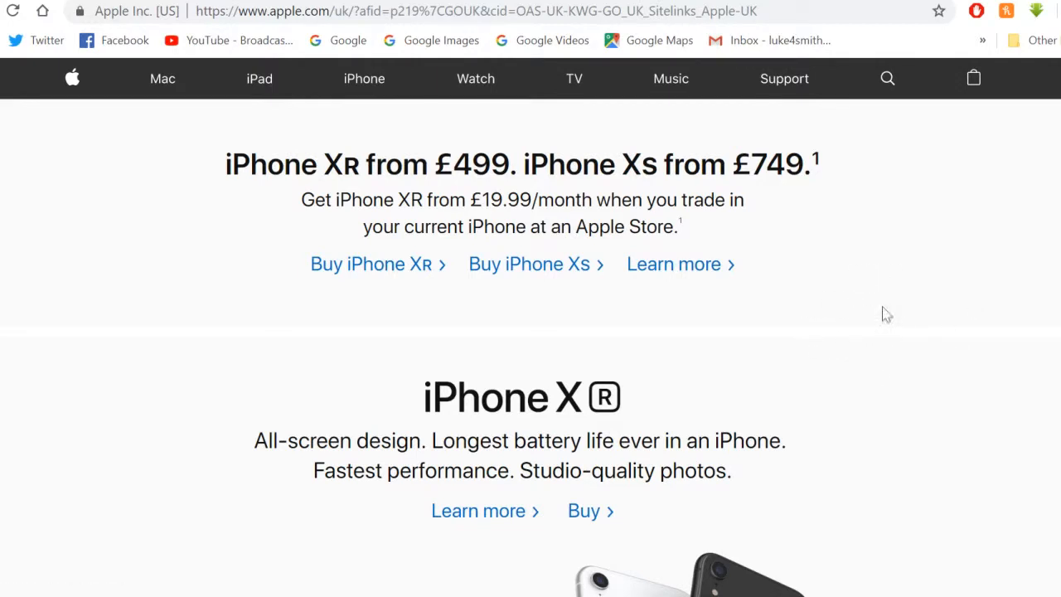
mouse_move(893, 307)
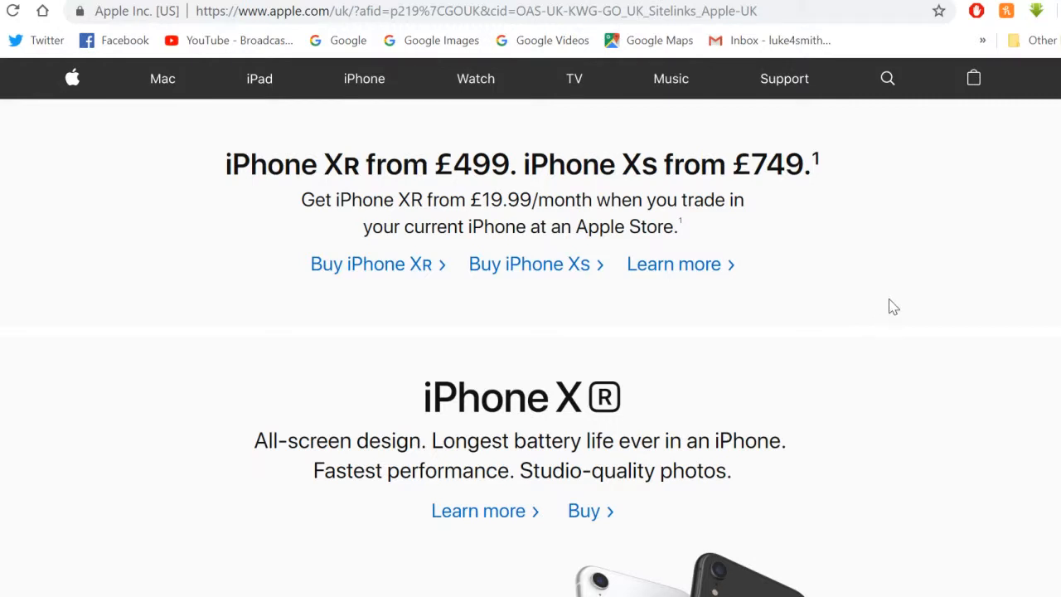
- Reach the Apple UK homepage footer and follow the 'iPod touch' link under Shop and Learn
scroll("down", 3)
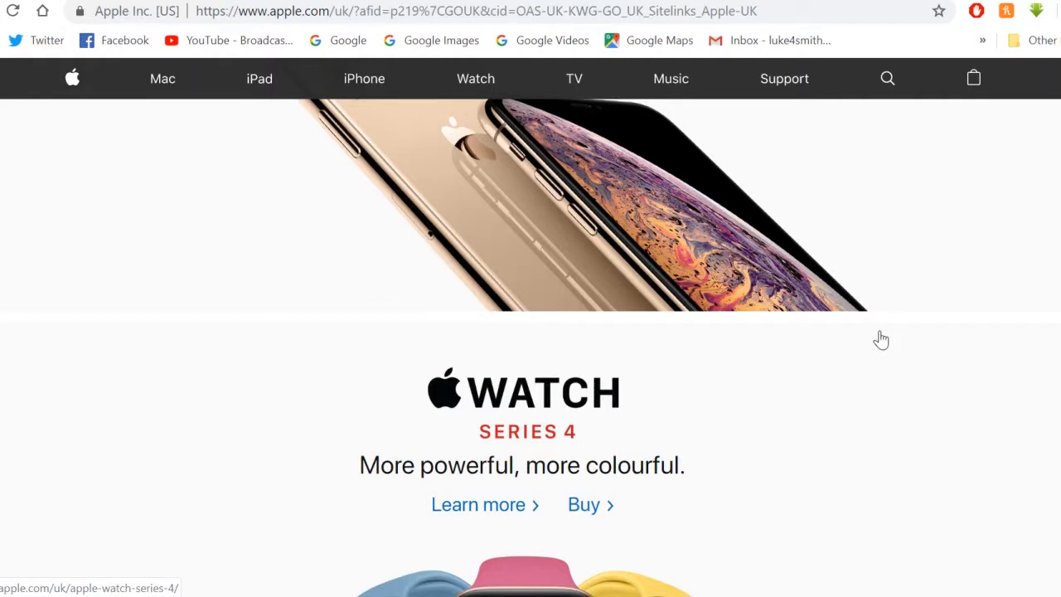
scroll("down", 3)
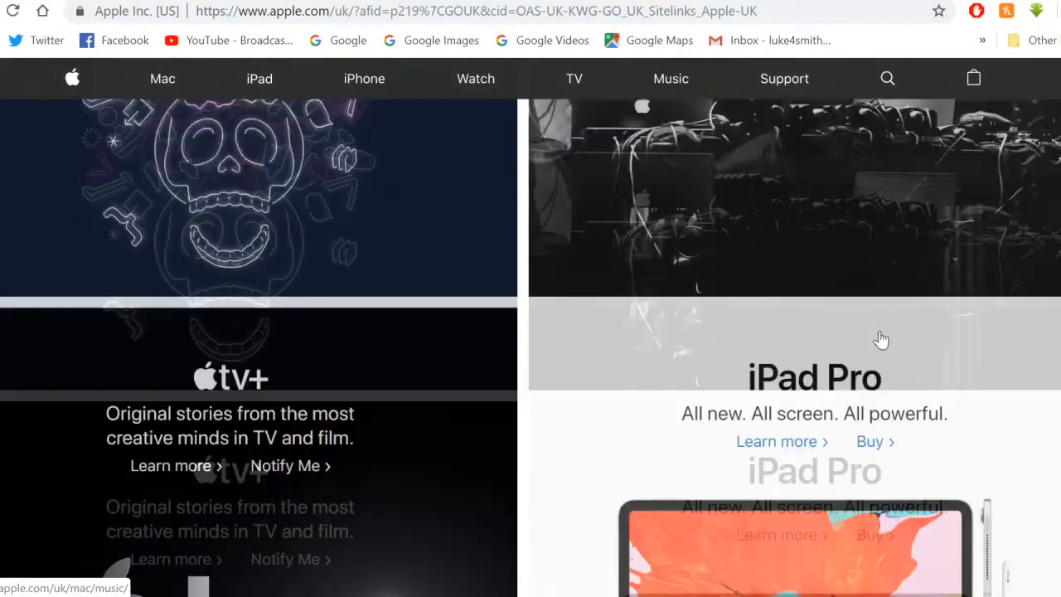
scroll("down", 3)
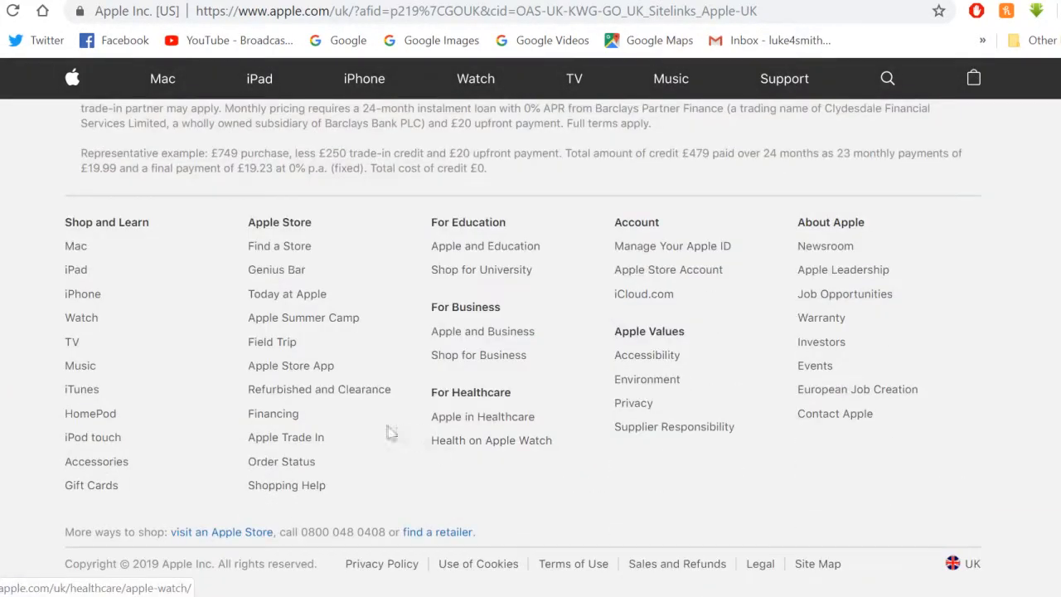
mouse_move(132, 235)
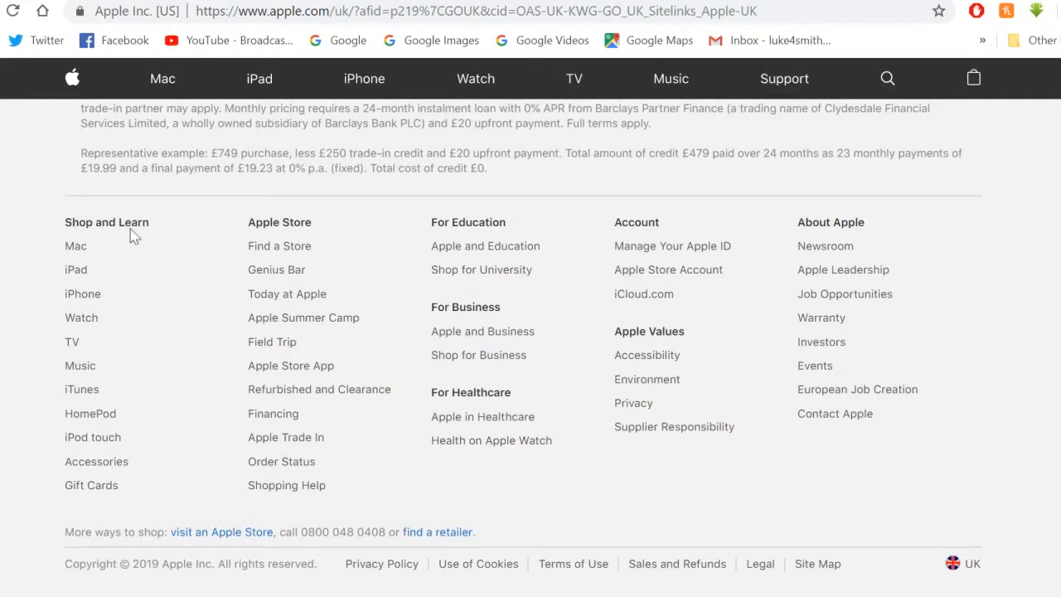
mouse_move(96, 461)
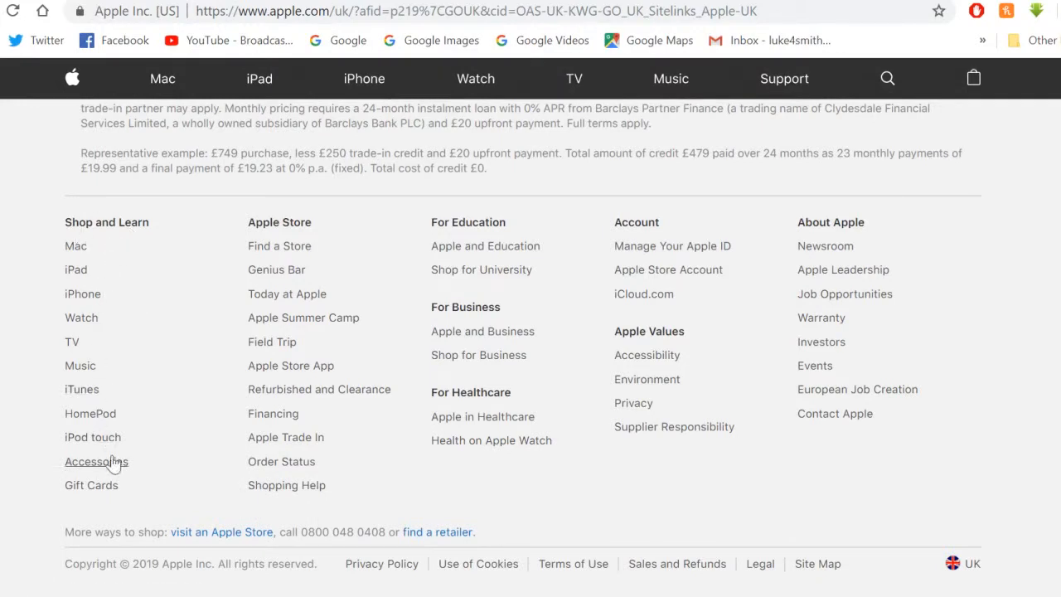
left_click(93, 438)
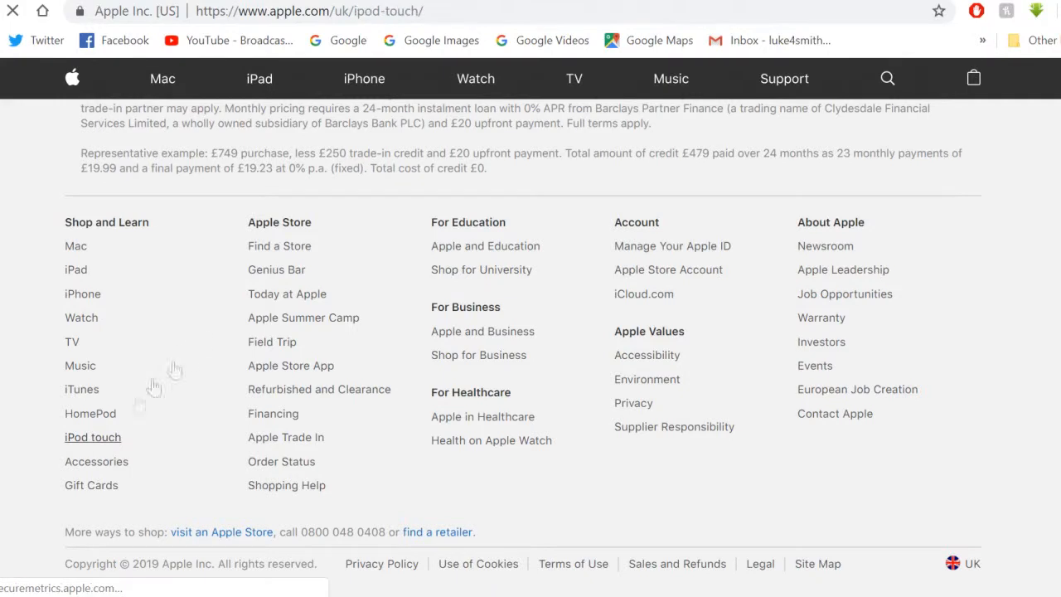
- Scroll through the iPod touch music section and return to the 'Fun at full speed.' headline
scroll("up", 3)
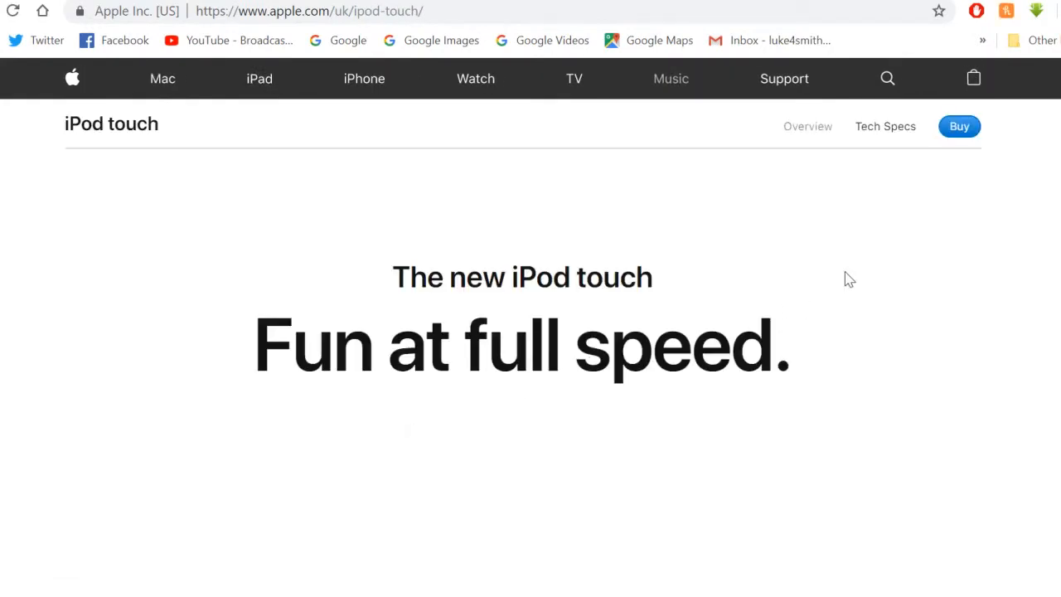
scroll("down", 3)
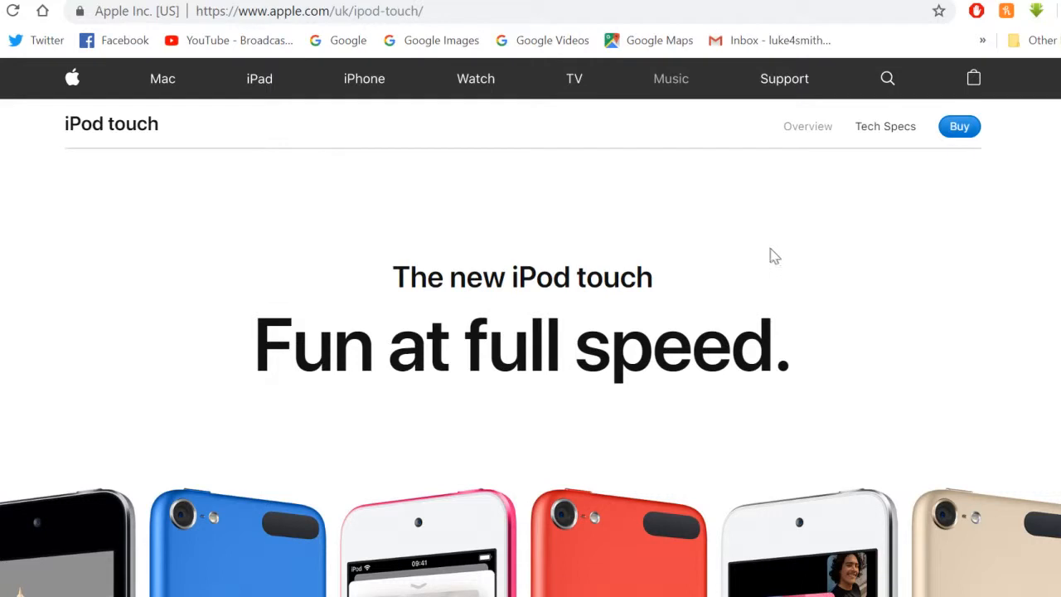
mouse_move(812, 302)
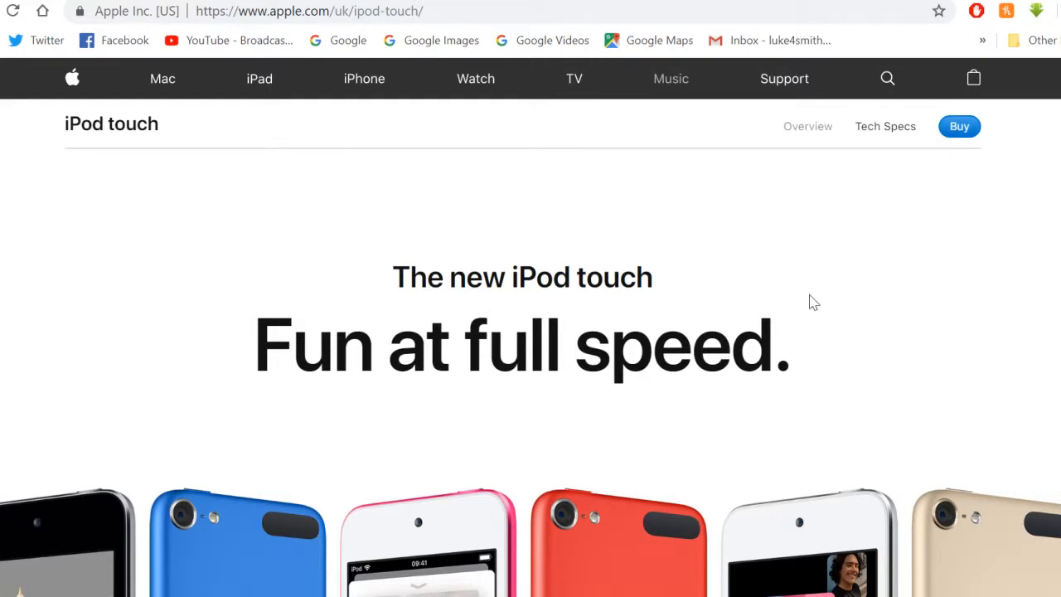
scroll("down", 3)
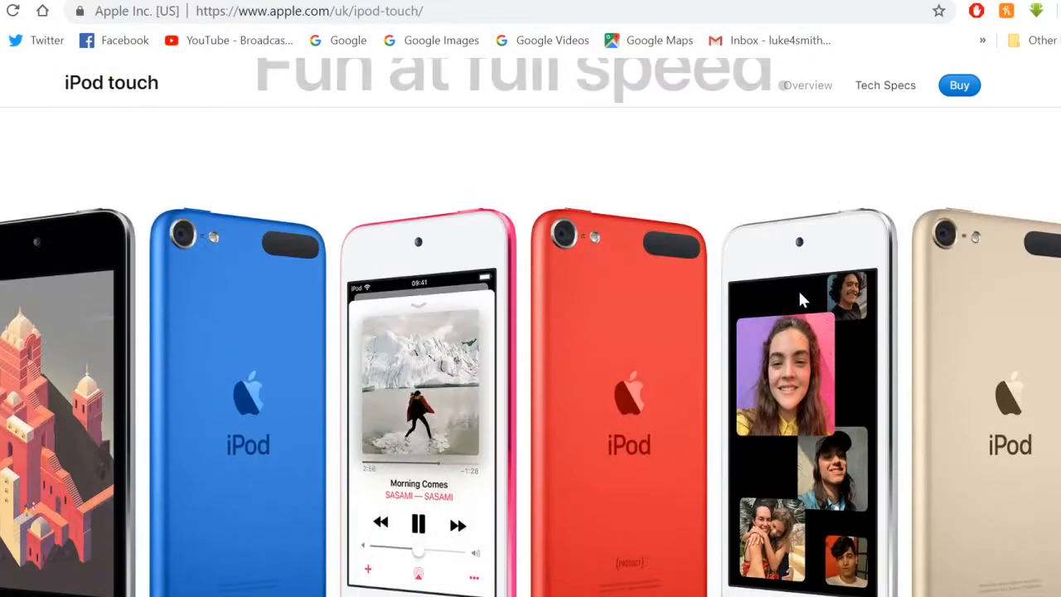
scroll("down", 3)
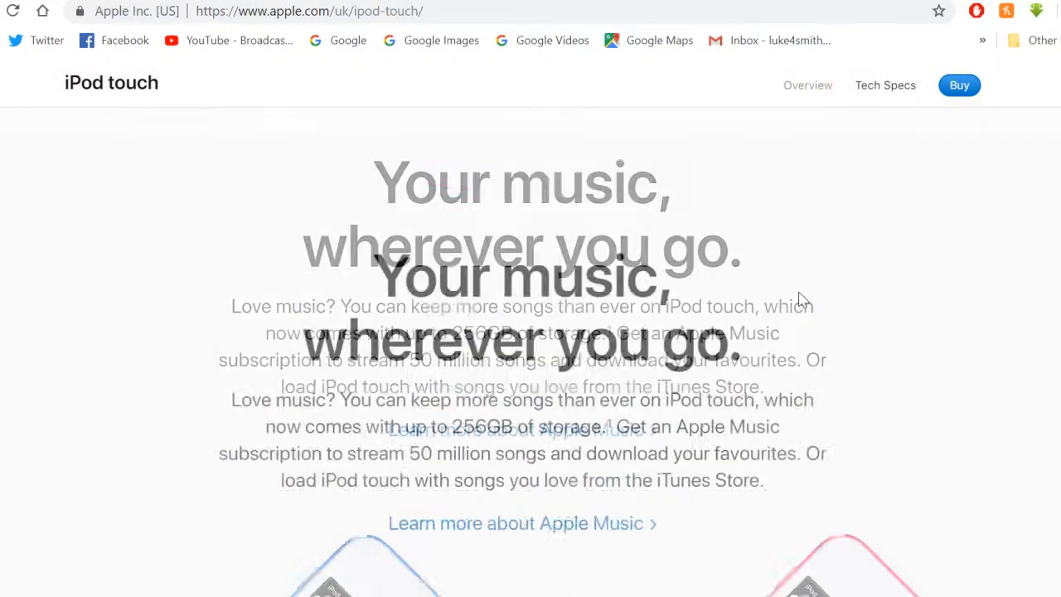
scroll("up", 3)
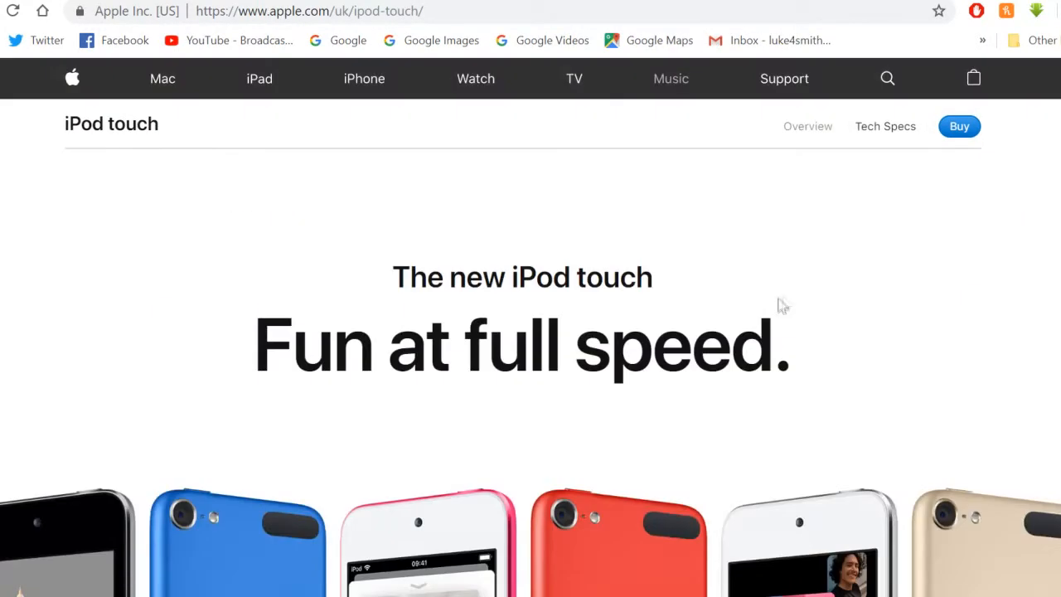
- Switch to the iPod touch Tech Specs page showing the Space Grey Finish section
left_click(885, 126)
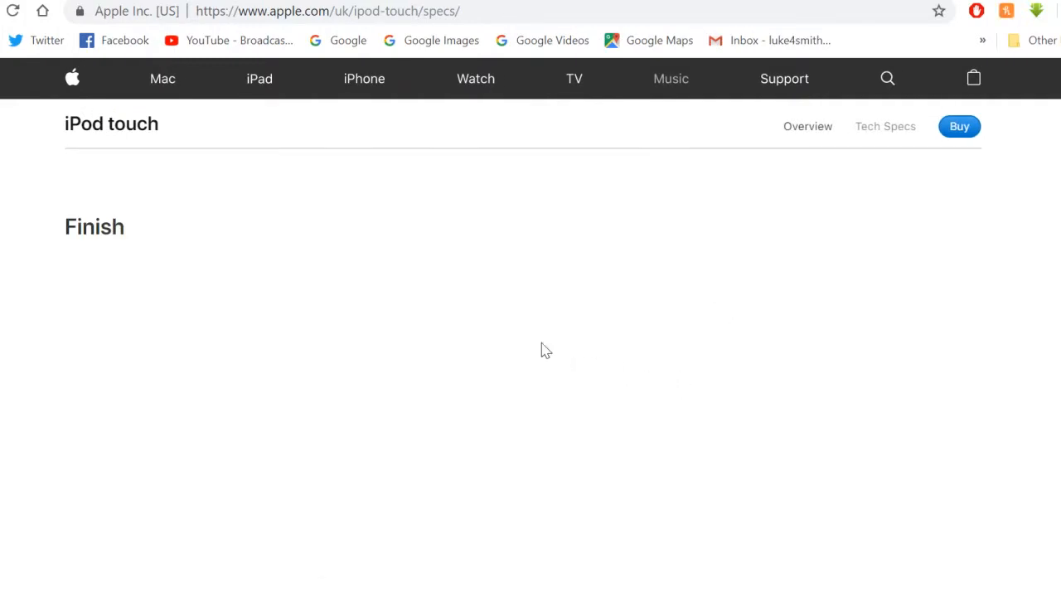
scroll("down", 3)
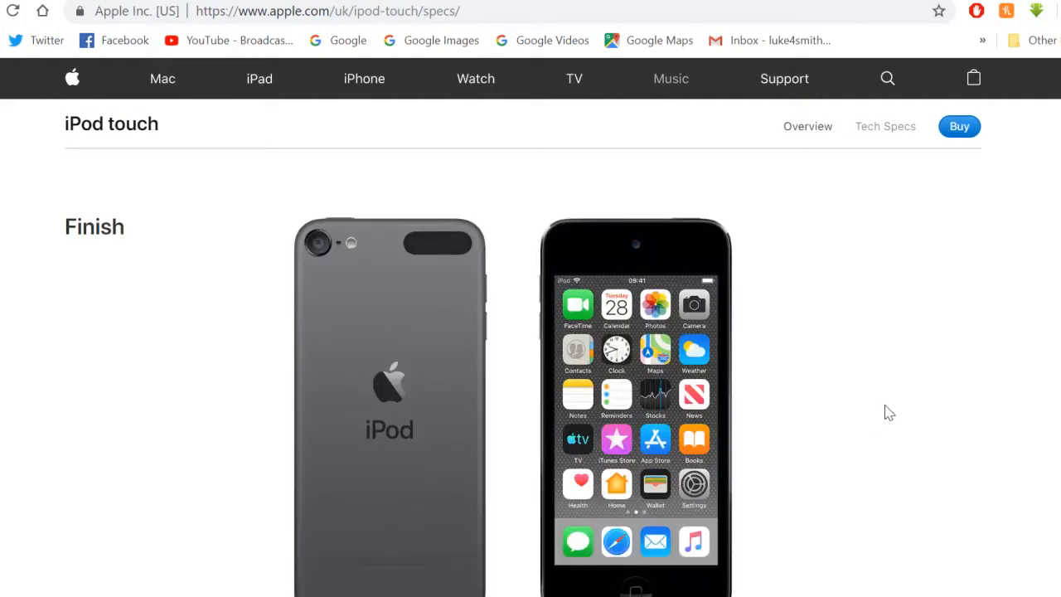
mouse_move(885, 408)
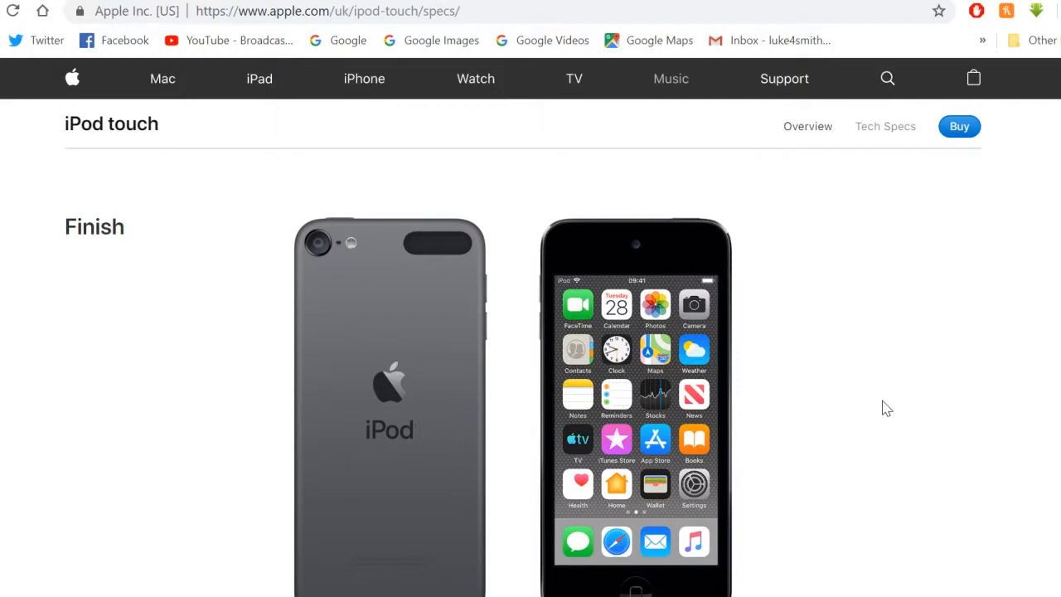
mouse_move(882, 403)
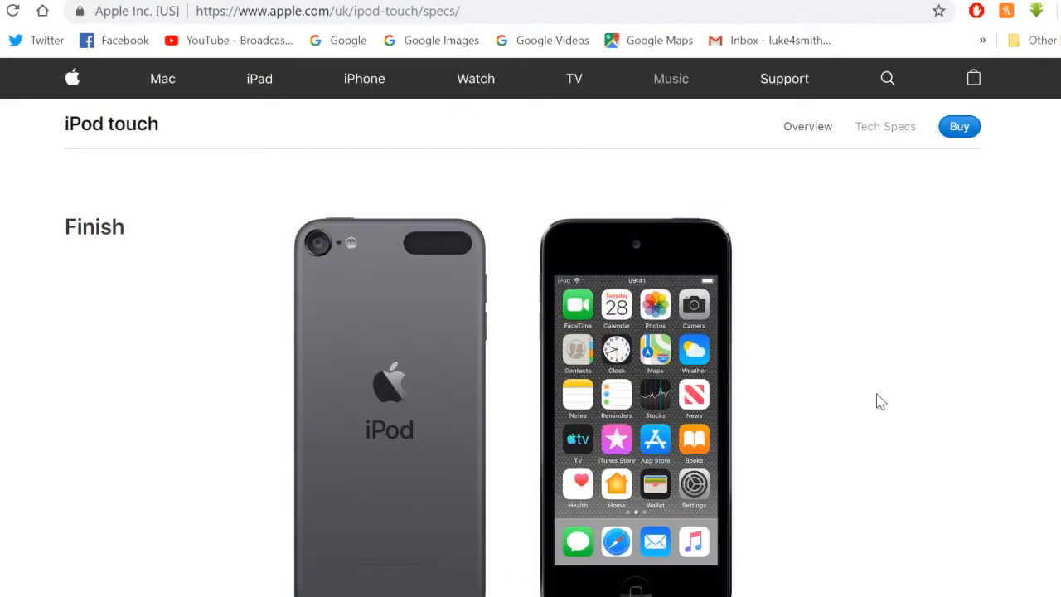
mouse_move(826, 403)
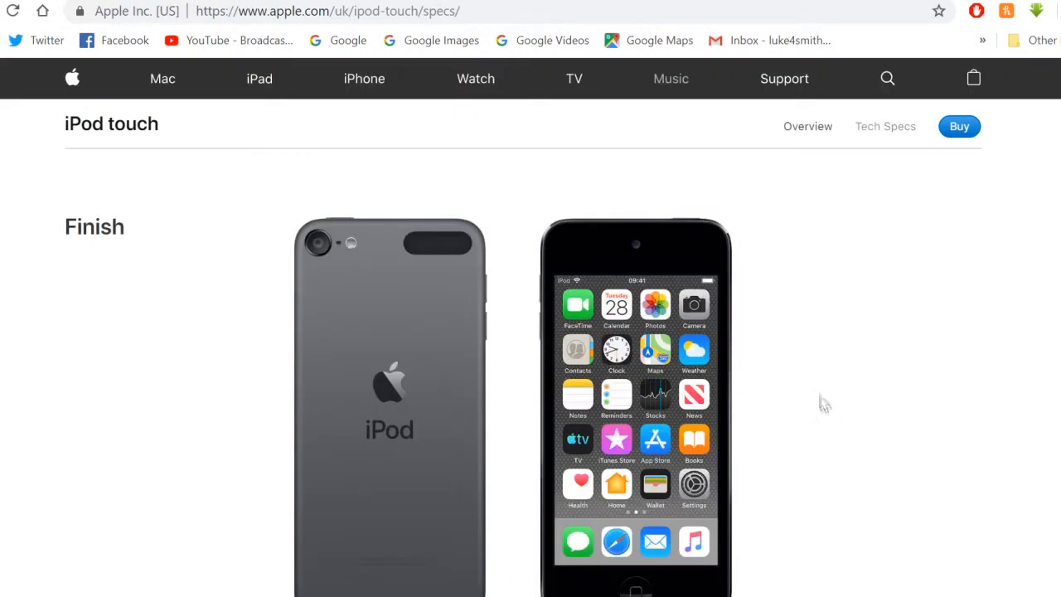
mouse_move(822, 359)
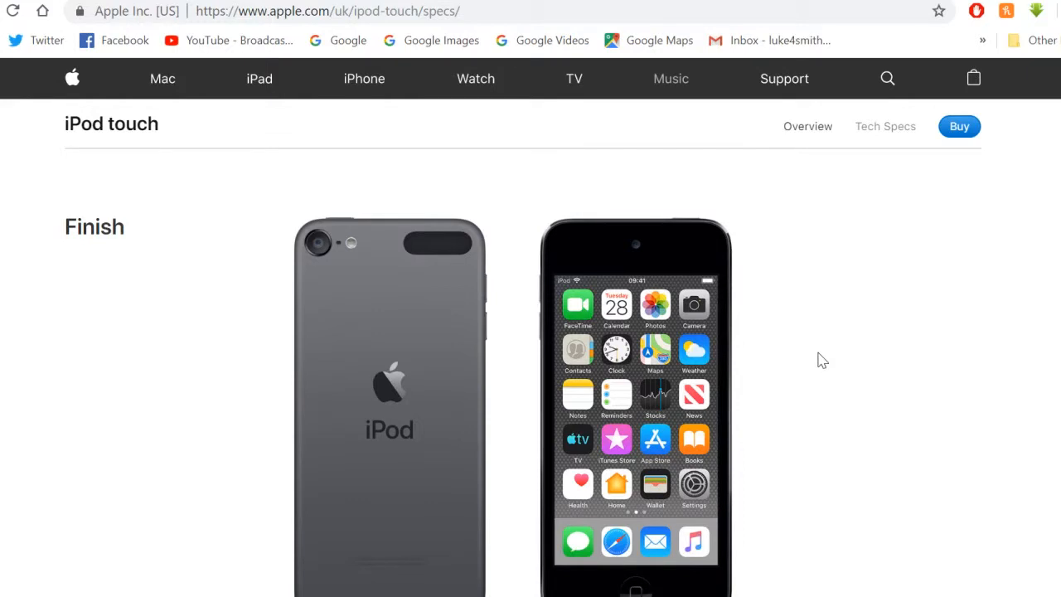
mouse_move(829, 363)
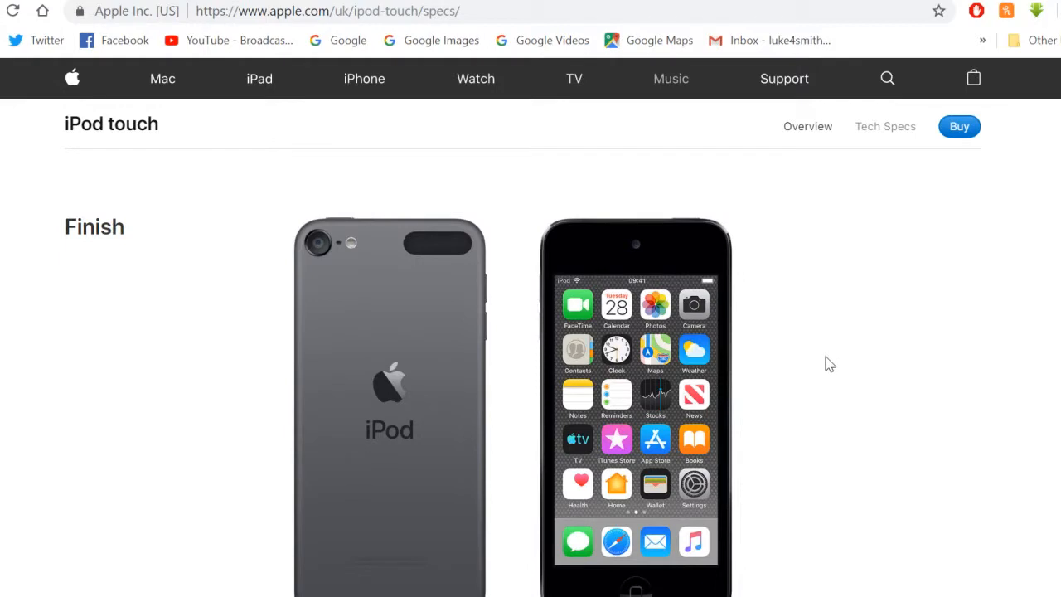
mouse_move(826, 371)
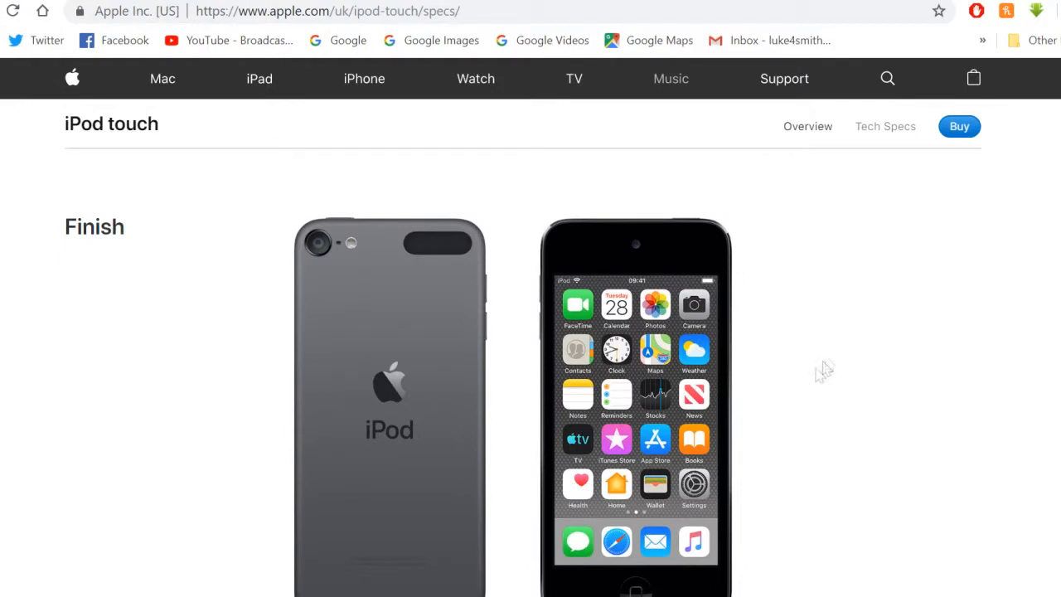
- Preview the iPod touch Finish gallery in Gold, Silver and the red edition
scroll("down", 3)
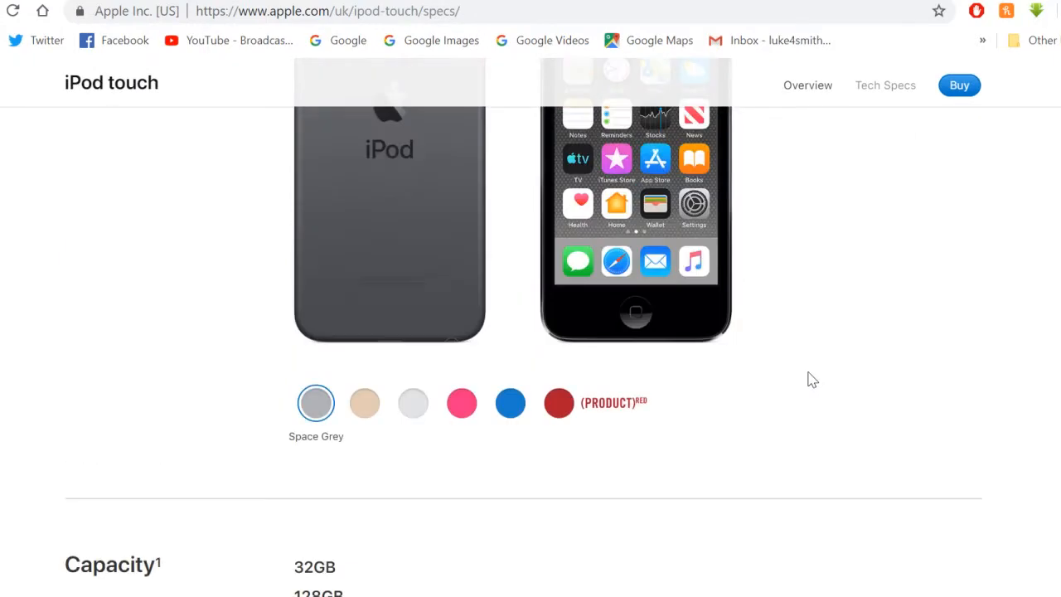
scroll("up", 3)
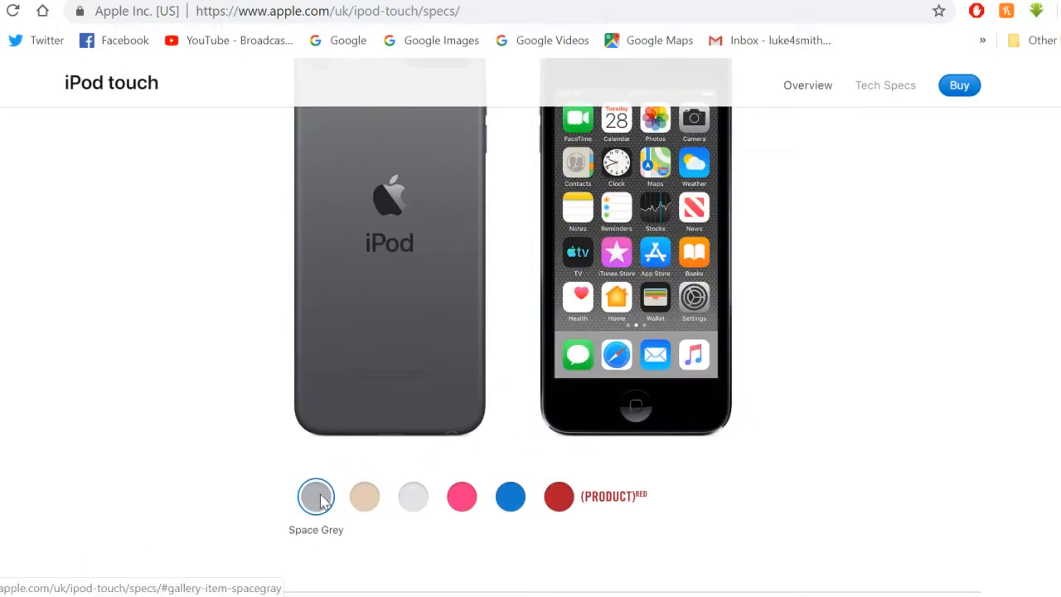
mouse_move(329, 506)
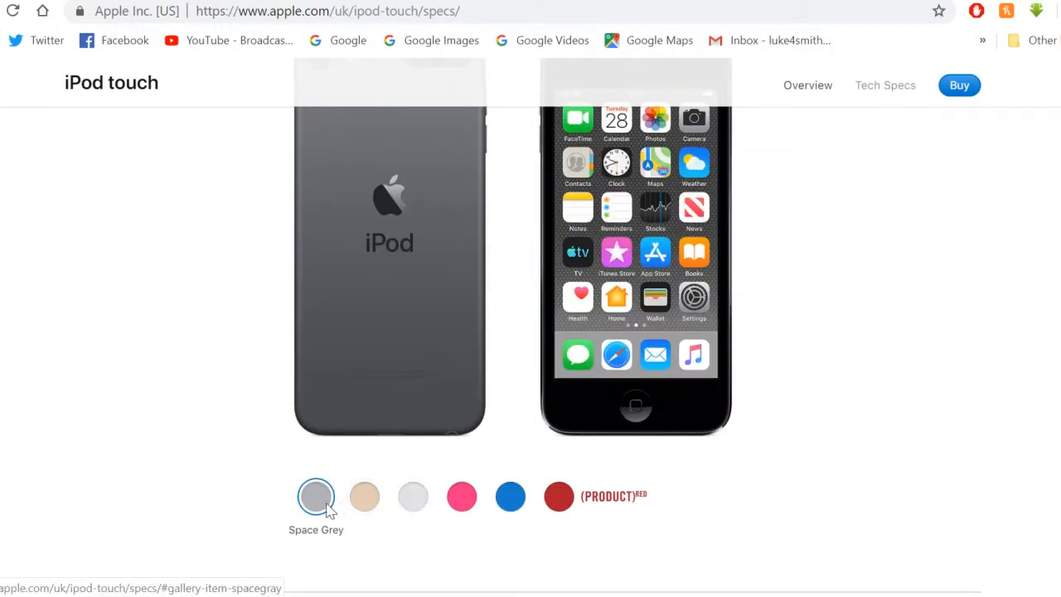
left_click(365, 496)
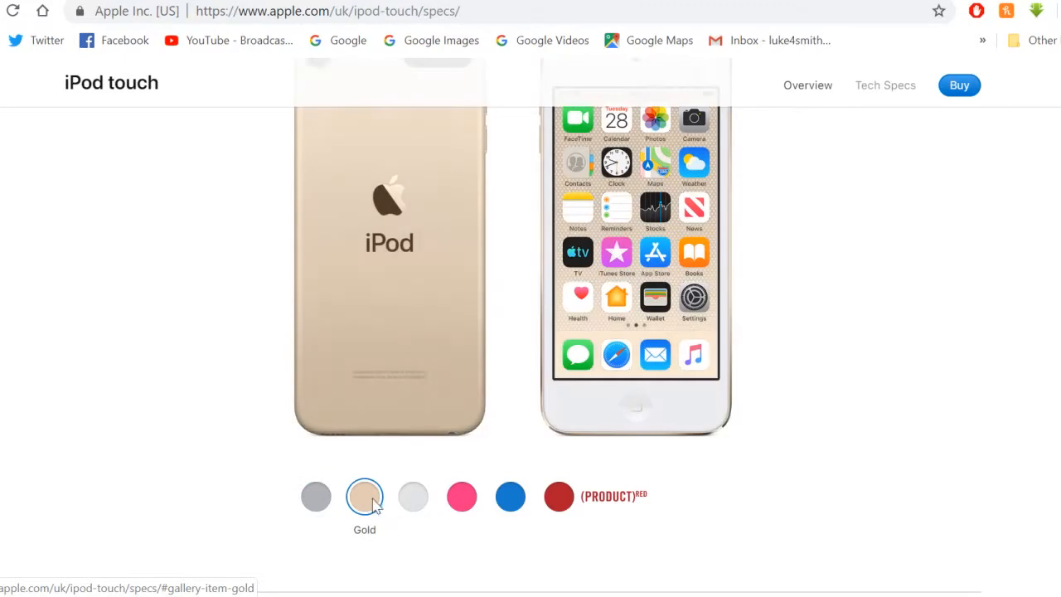
left_click(413, 496)
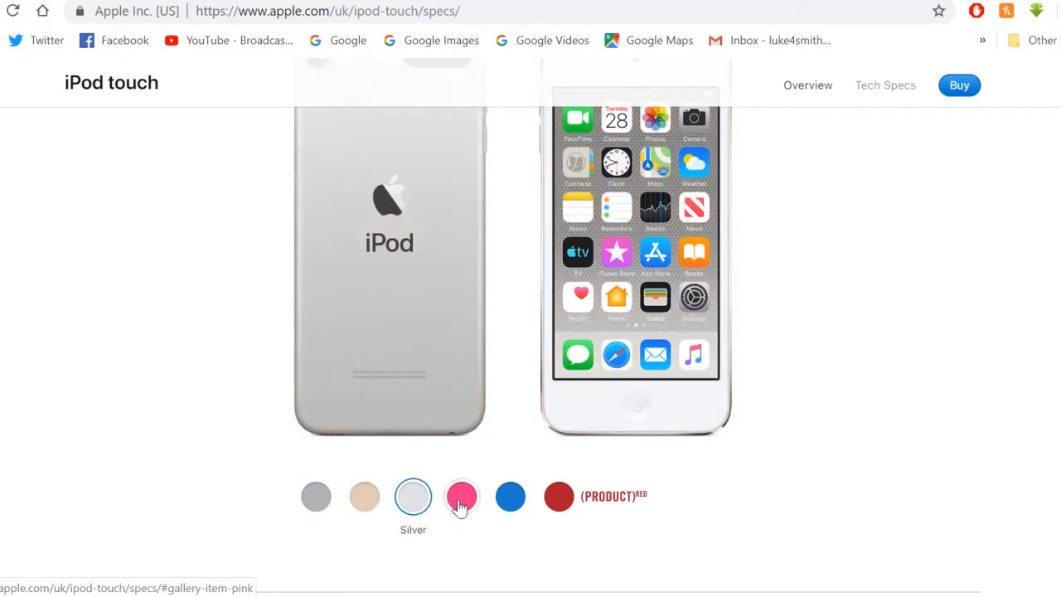
left_click(511, 495)
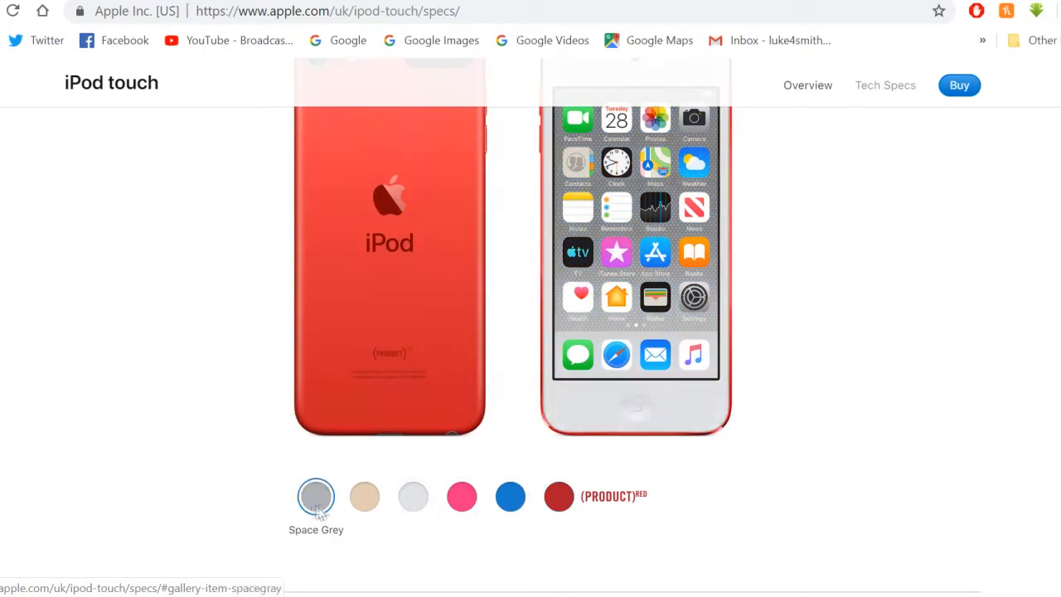
- Scroll past Capacity to the Size and Weight section with the 88-gram weight
scroll("down", 3)
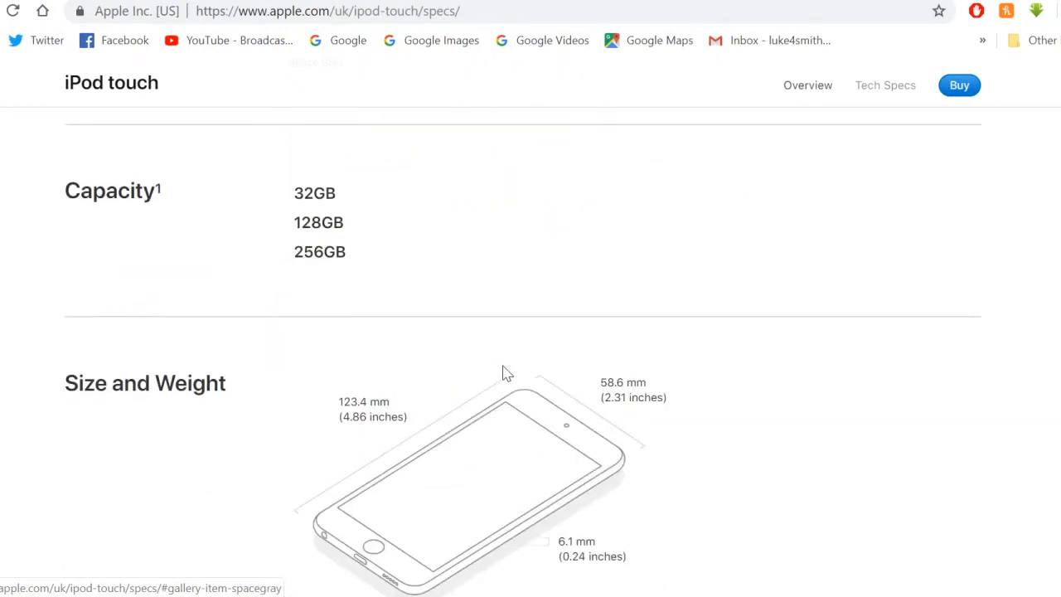
mouse_move(454, 287)
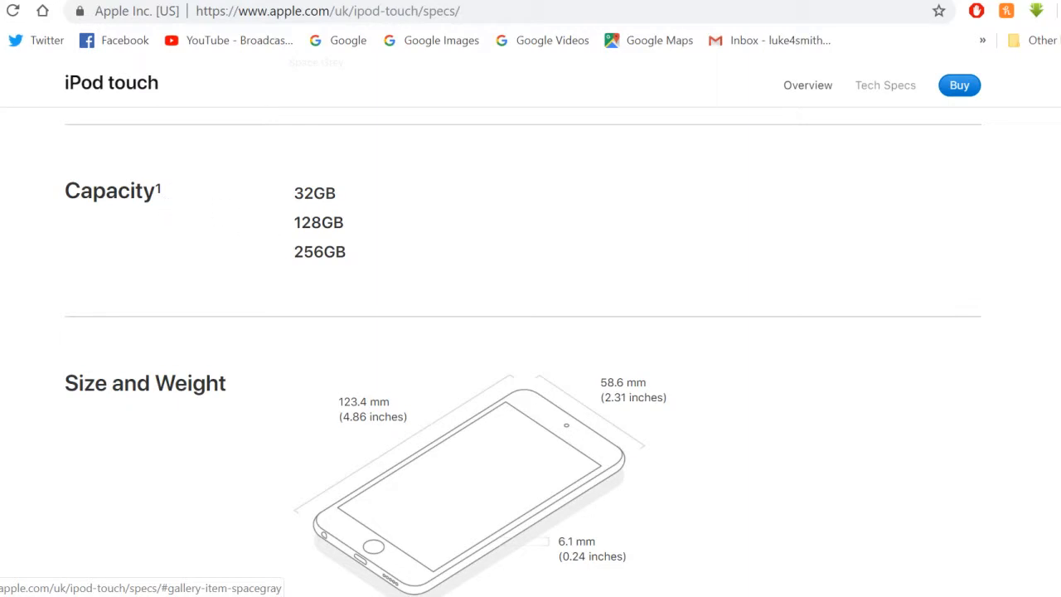
mouse_move(405, 308)
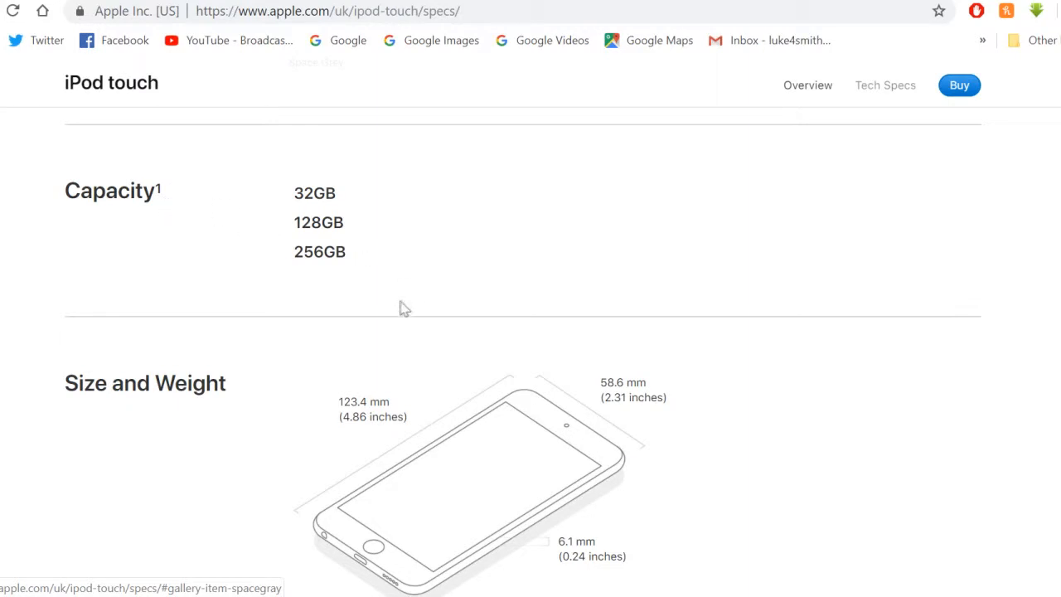
scroll("down", 3)
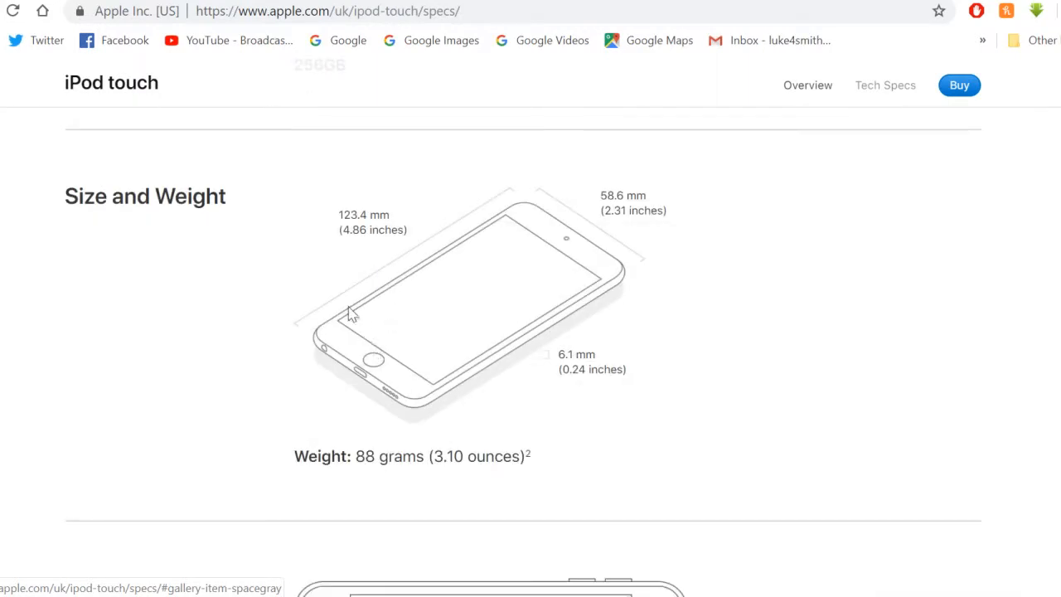
mouse_move(318, 280)
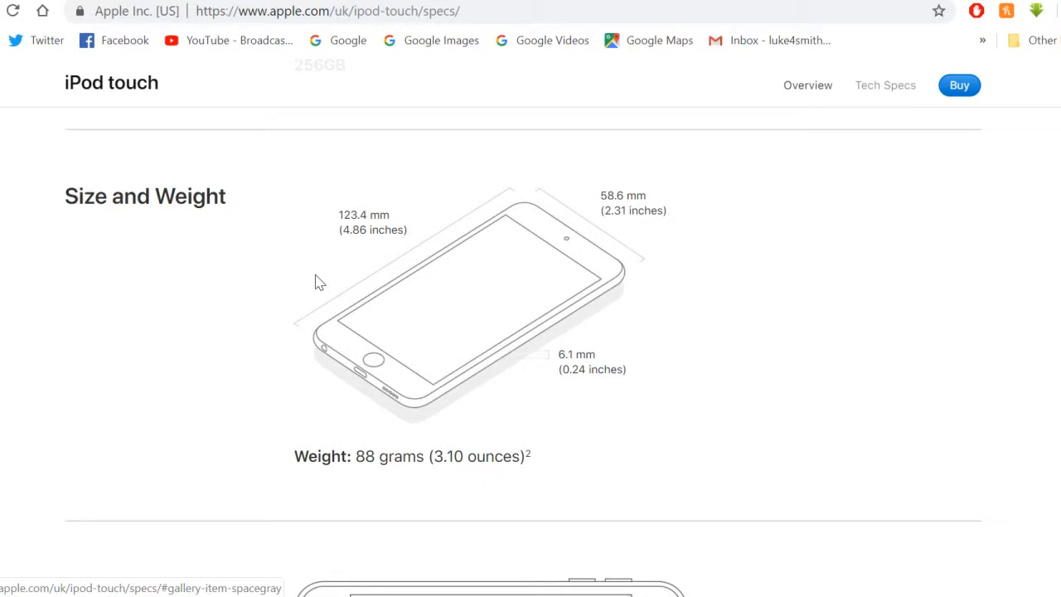
- Scroll to the Display section: 4-inch Retina display, 1136x640 at 326 ppi
scroll("down", 3)
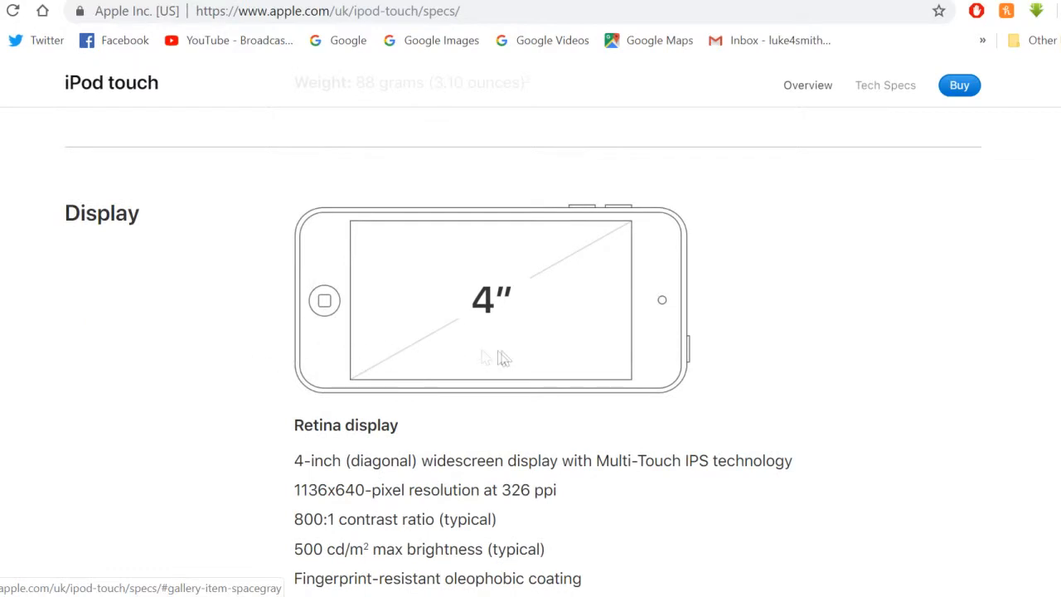
scroll("down", 3)
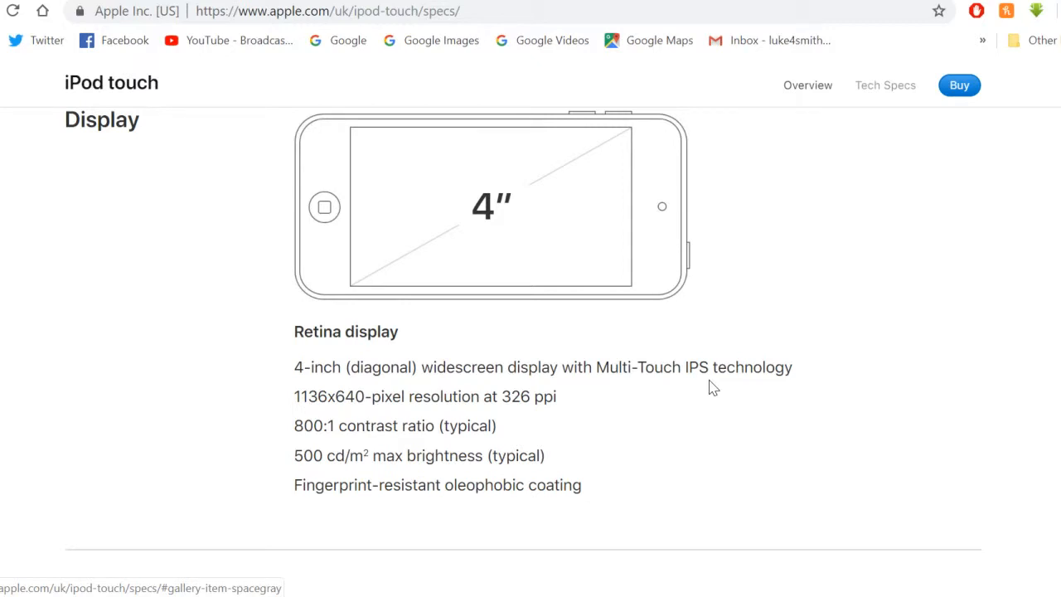
mouse_move(676, 391)
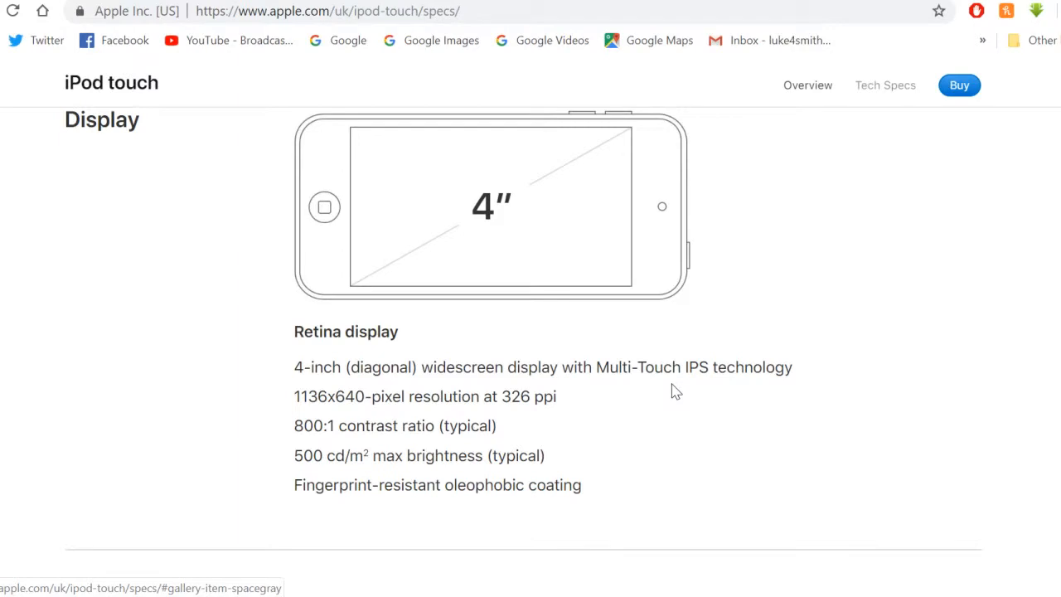
- Scroll to the Chip section listing the A10 Fusion chip
scroll("down", 3)
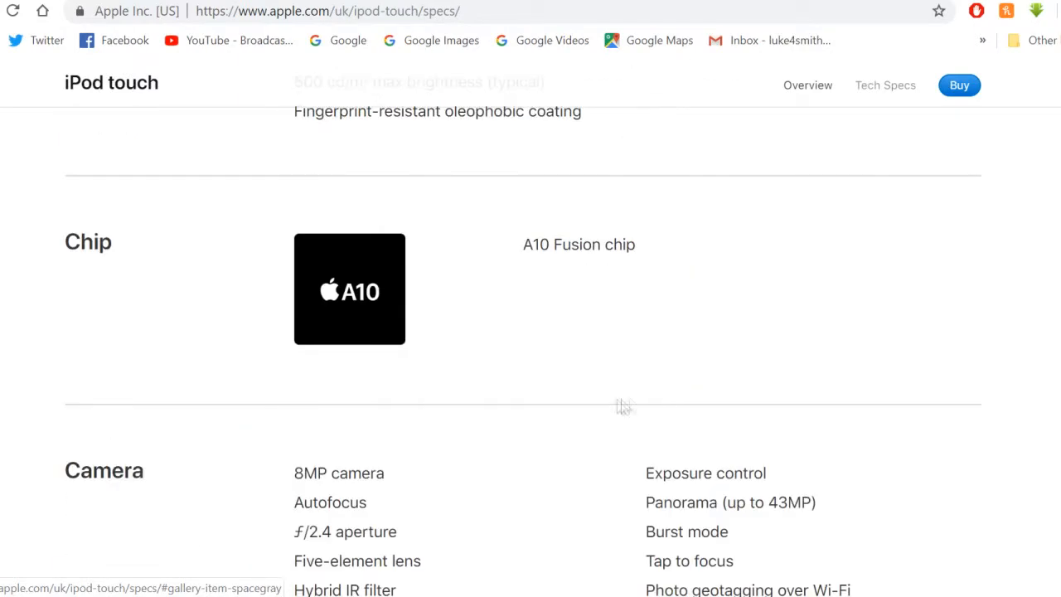
mouse_move(584, 355)
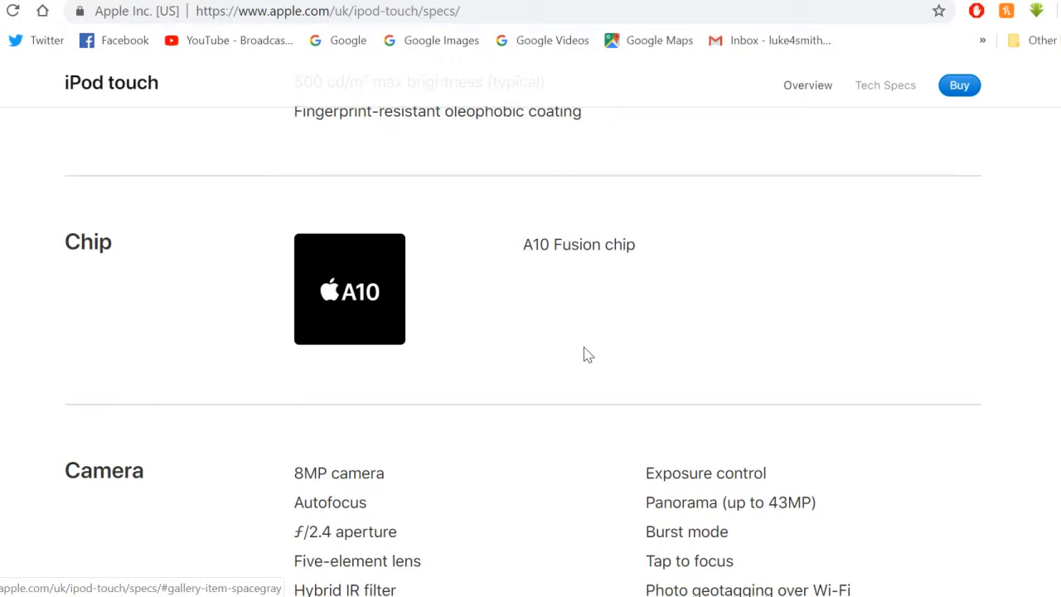
mouse_move(650, 343)
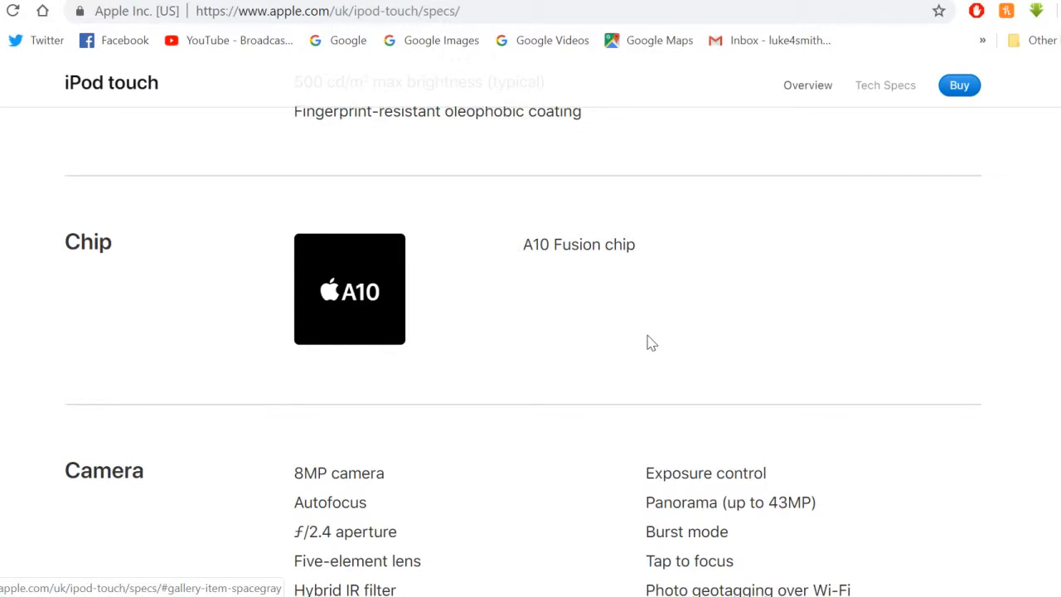
mouse_move(620, 349)
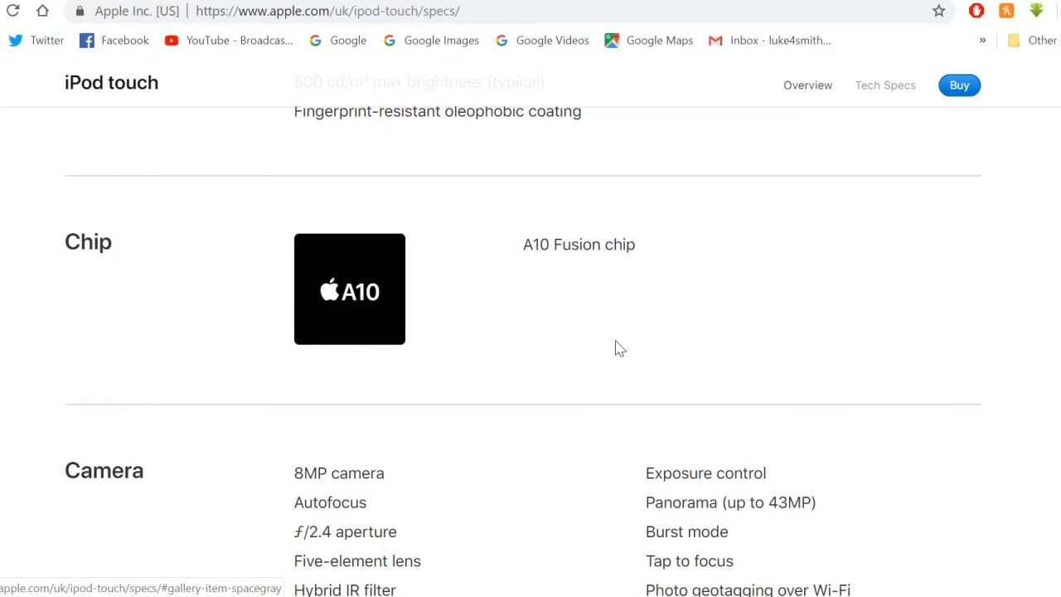
- Scroll so the full Camera feature list, from 8MP camera to image formats, is visible
scroll("down", 3)
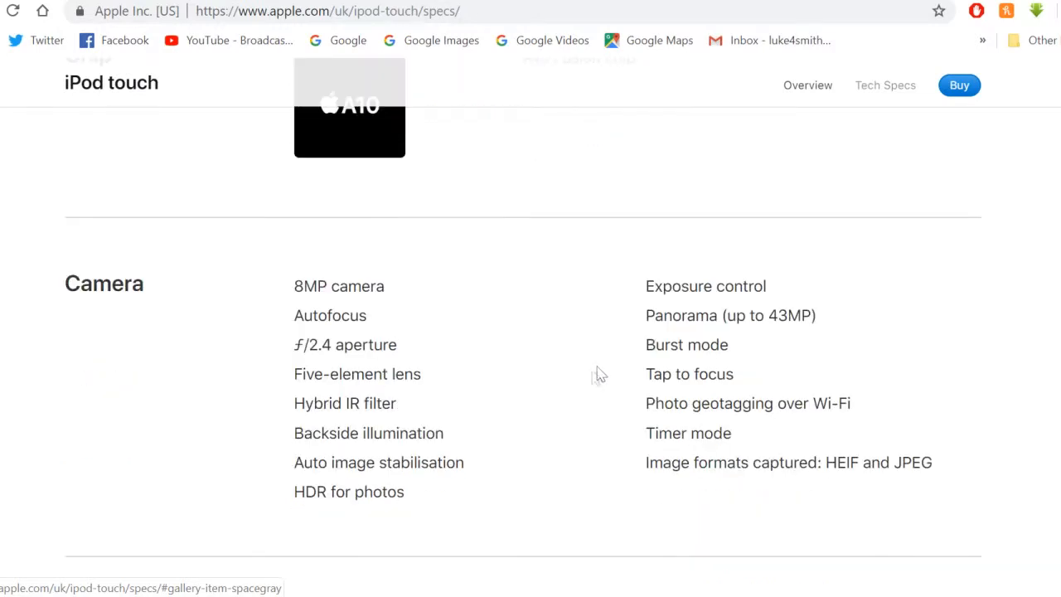
scroll("down", 3)
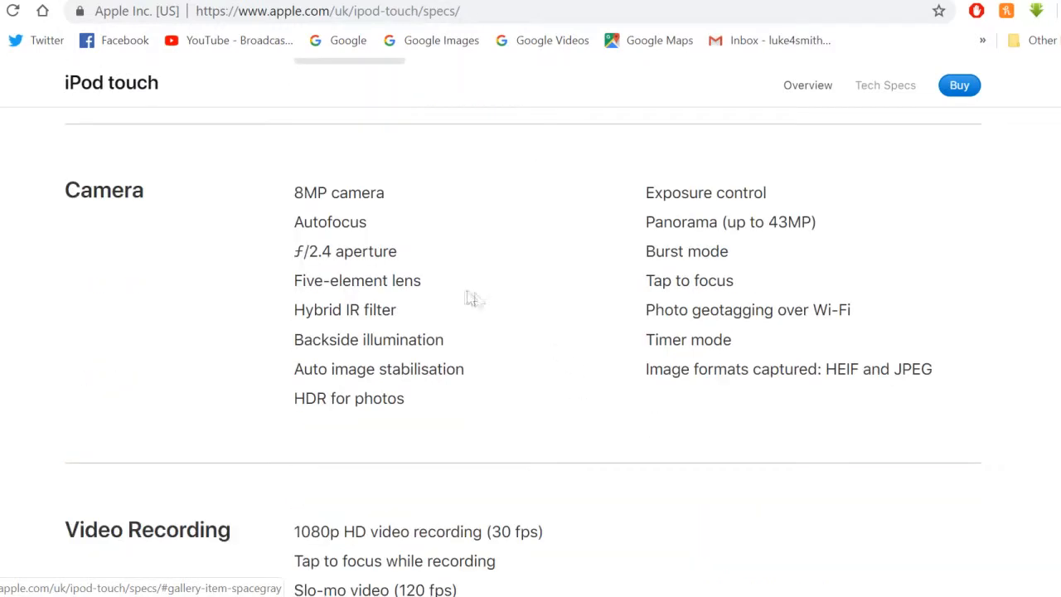
mouse_move(578, 371)
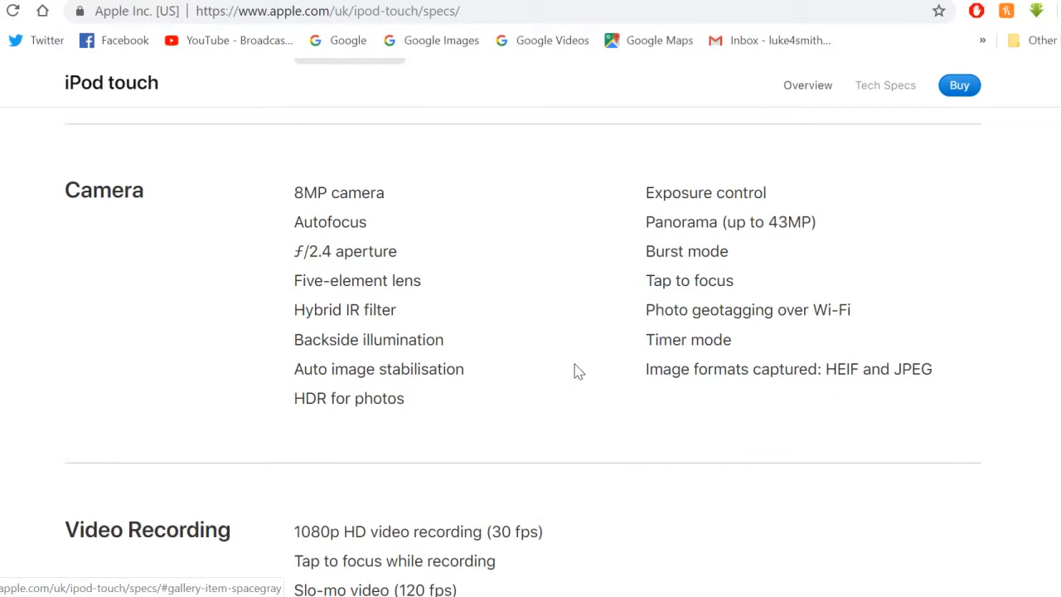
mouse_move(325, 332)
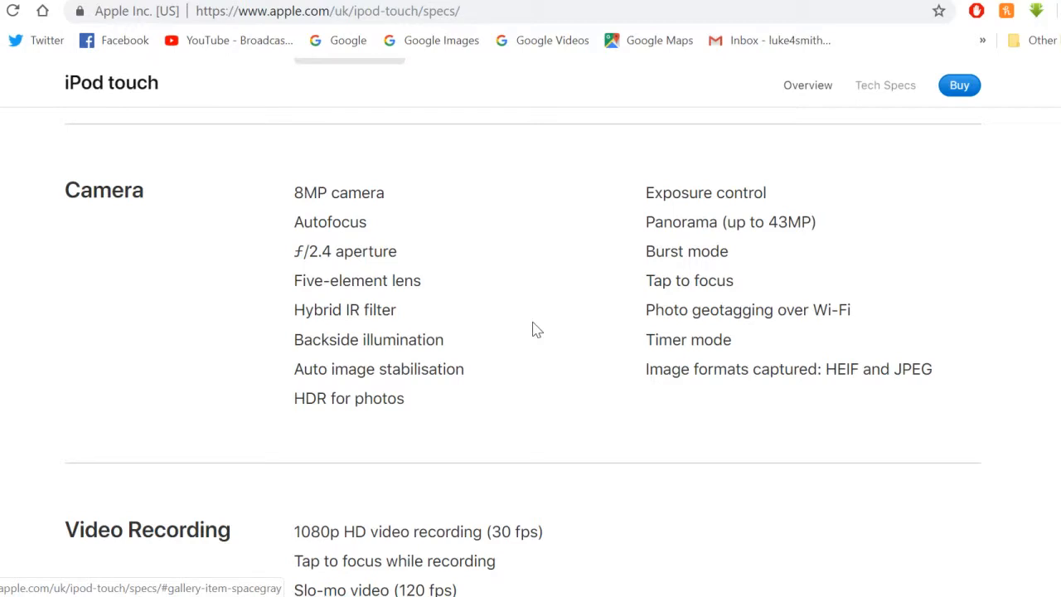
mouse_move(401, 315)
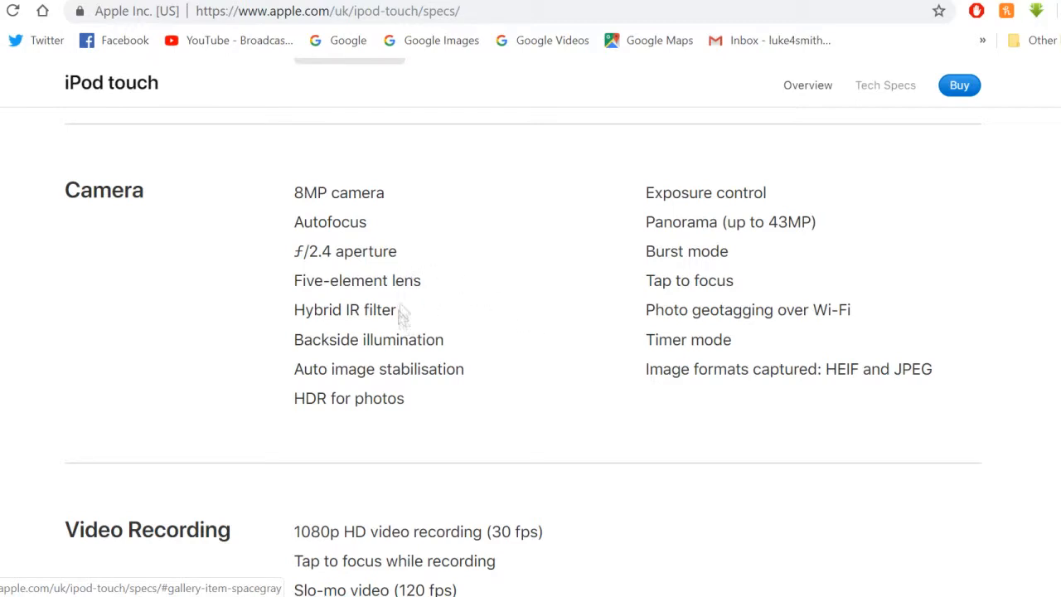
mouse_move(505, 312)
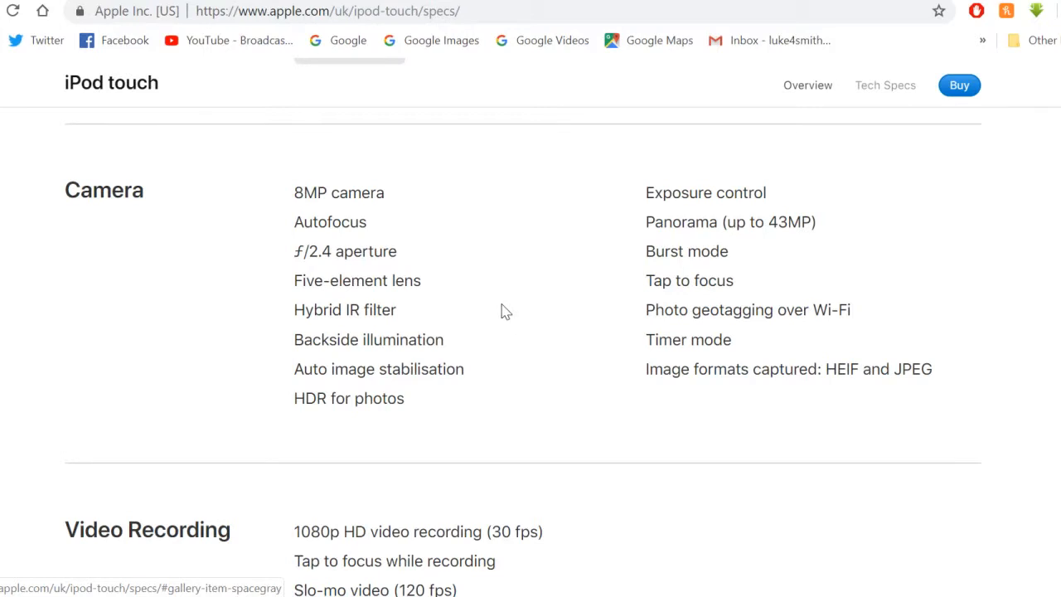
mouse_move(759, 262)
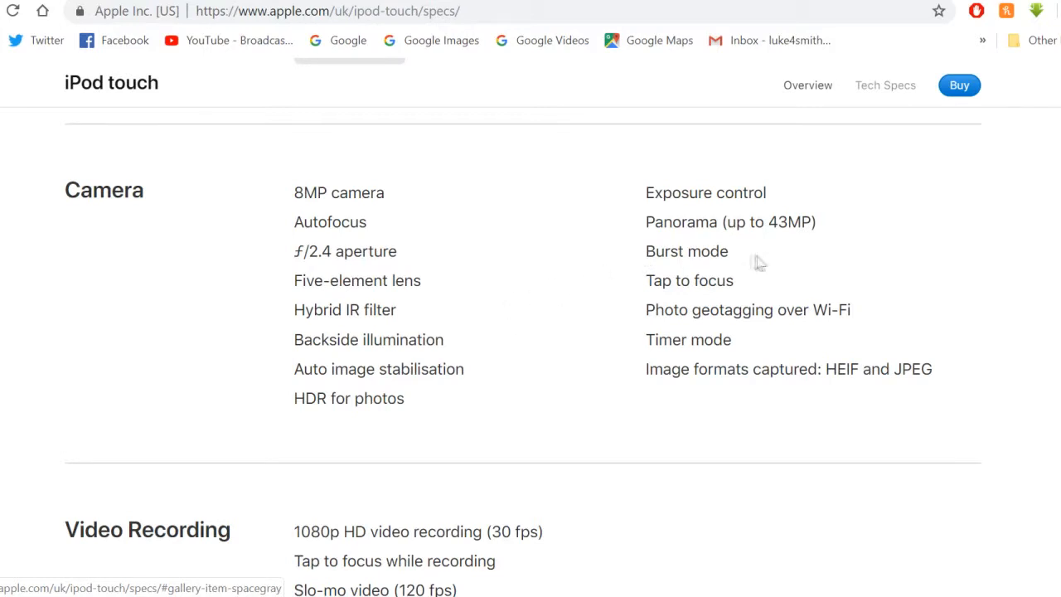
mouse_move(788, 245)
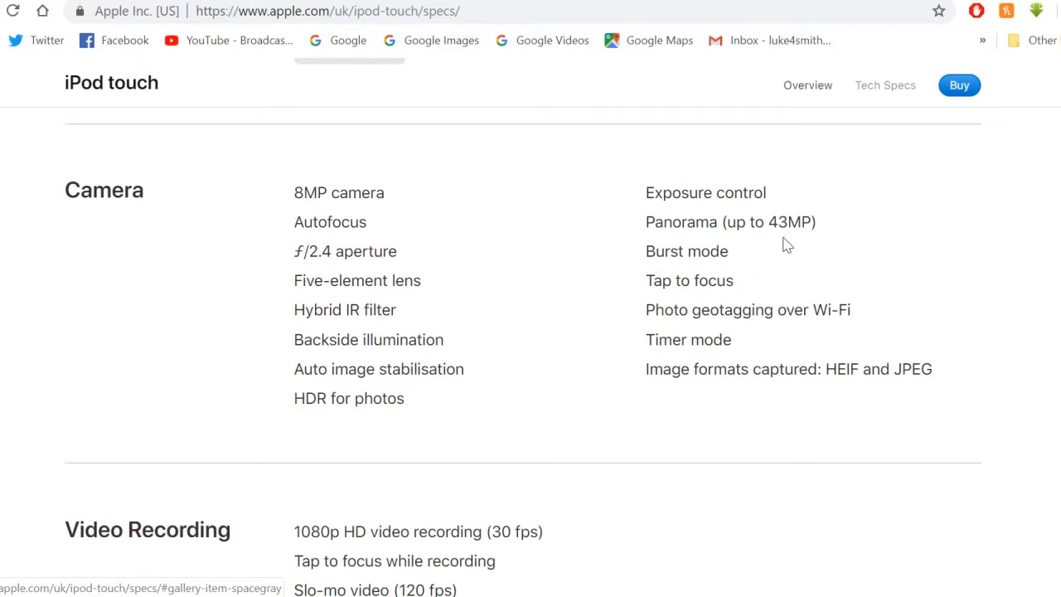
mouse_move(564, 312)
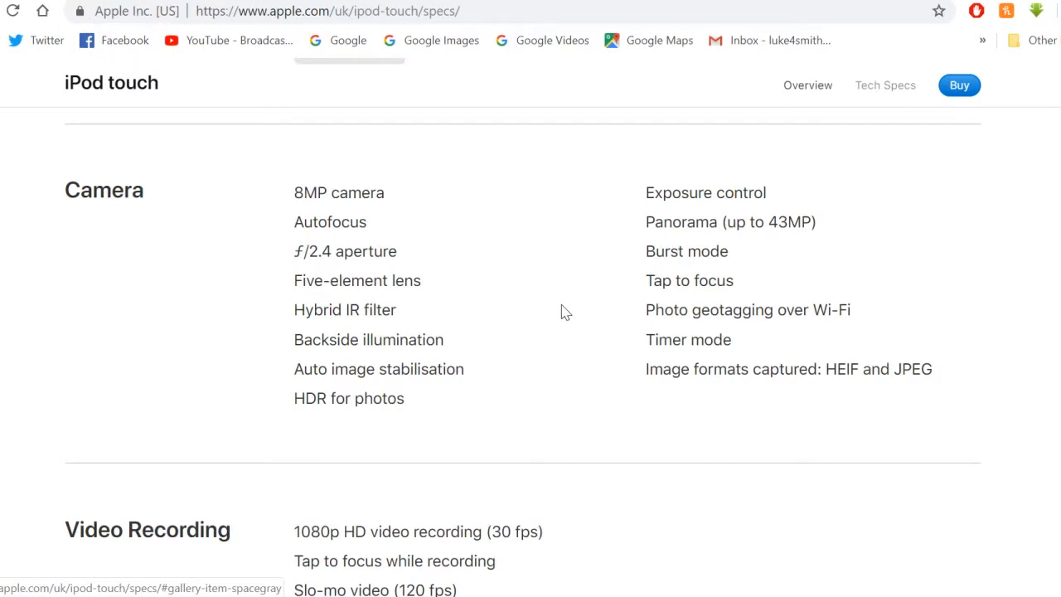
- Scroll to the Video Recording section, from 1080p HD to HEVC and H.264 formats
scroll("down", 3)
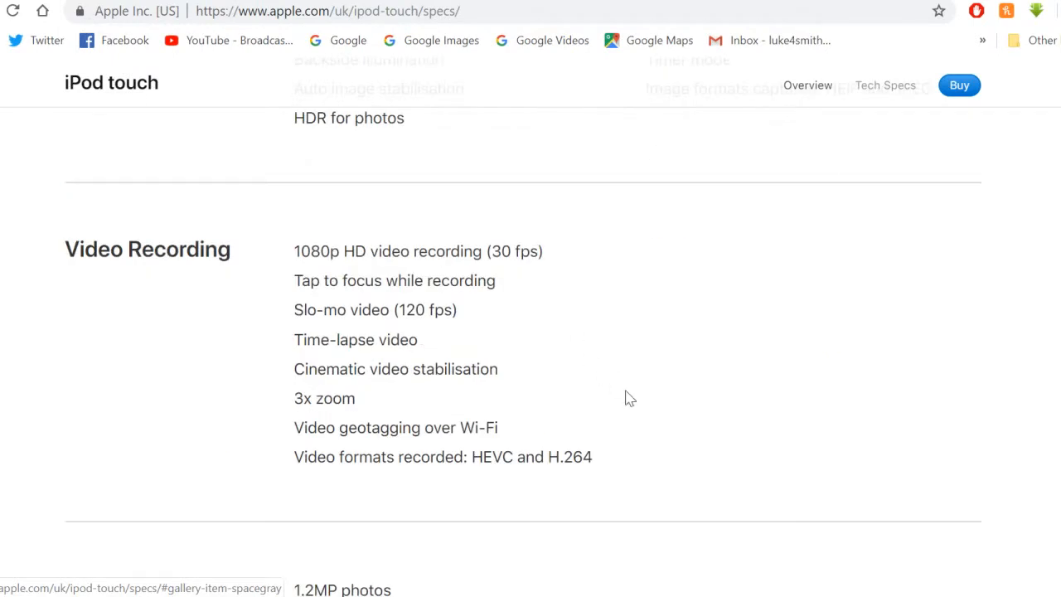
mouse_move(330, 269)
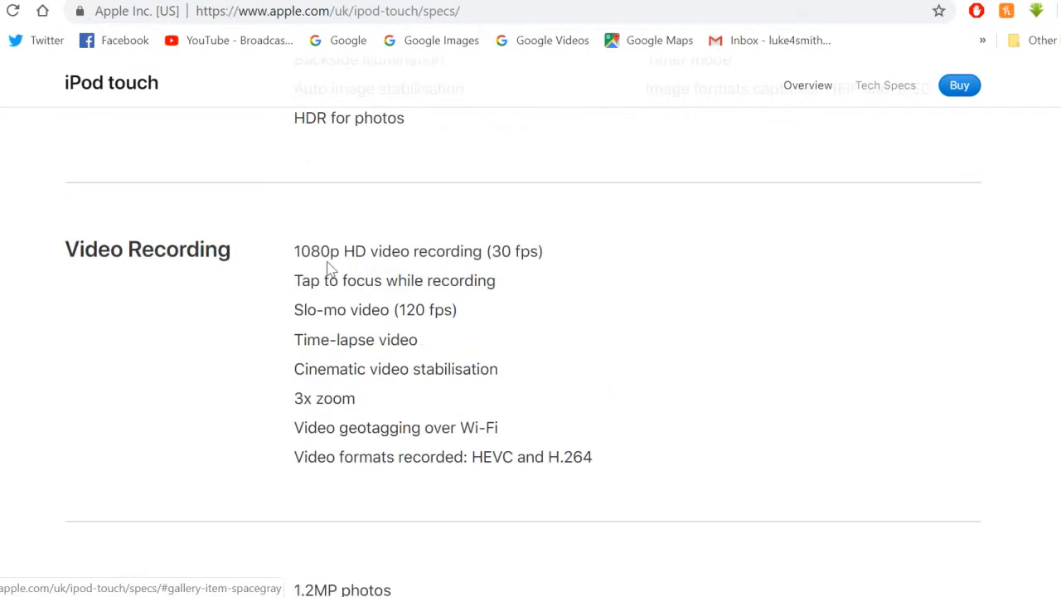
mouse_move(351, 274)
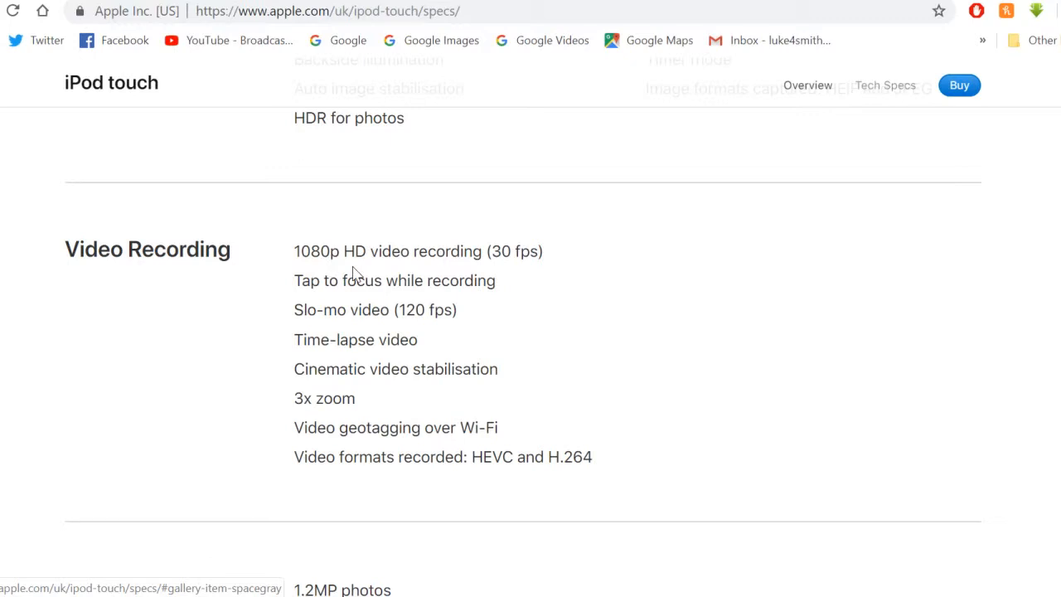
mouse_move(318, 273)
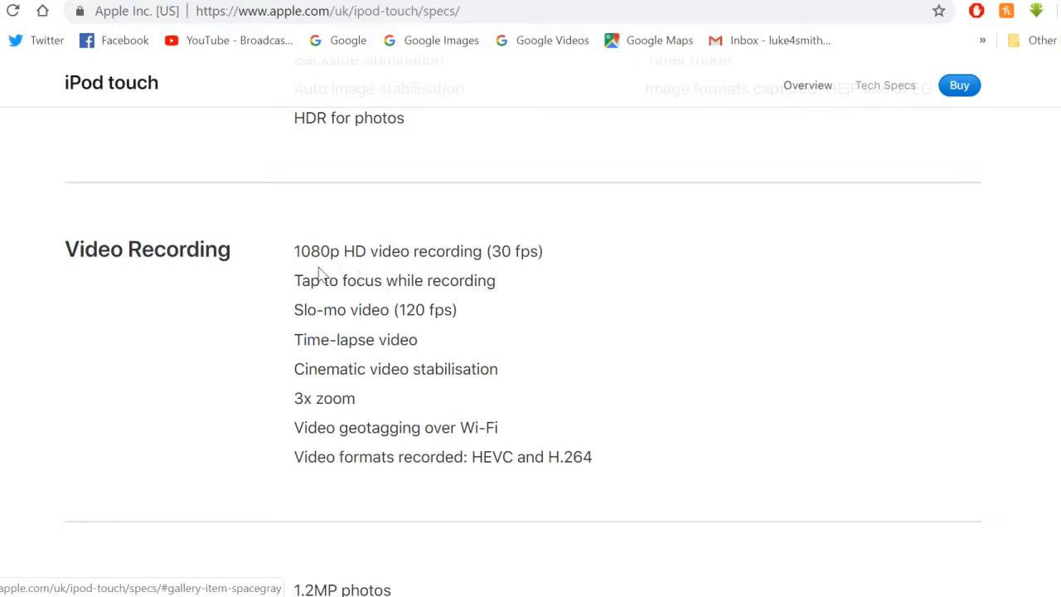
mouse_move(524, 286)
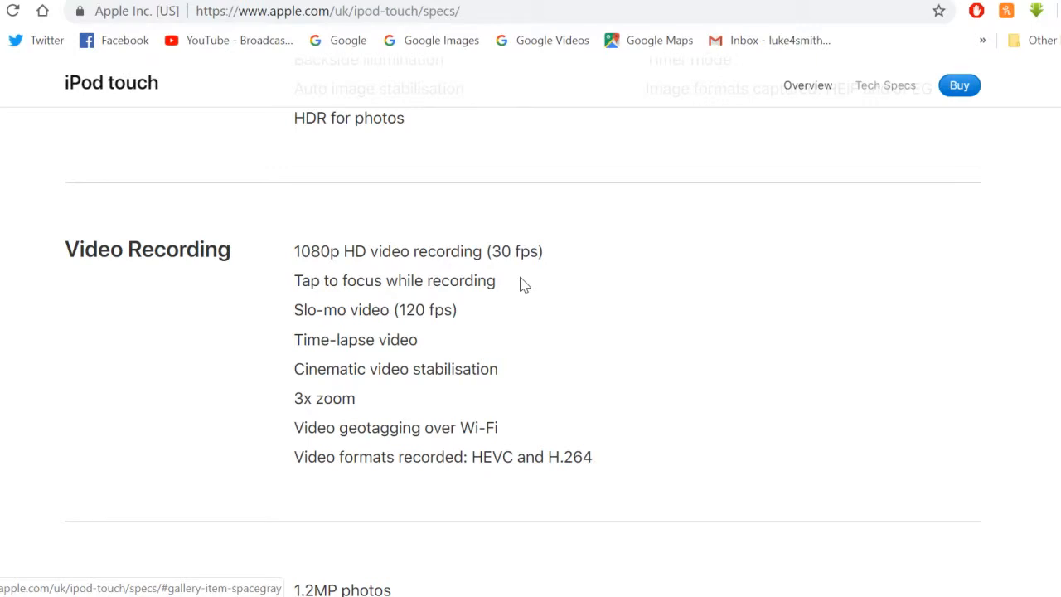
mouse_move(501, 295)
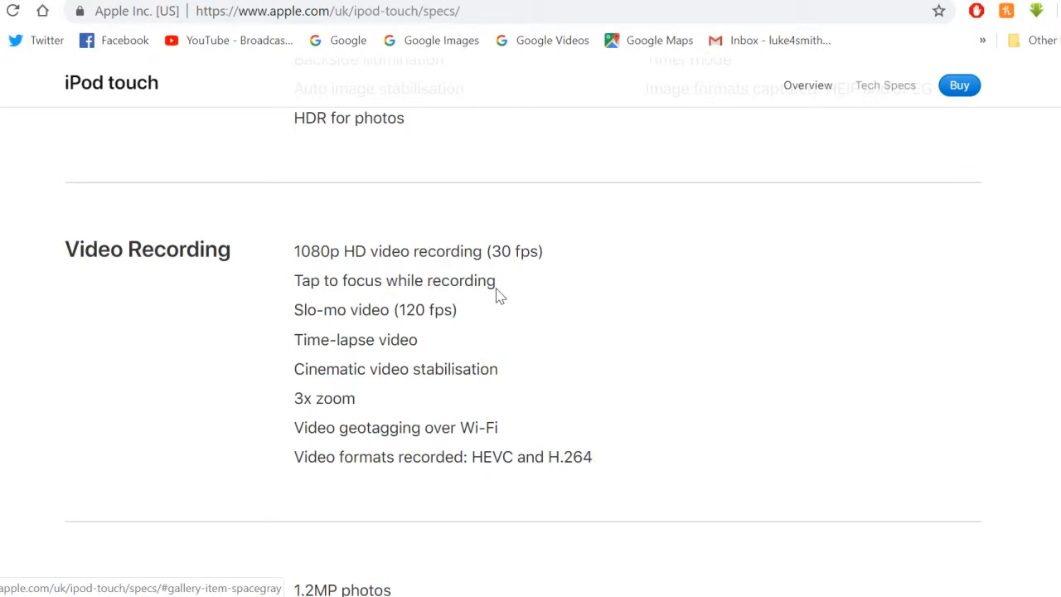
mouse_move(514, 332)
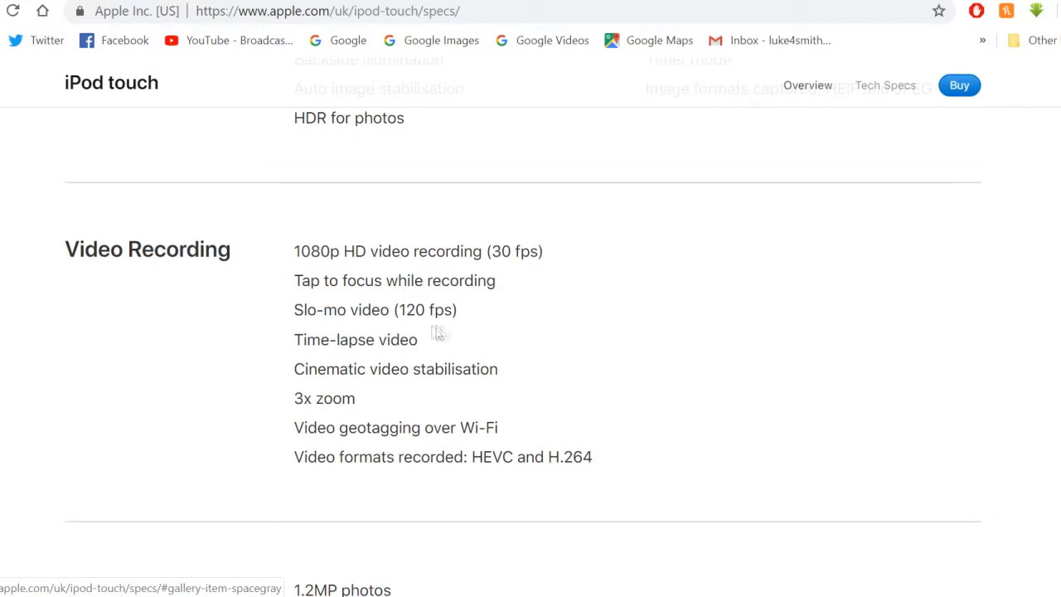
mouse_move(406, 335)
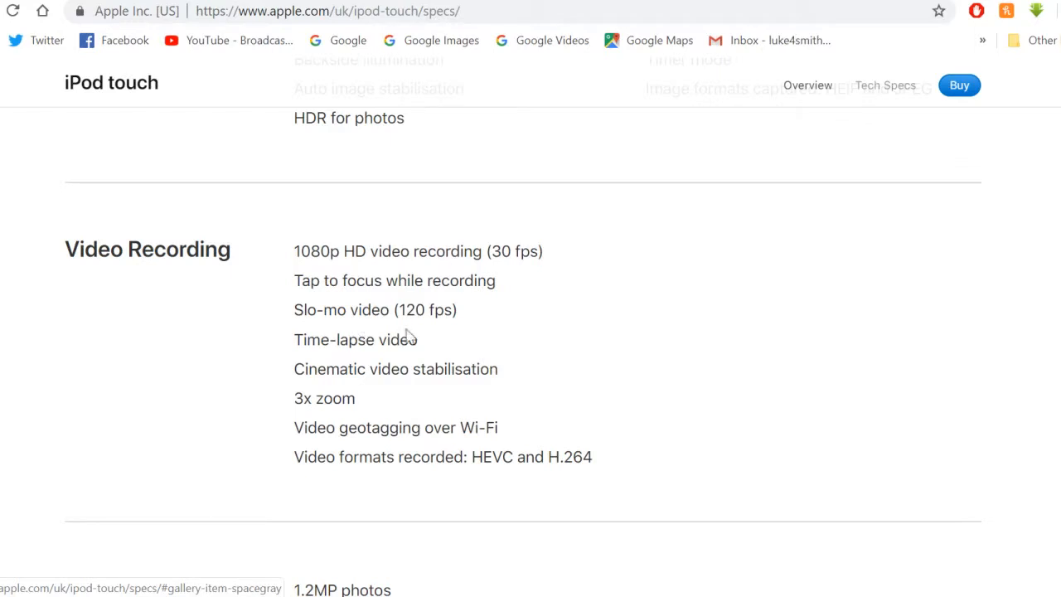
mouse_move(454, 328)
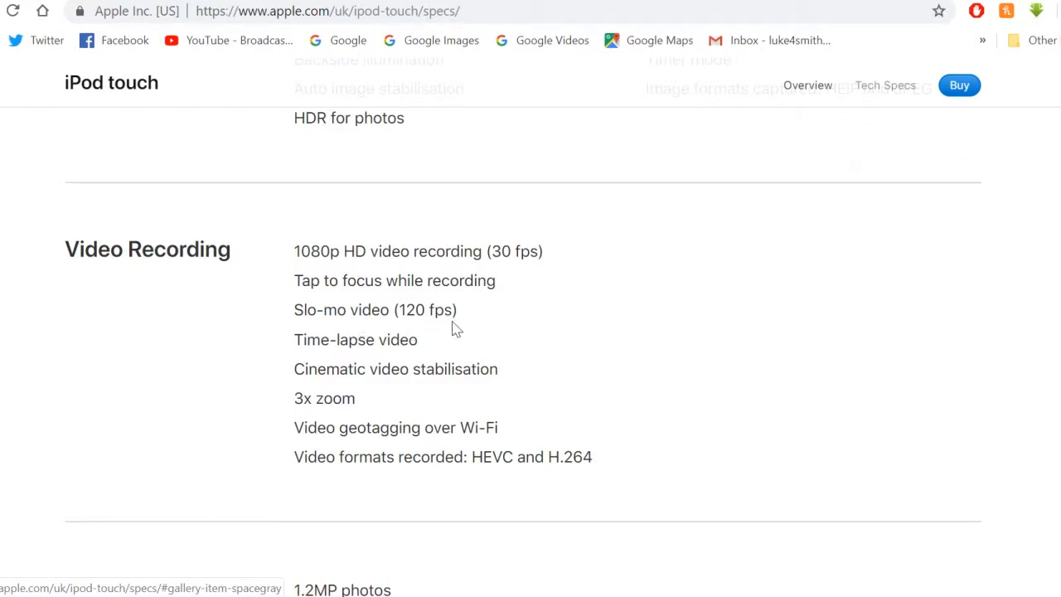
mouse_move(322, 423)
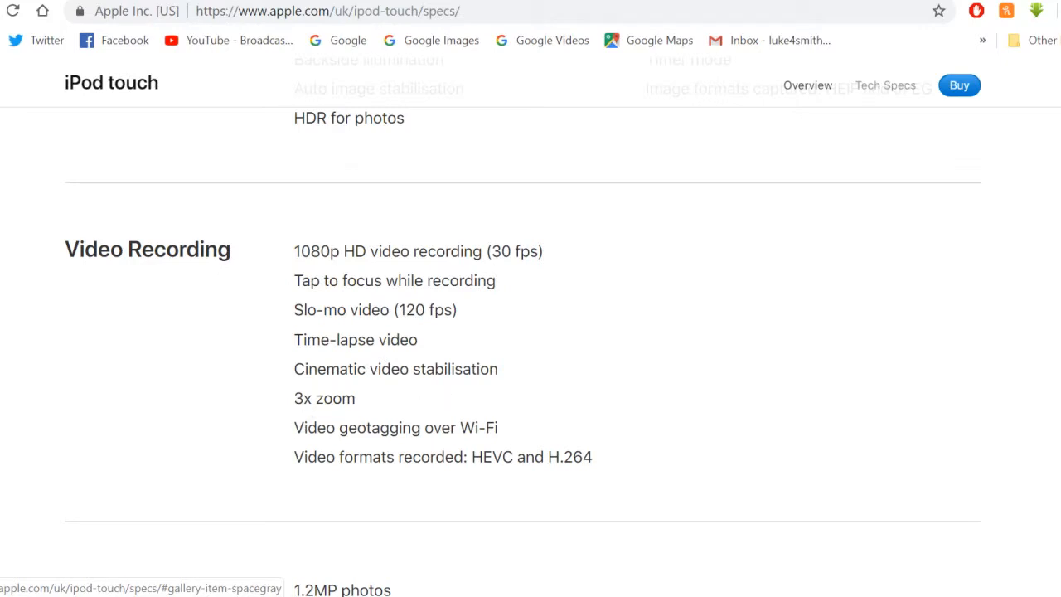
mouse_move(511, 388)
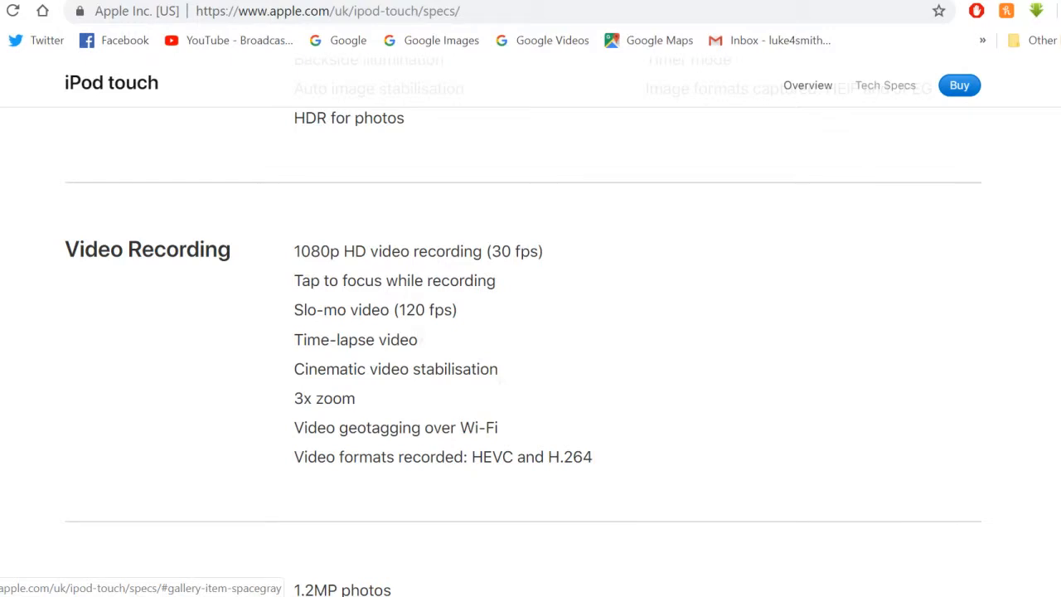
- Scroll to the FaceTime HD Camera section, from 1.2MP photos to Timer mode
scroll("down", 3)
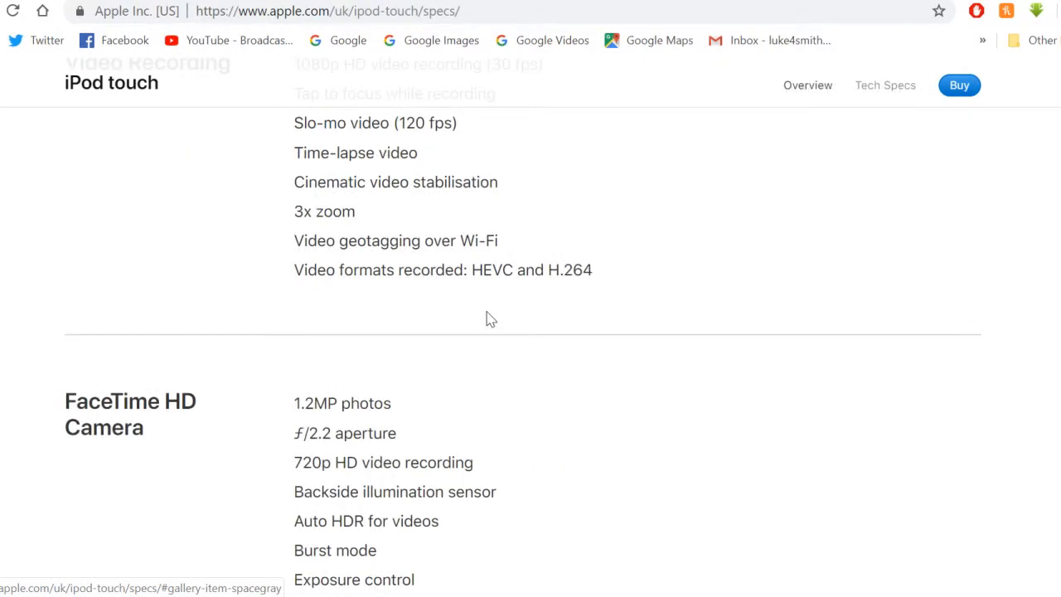
scroll("down", 3)
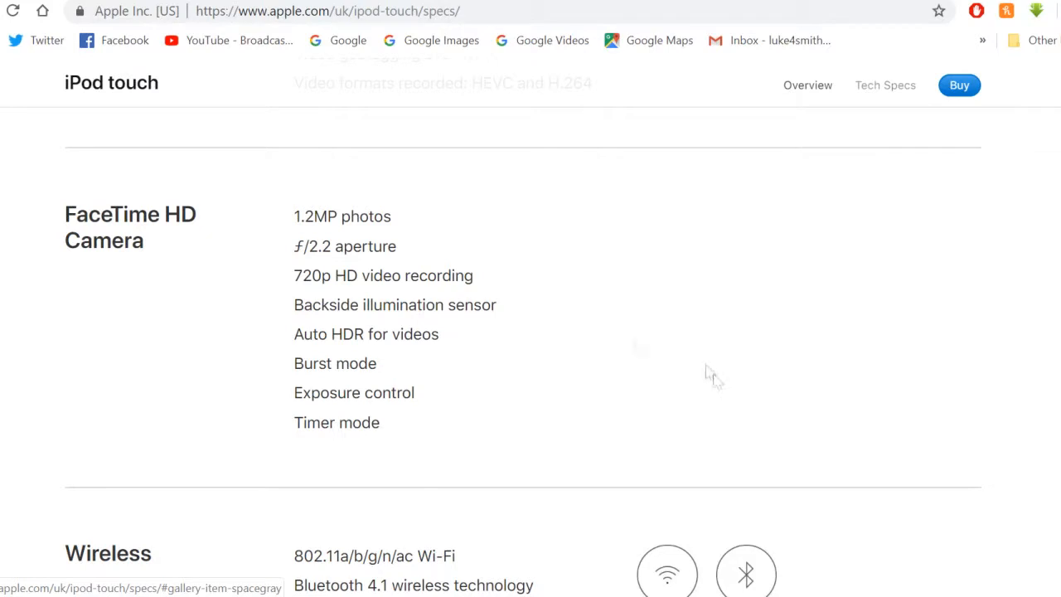
mouse_move(539, 289)
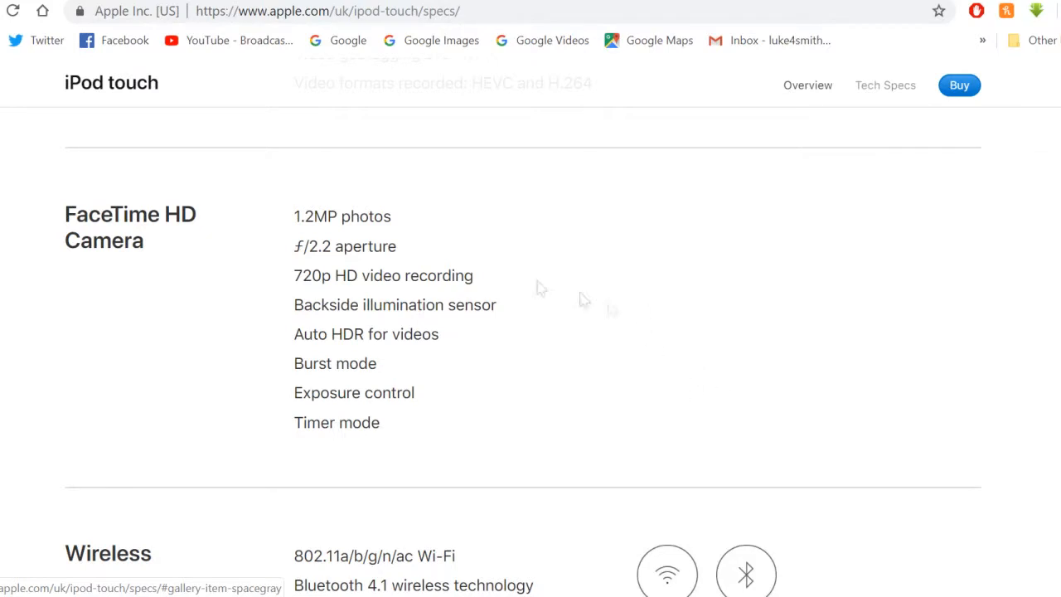
mouse_move(514, 259)
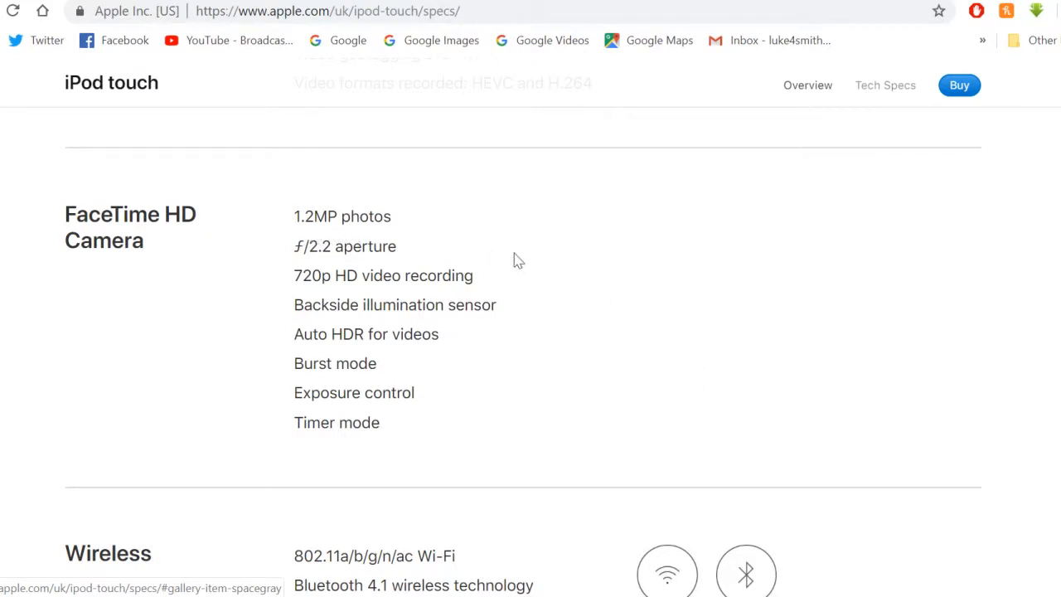
mouse_move(507, 258)
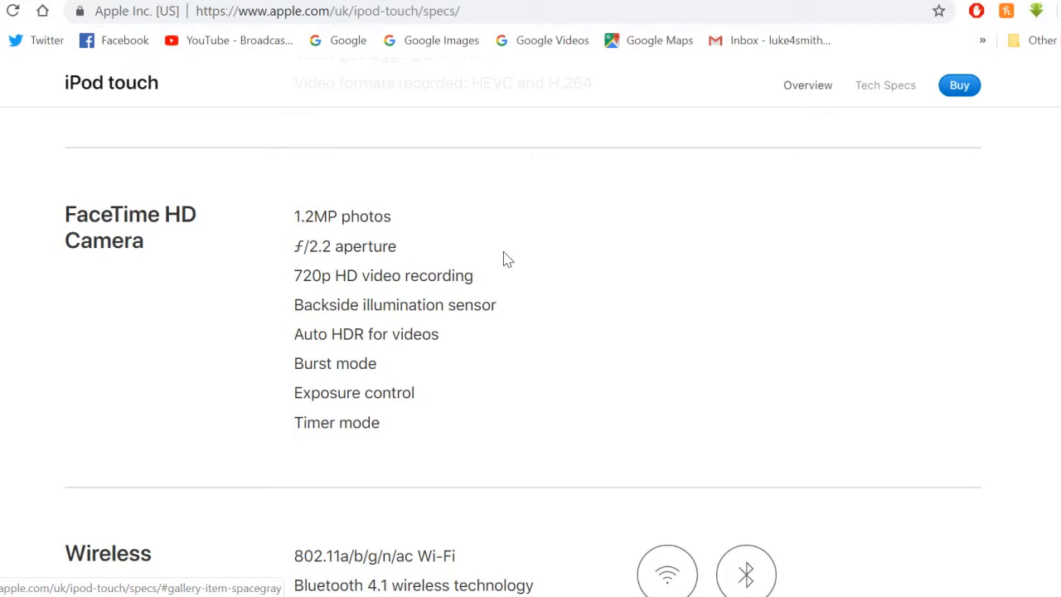
mouse_move(497, 255)
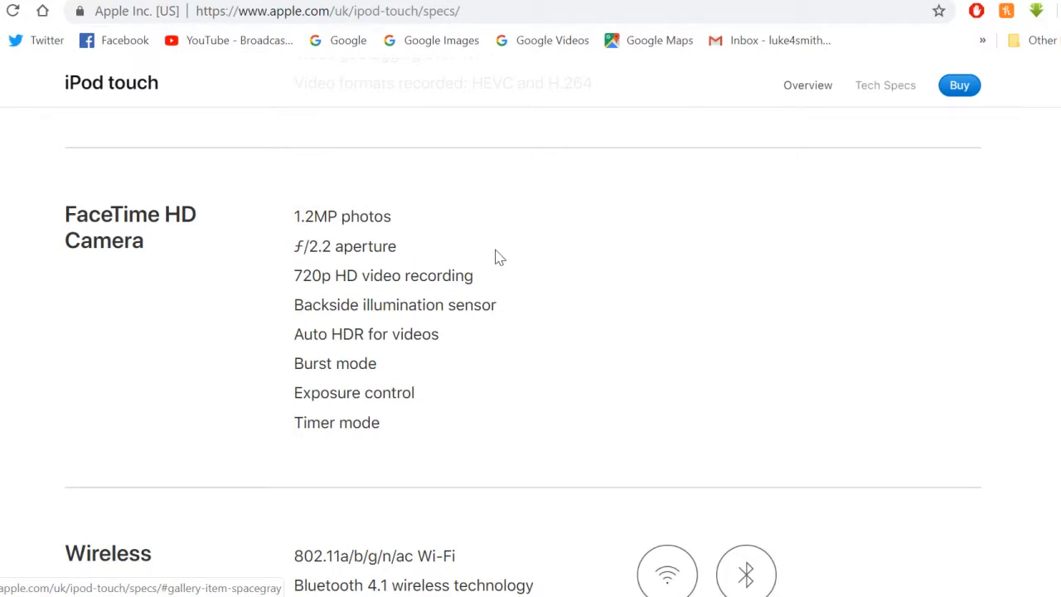
mouse_move(511, 368)
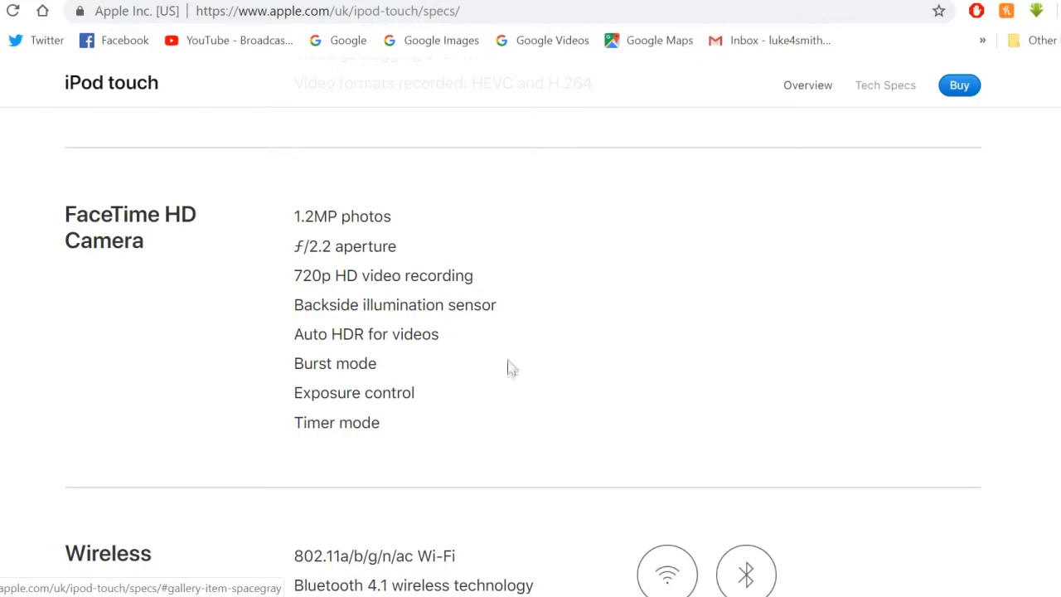
mouse_move(345, 359)
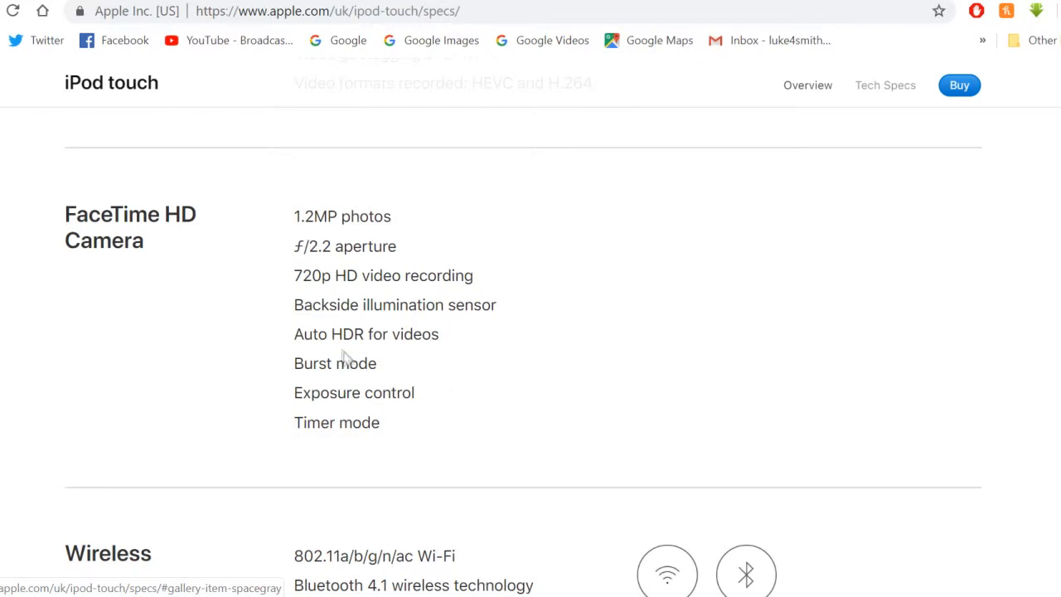
mouse_move(396, 357)
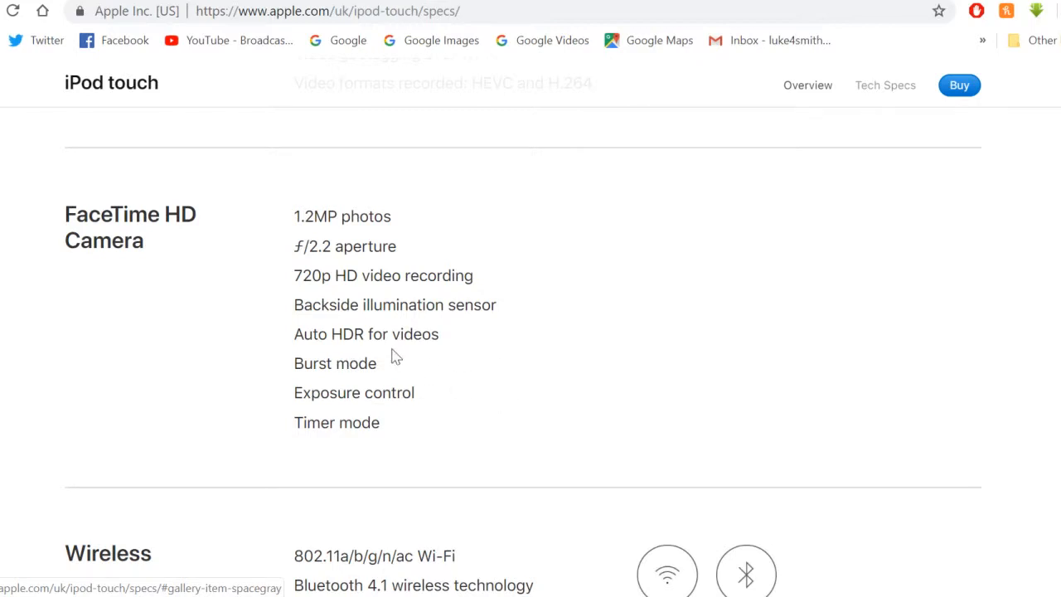
mouse_move(428, 356)
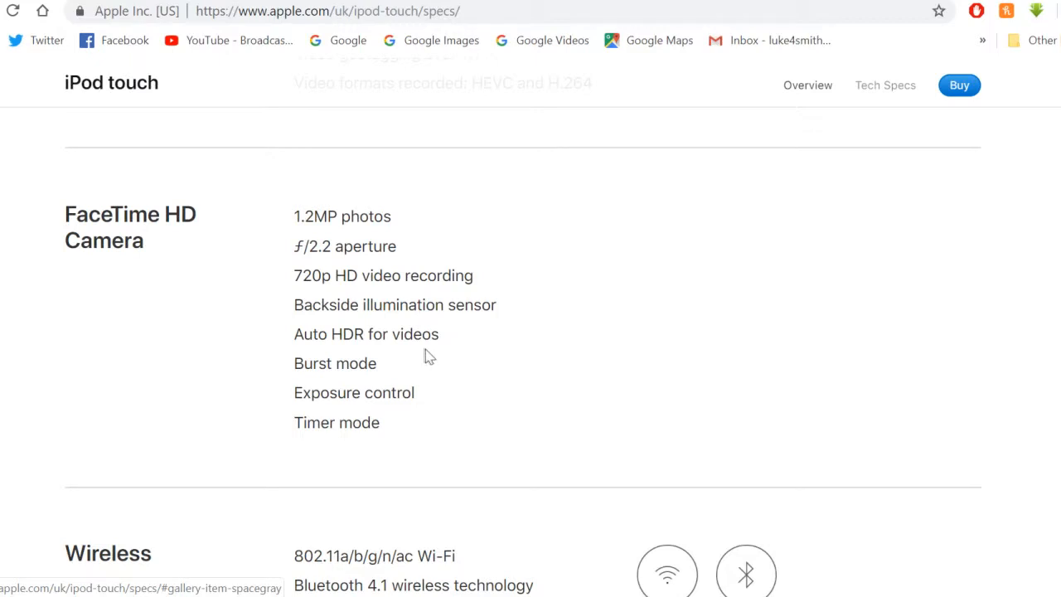
- Scroll the Tech Specs page past Wireless and Audio Playback to TV and Video and Siri
scroll("down", 3)
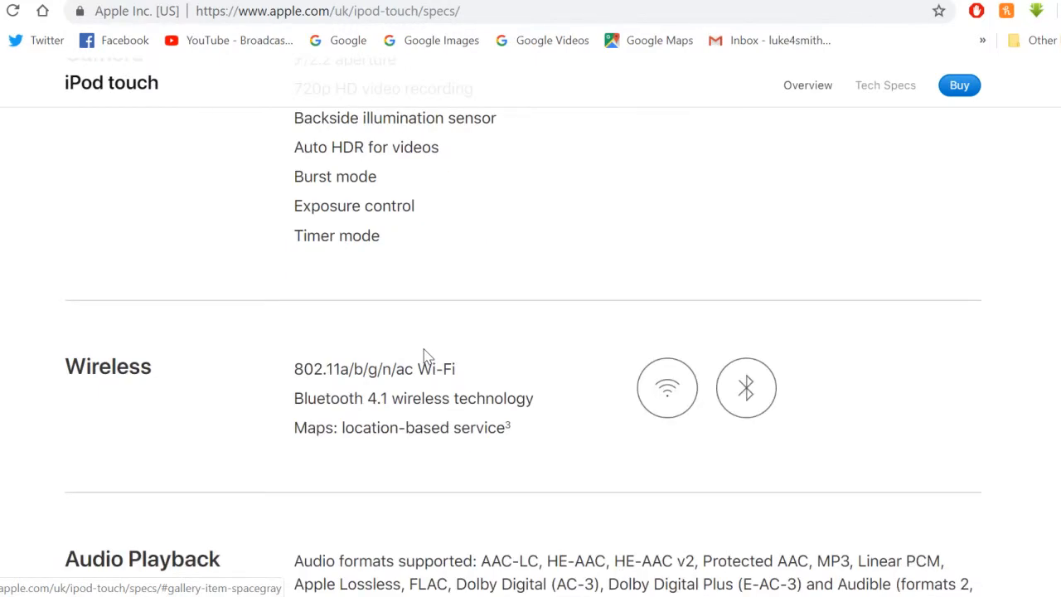
scroll("down", 3)
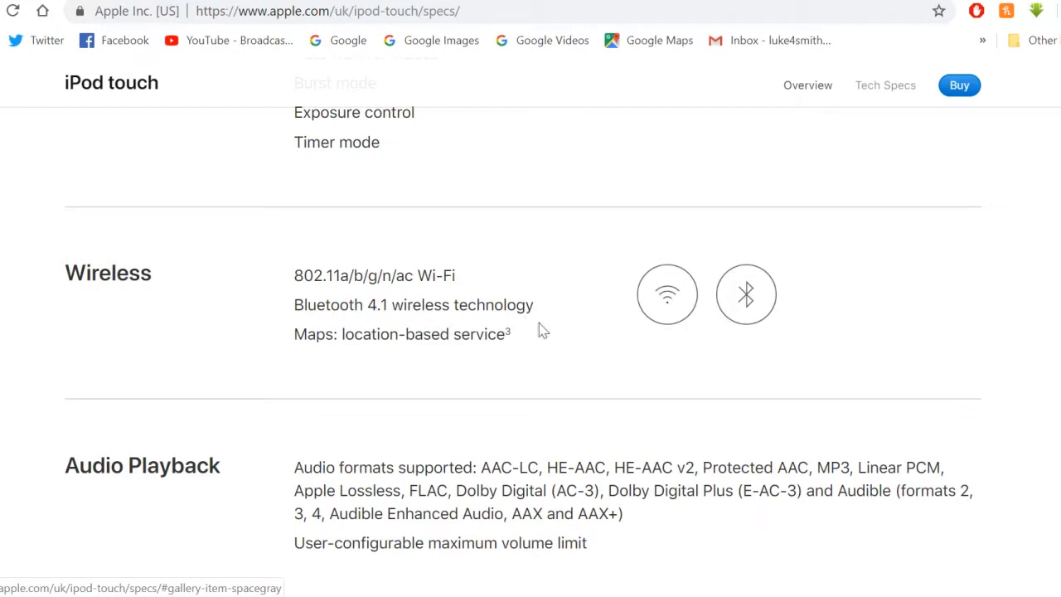
mouse_move(463, 361)
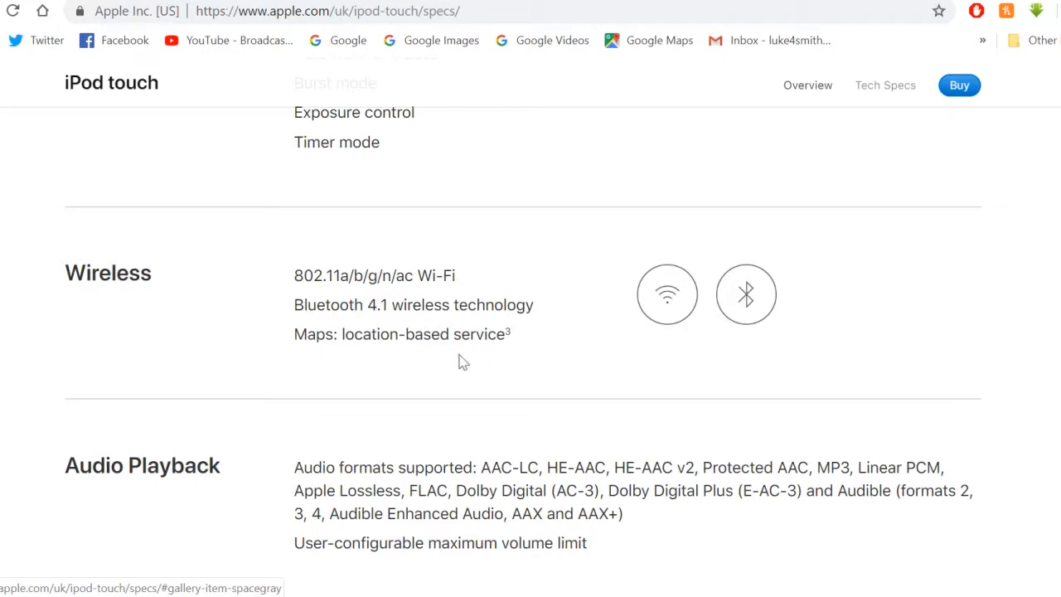
scroll("down", 3)
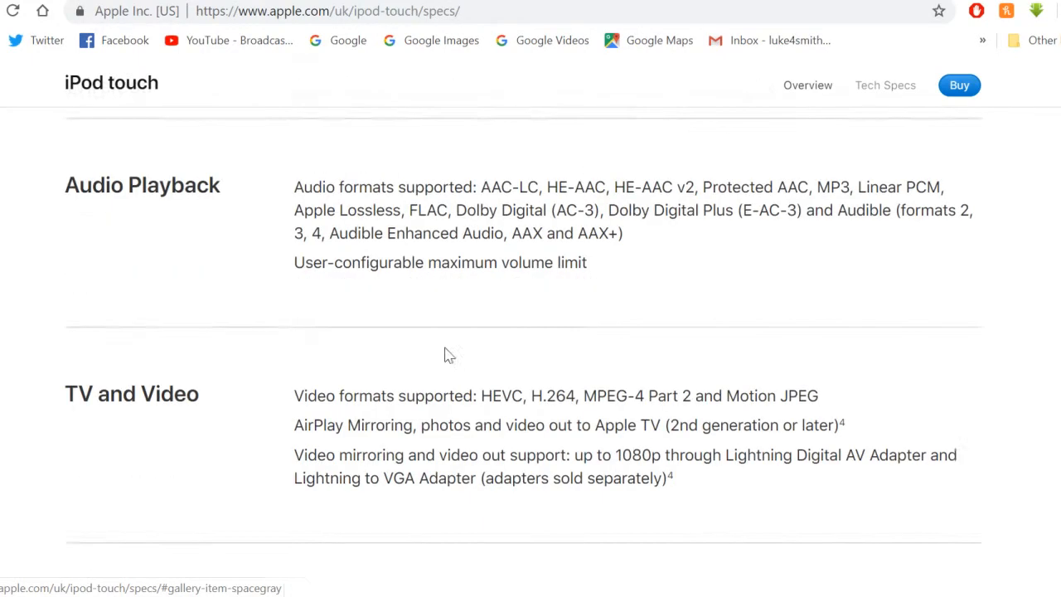
scroll("down", 3)
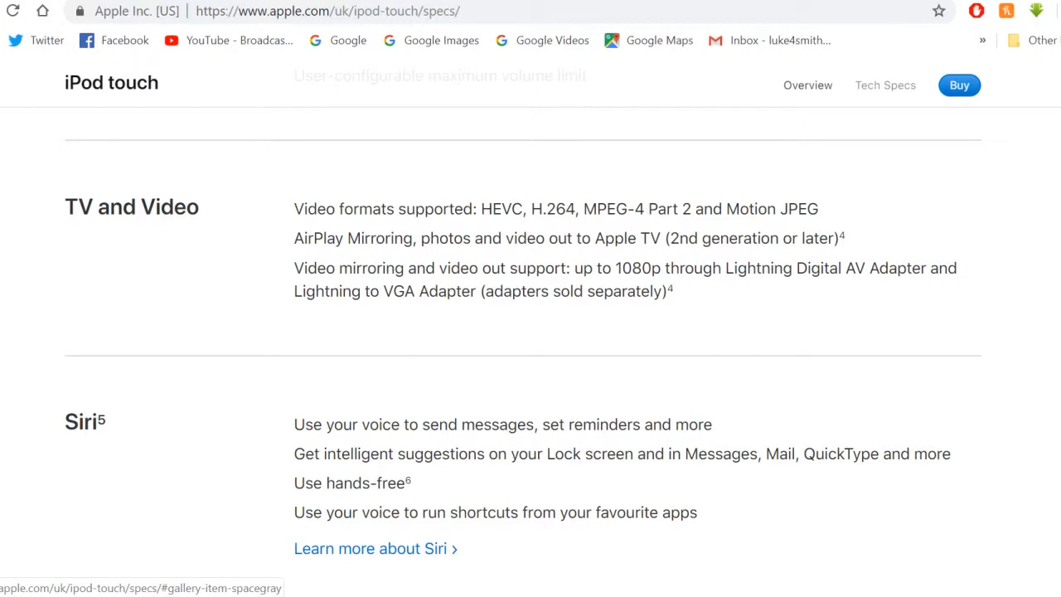
mouse_move(404, 262)
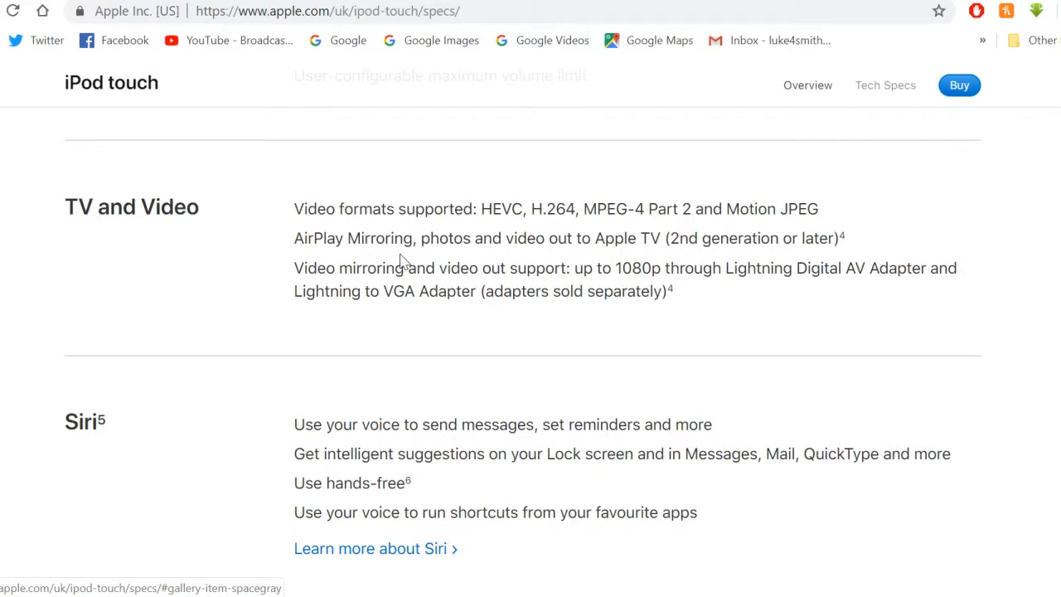
mouse_move(401, 325)
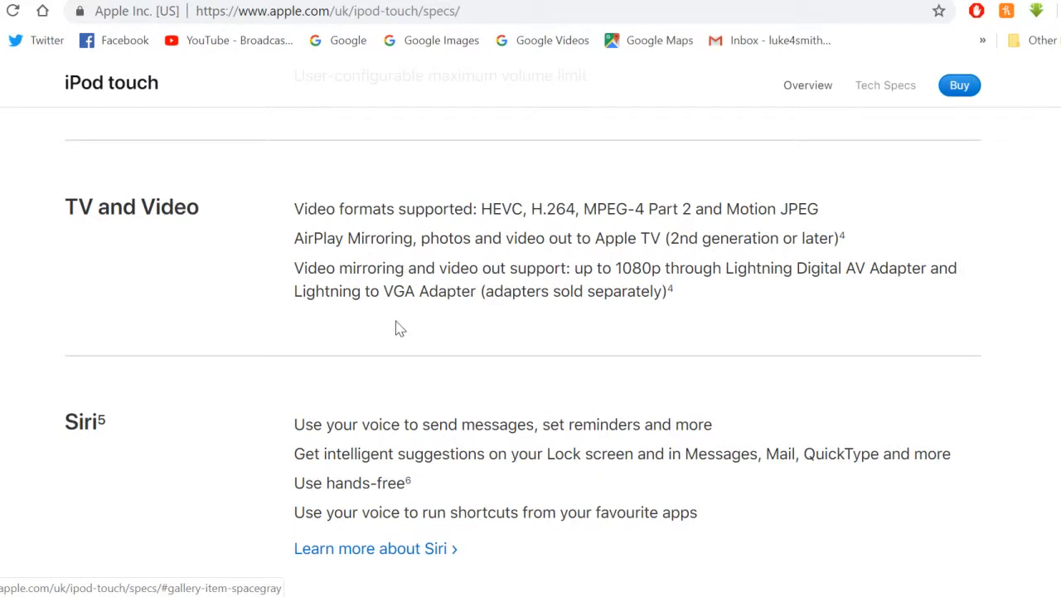
mouse_move(400, 358)
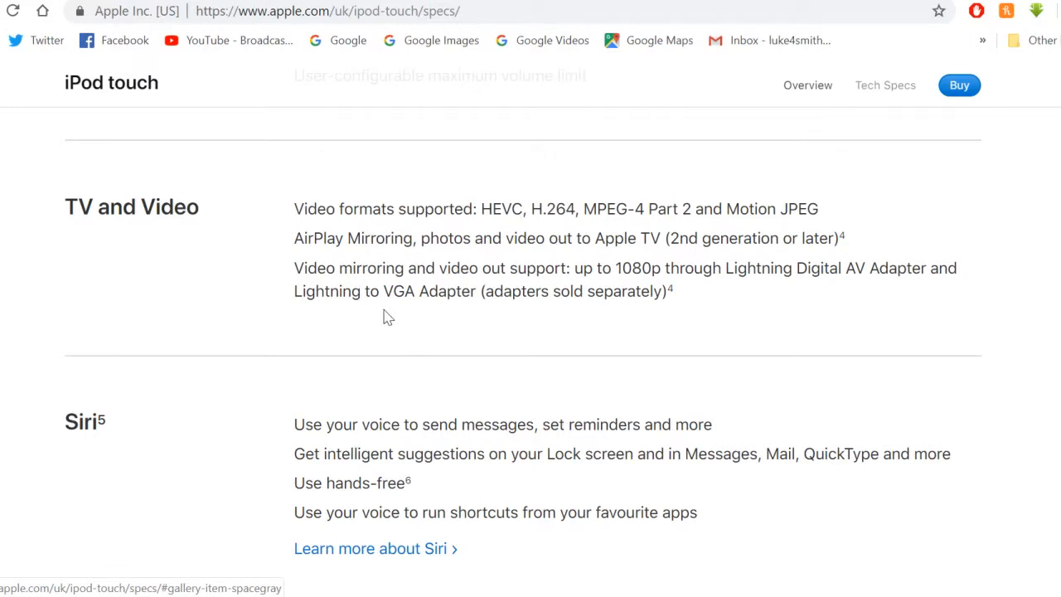
- Scroll to the External Buttons and Connectors diagram with Home, volume and Sleep/Wake labels
scroll("down", 3)
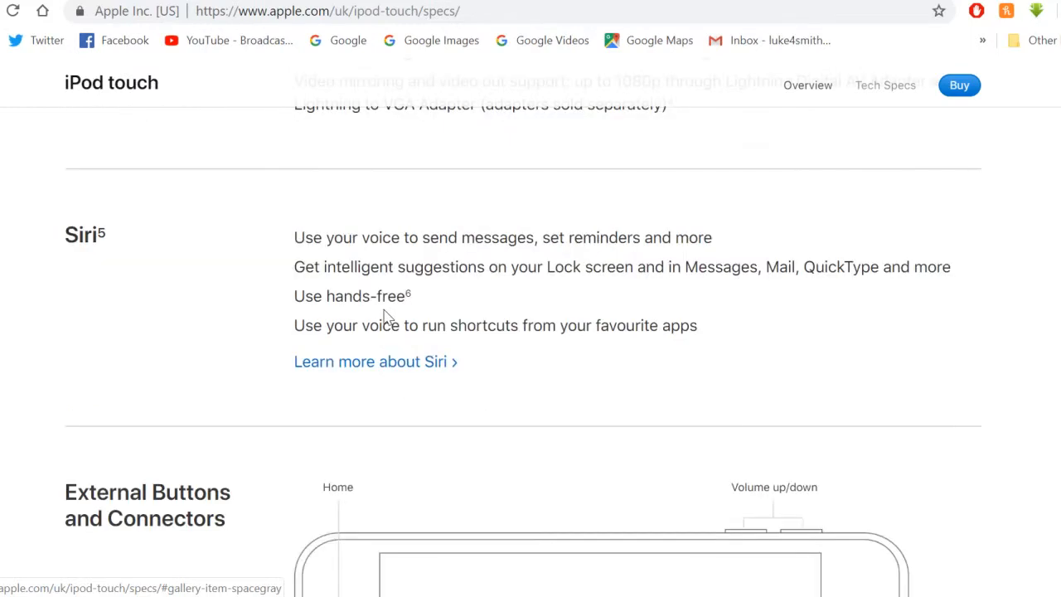
scroll("down", 3)
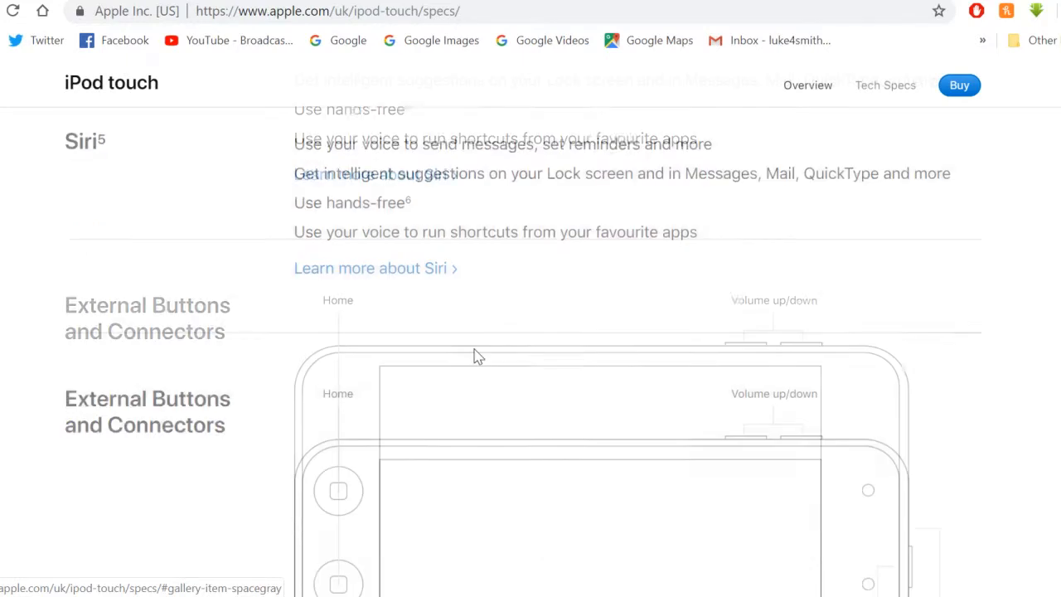
scroll("down", 3)
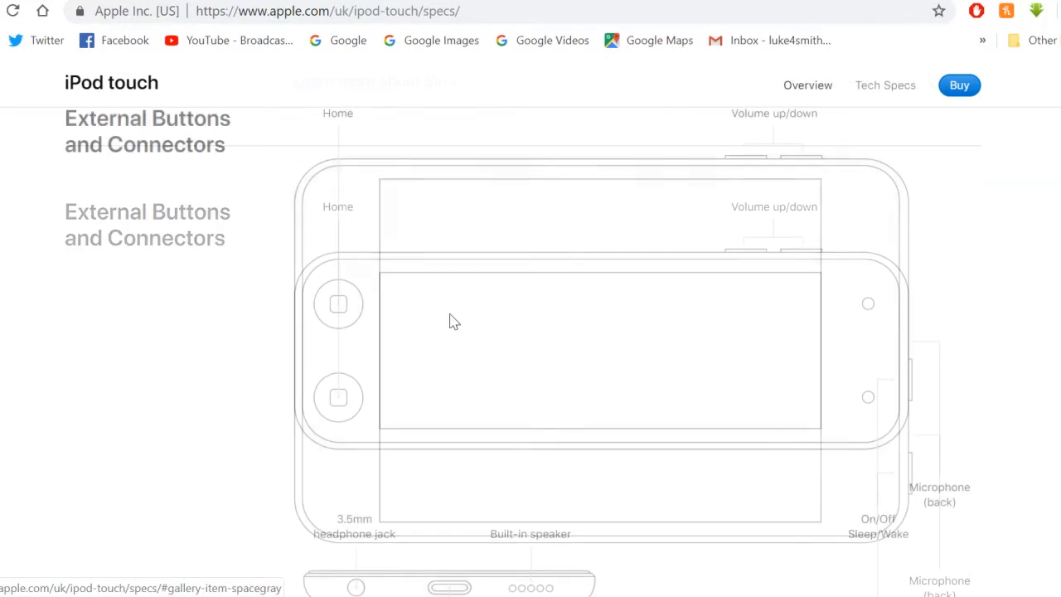
scroll("up", 3)
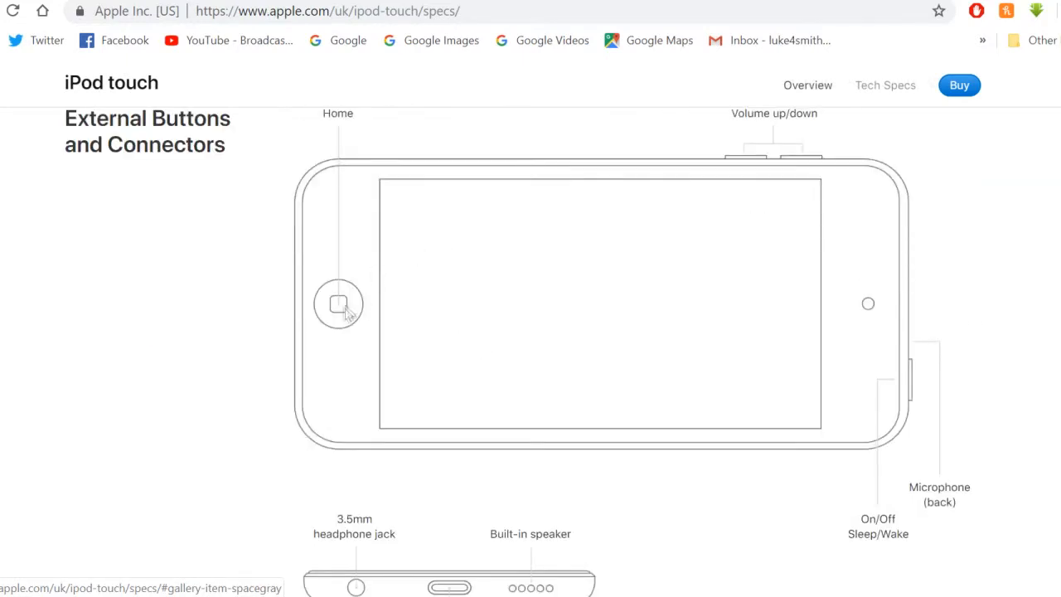
mouse_move(348, 351)
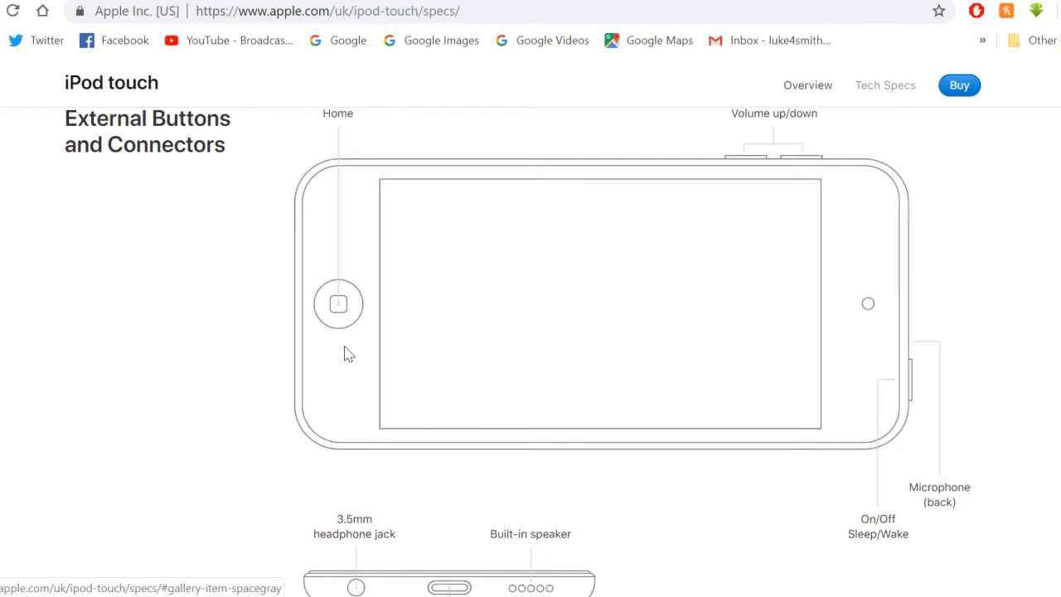
mouse_move(351, 366)
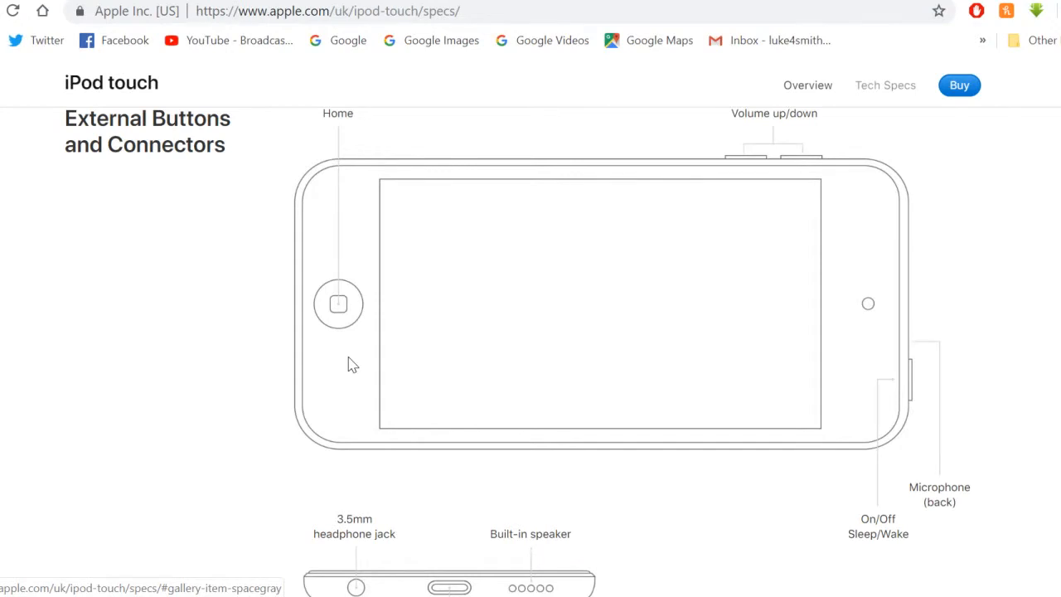
- Scroll through Power and Battery and Sensors to the Operating System (iOS 12) section
scroll("down", 3)
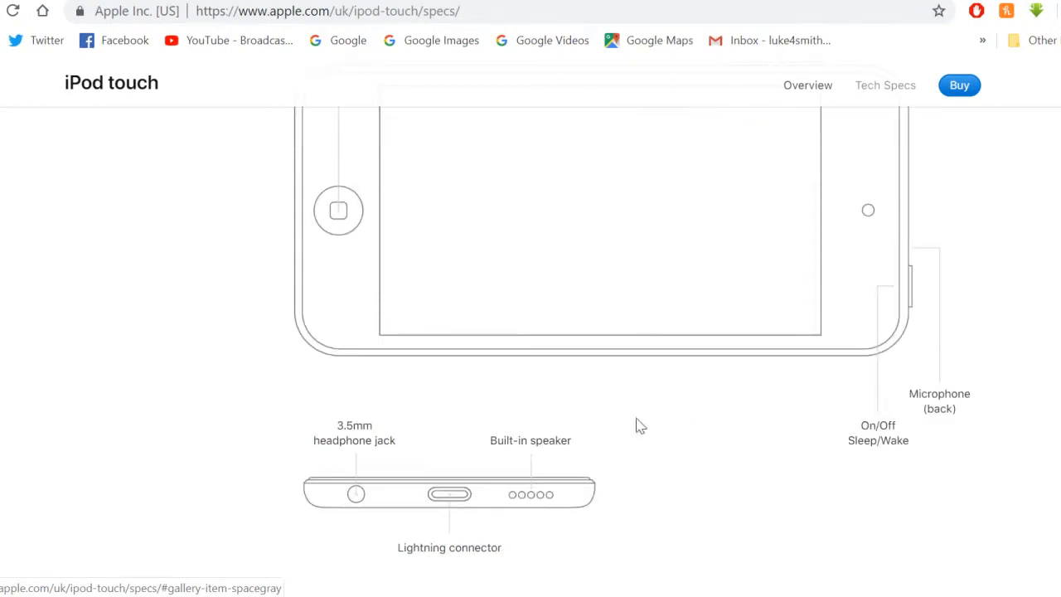
mouse_move(417, 464)
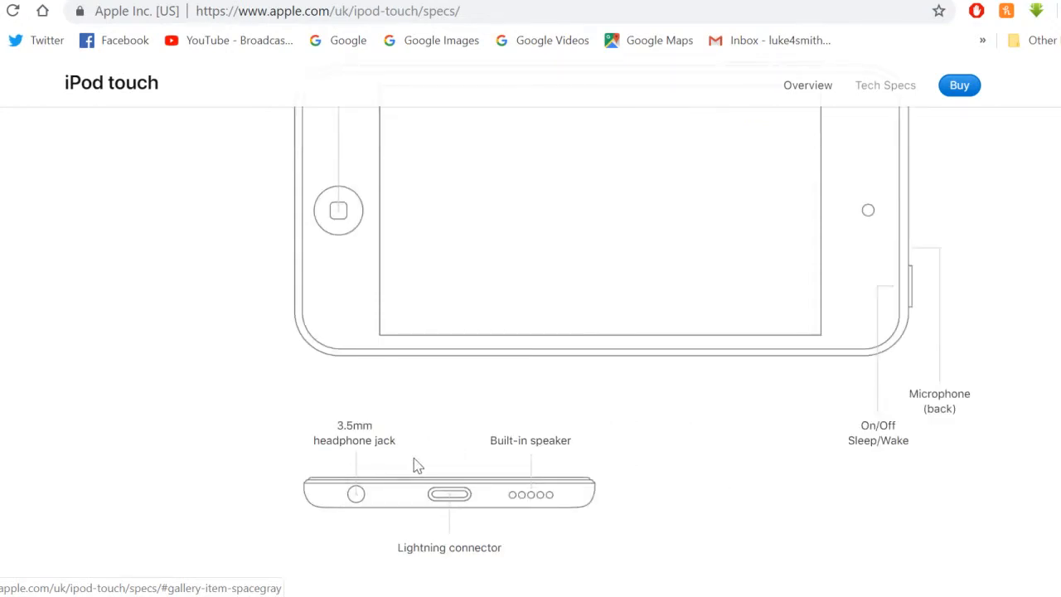
mouse_move(429, 518)
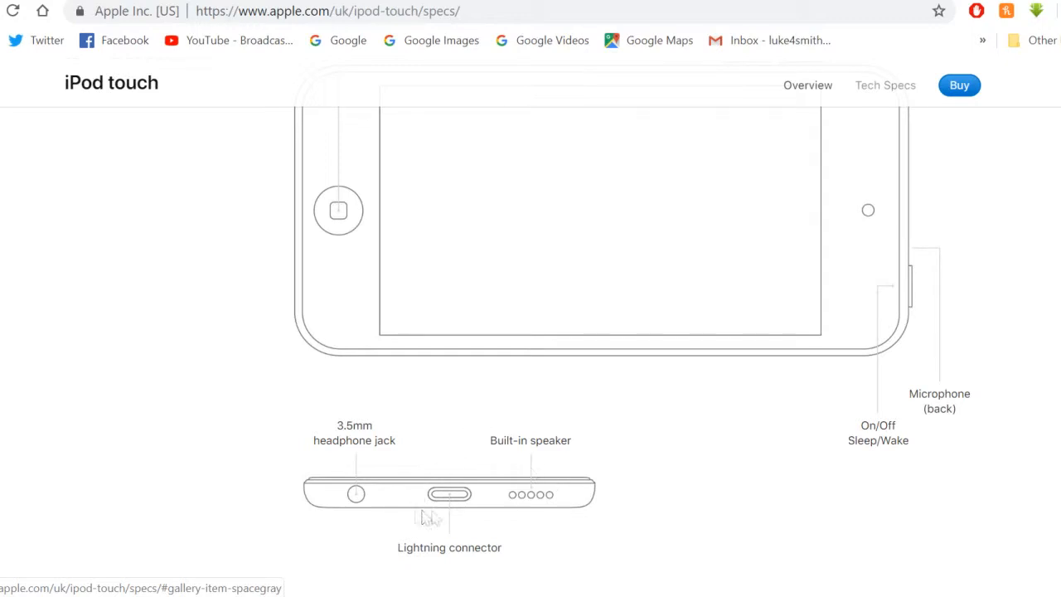
scroll("down", 3)
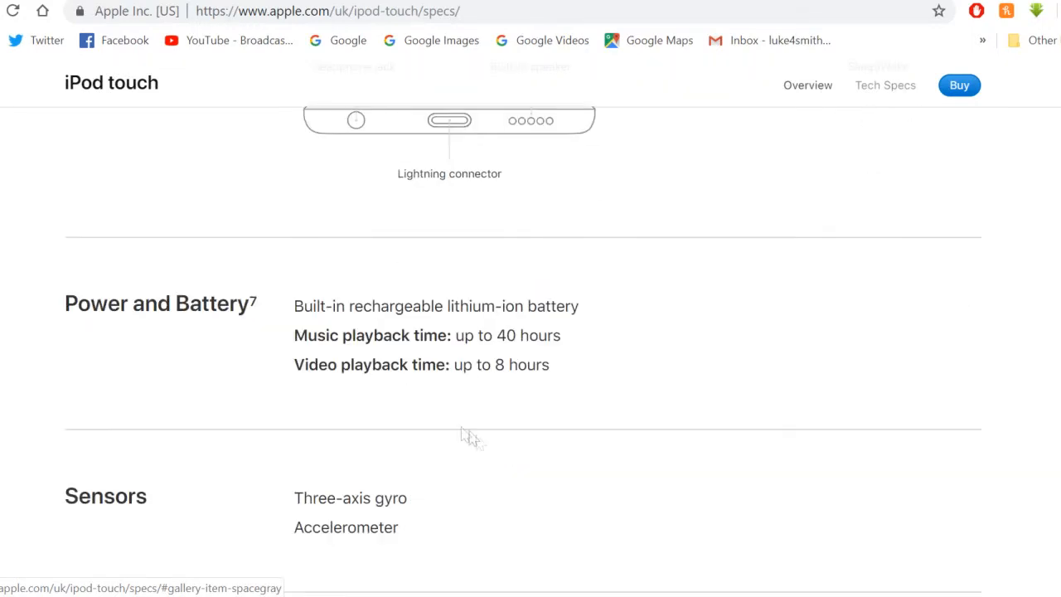
mouse_move(315, 323)
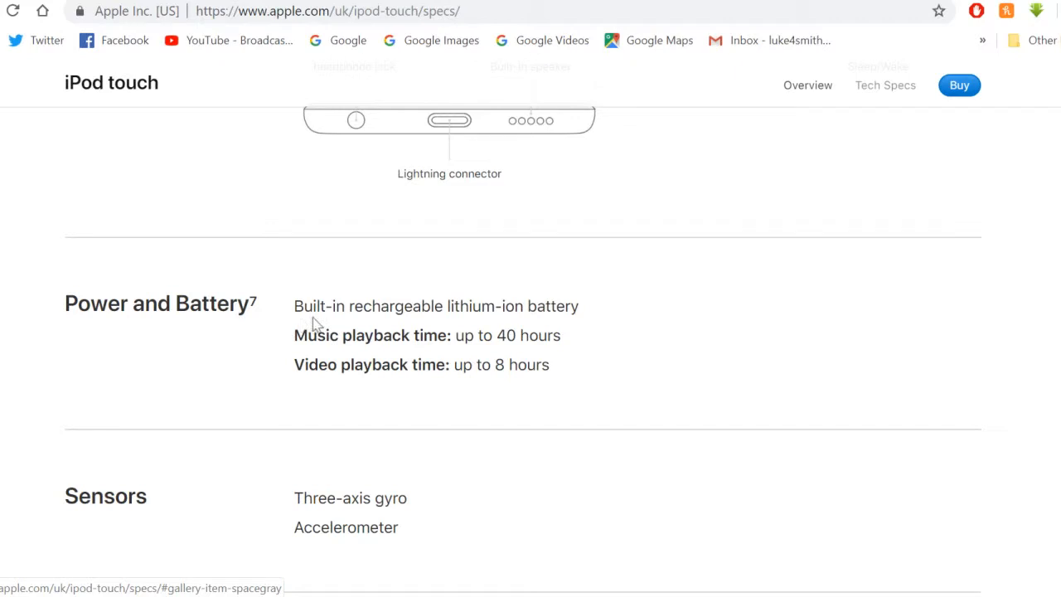
mouse_move(560, 323)
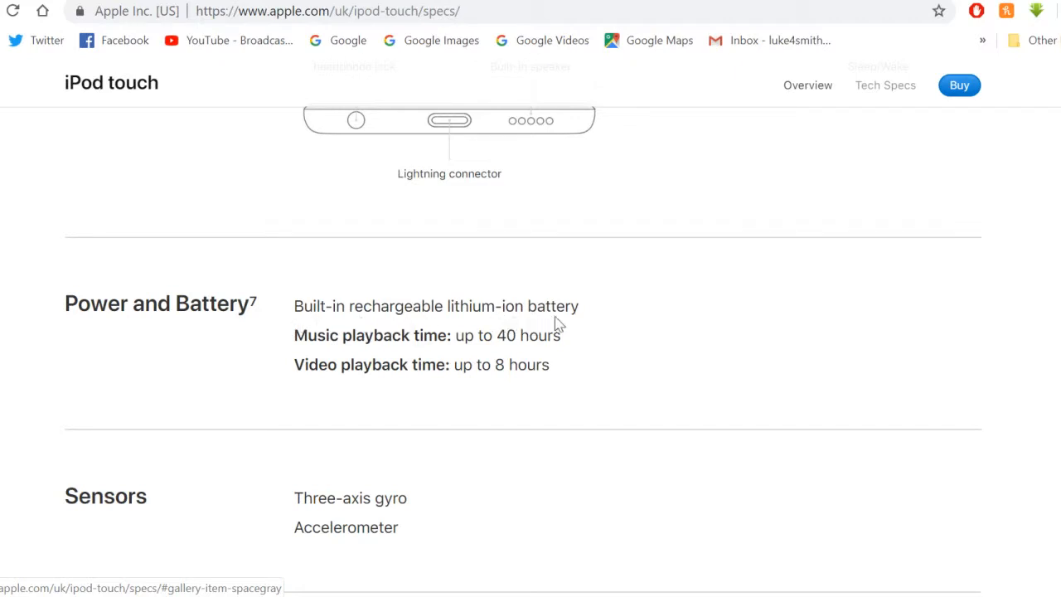
mouse_move(472, 363)
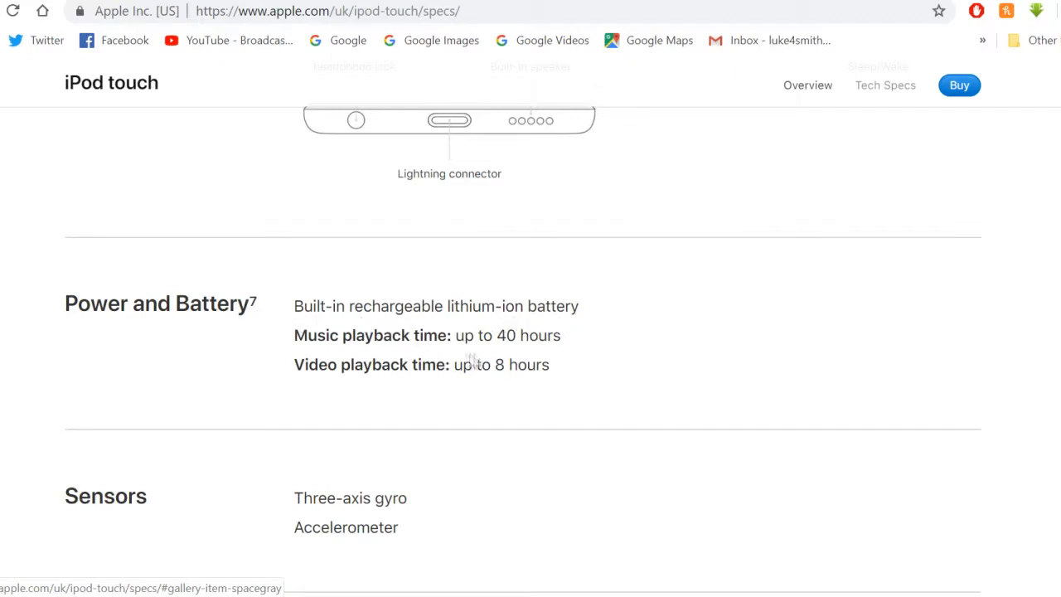
mouse_move(414, 394)
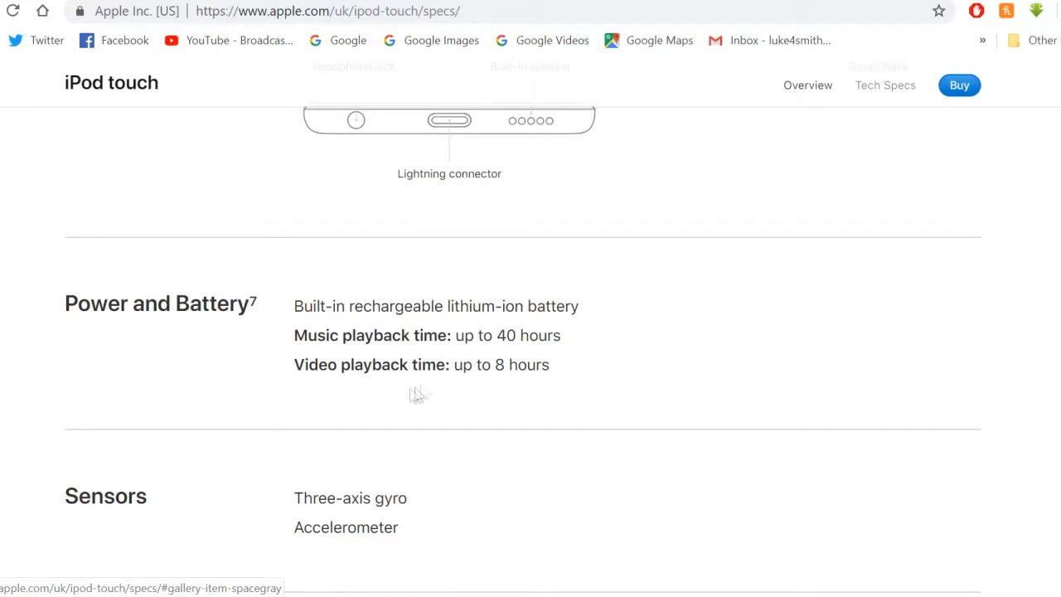
mouse_move(524, 392)
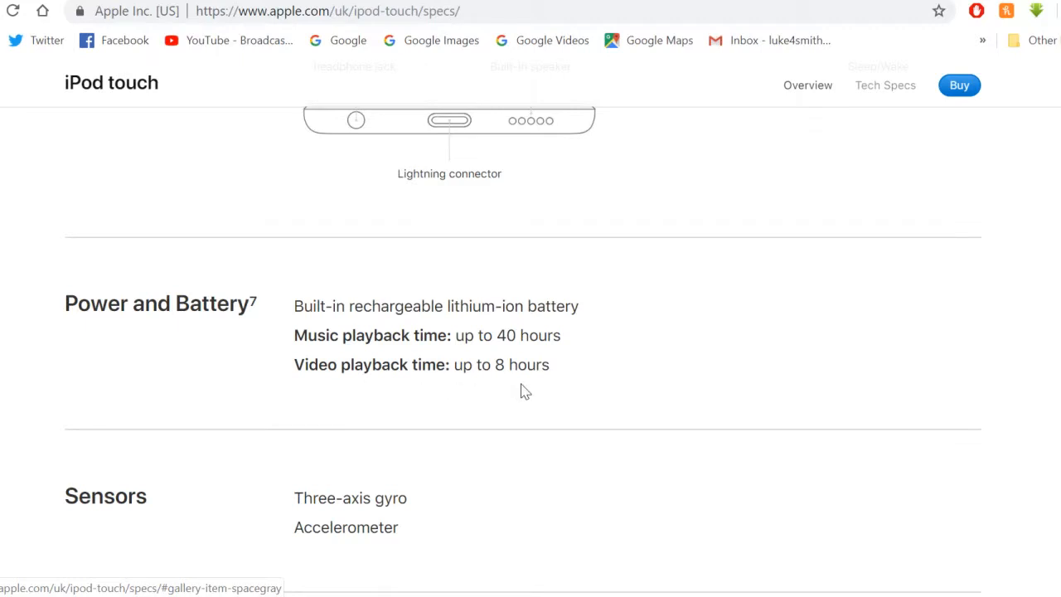
scroll("down", 3)
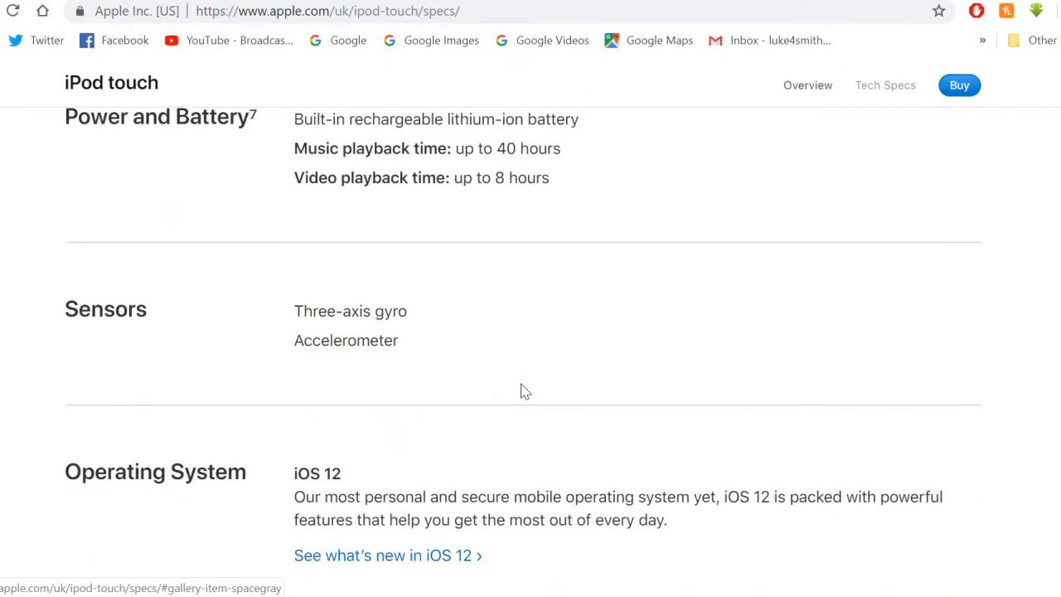
mouse_move(378, 385)
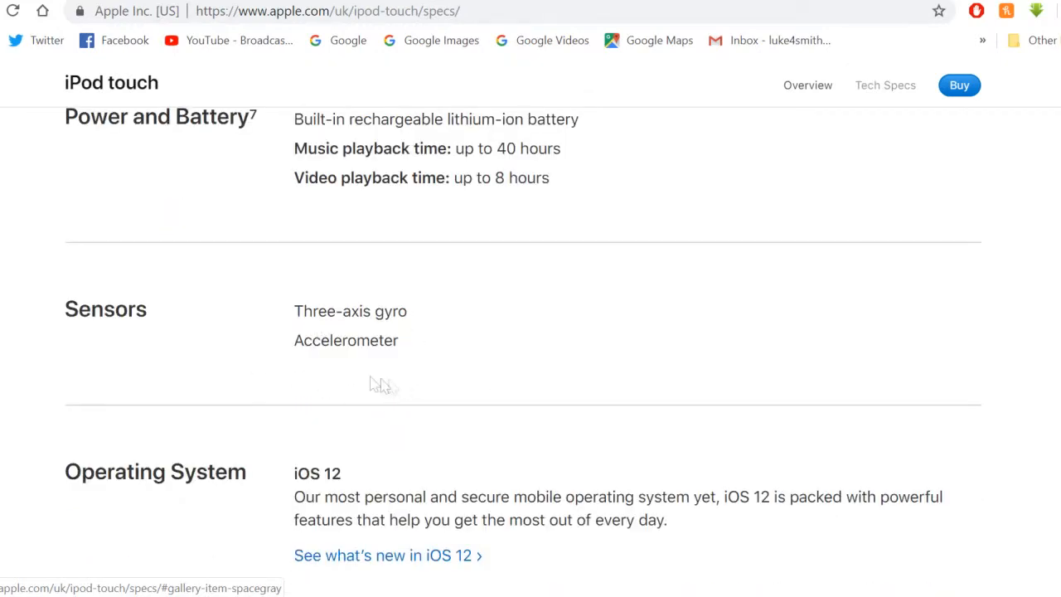
mouse_move(471, 393)
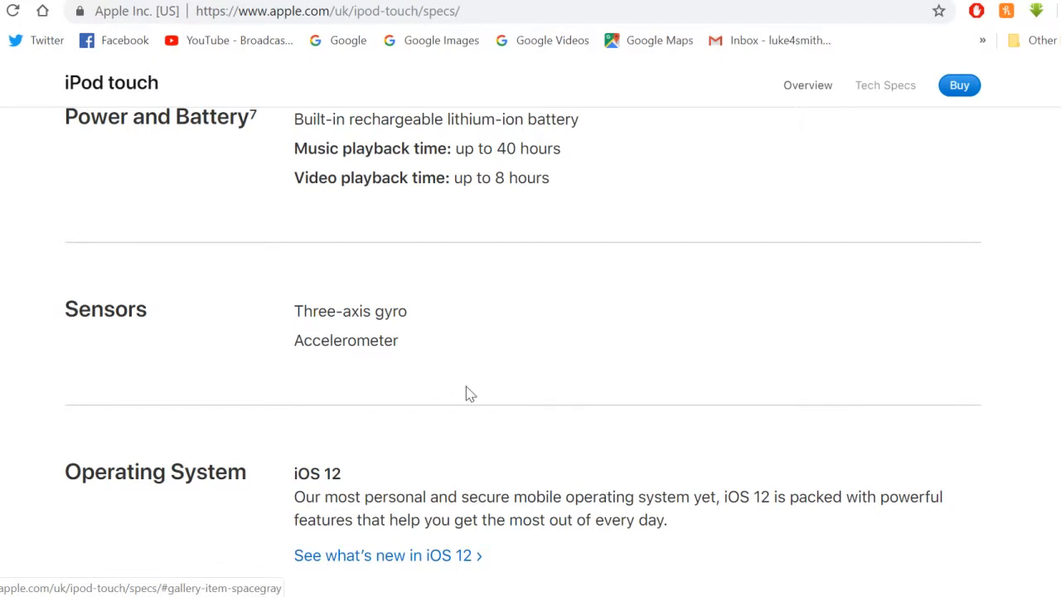
scroll("down", 3)
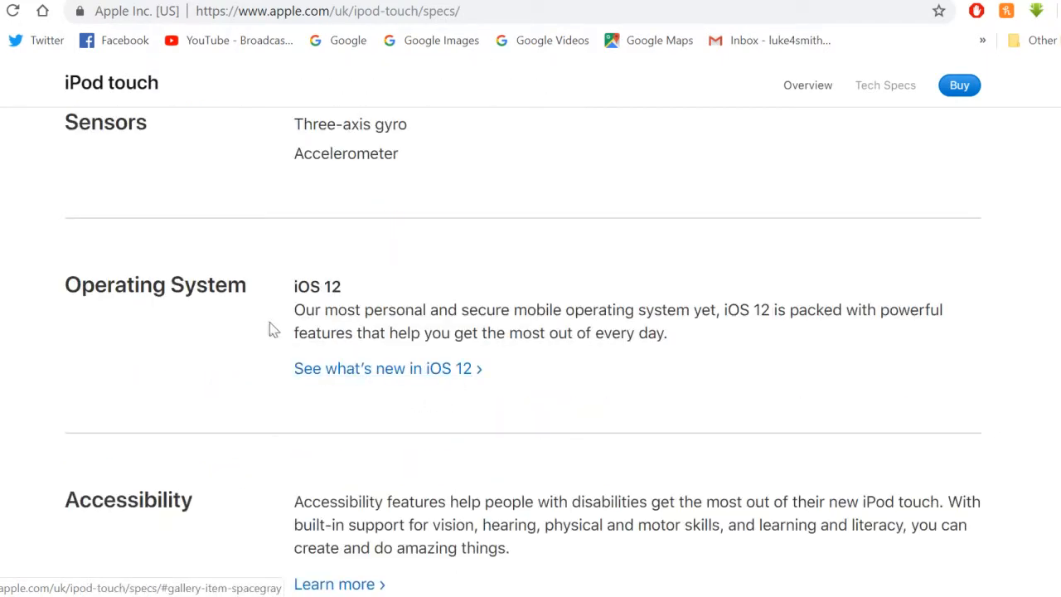
mouse_move(518, 378)
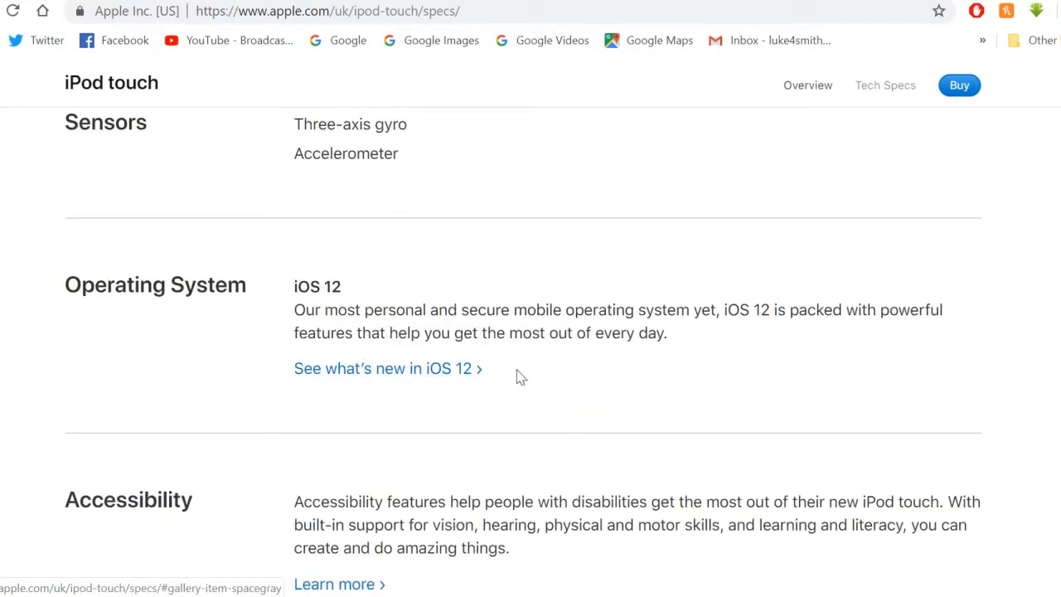
mouse_move(577, 379)
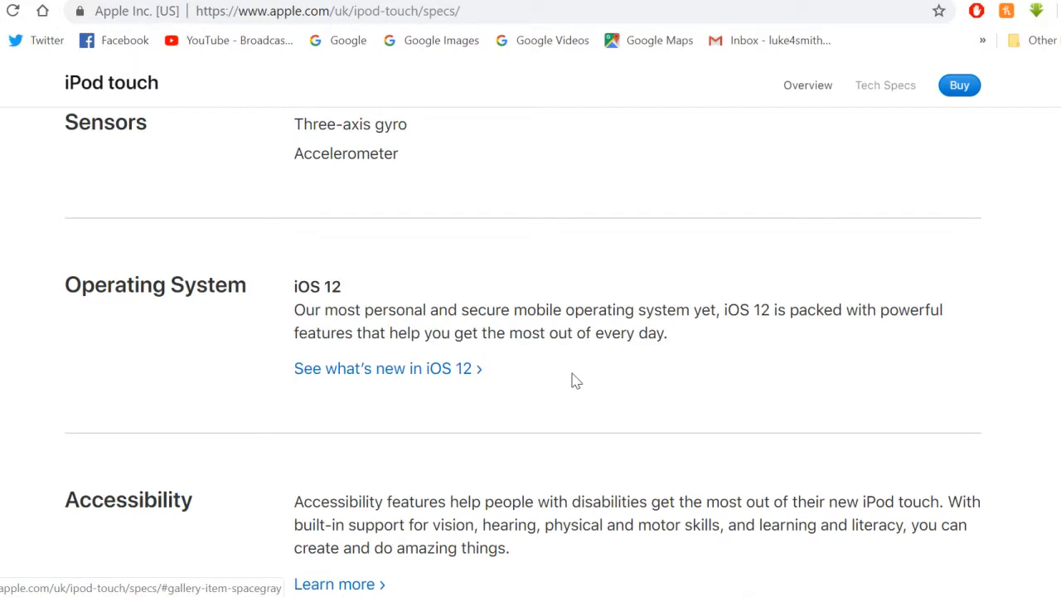
mouse_move(553, 393)
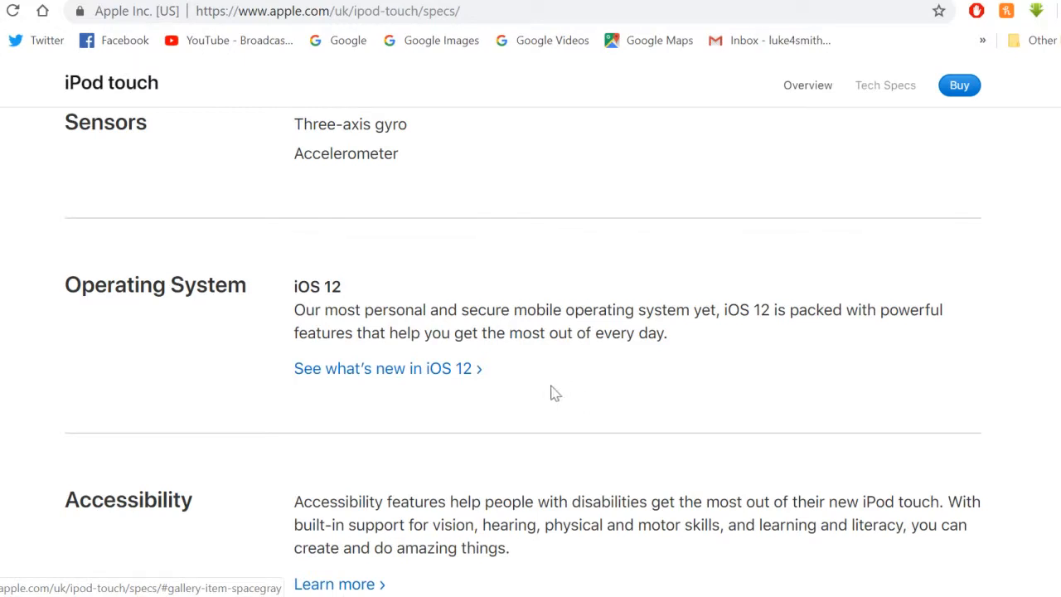
mouse_move(551, 394)
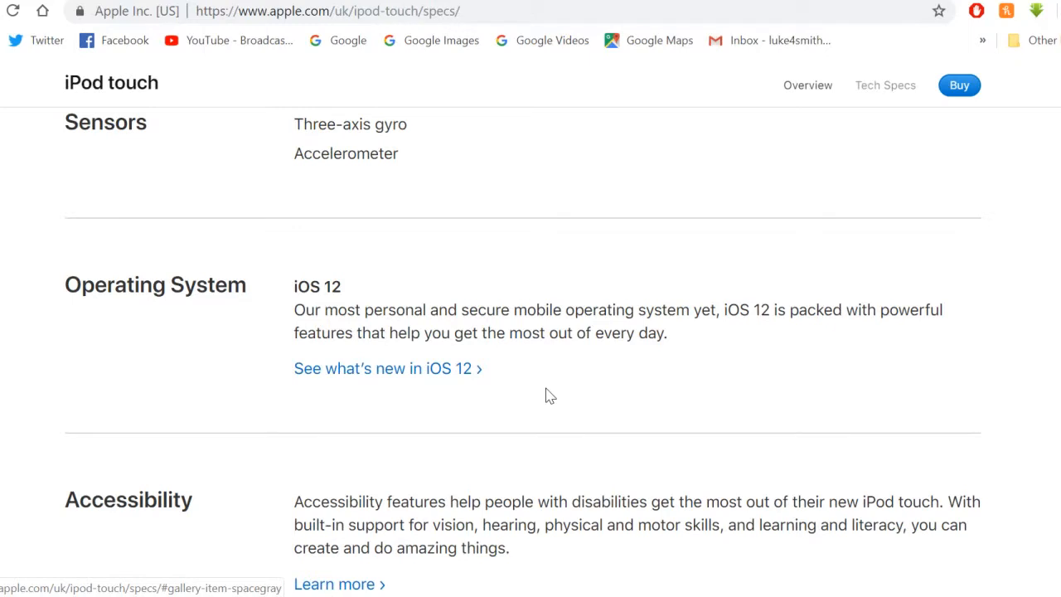
- Scroll through Accessibility and Built-in Apps to Free Apps from Apple and Headphones
scroll("down", 3)
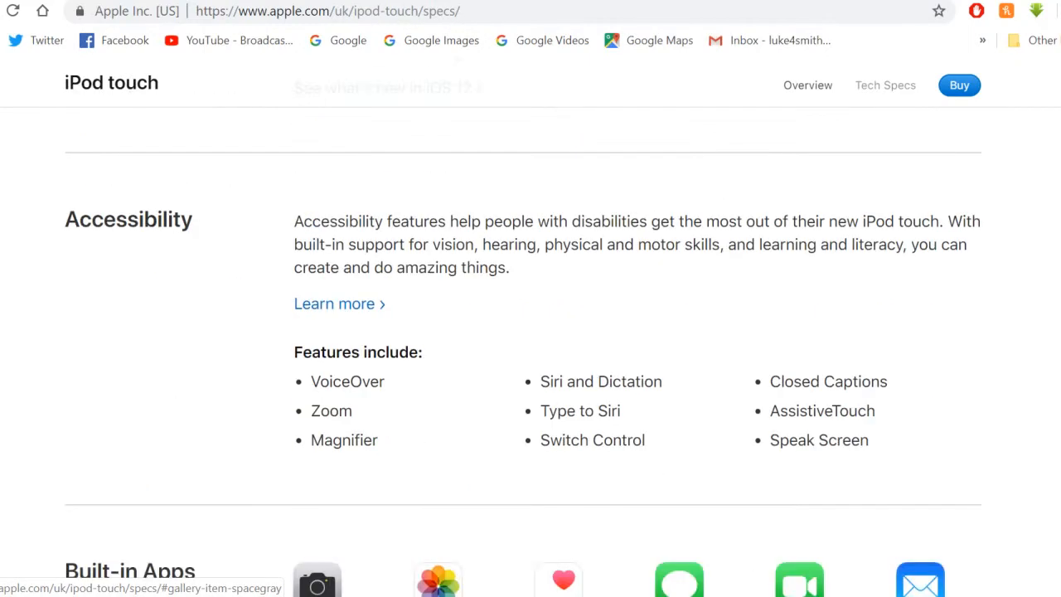
mouse_move(421, 310)
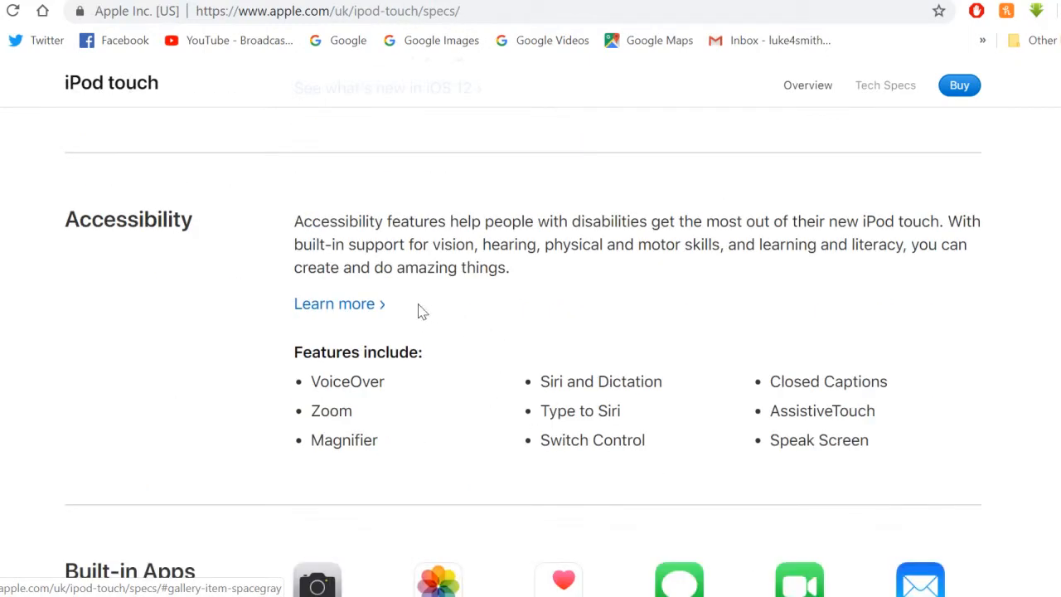
mouse_move(417, 312)
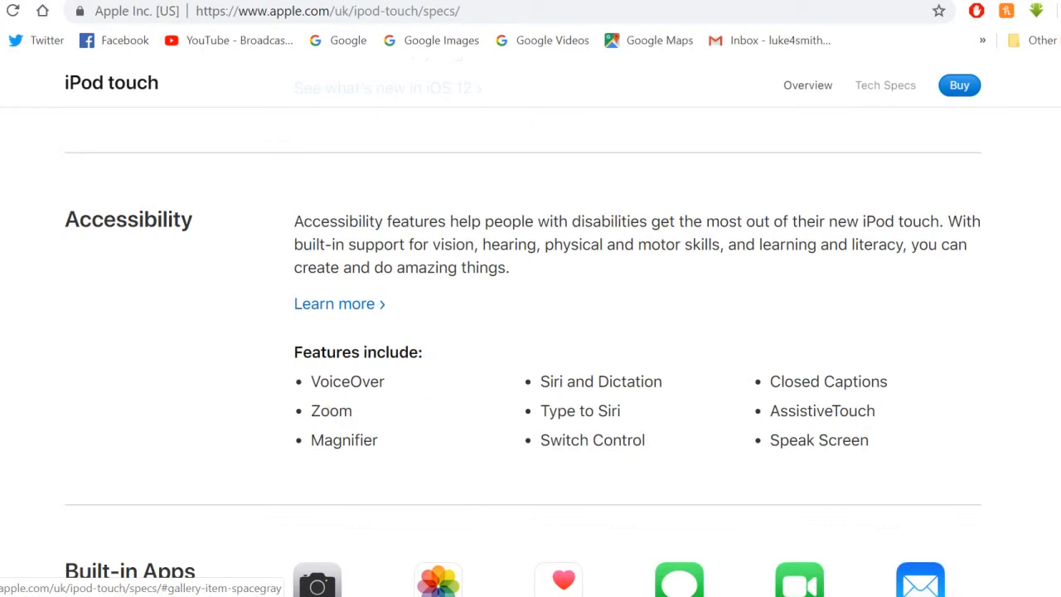
mouse_move(494, 372)
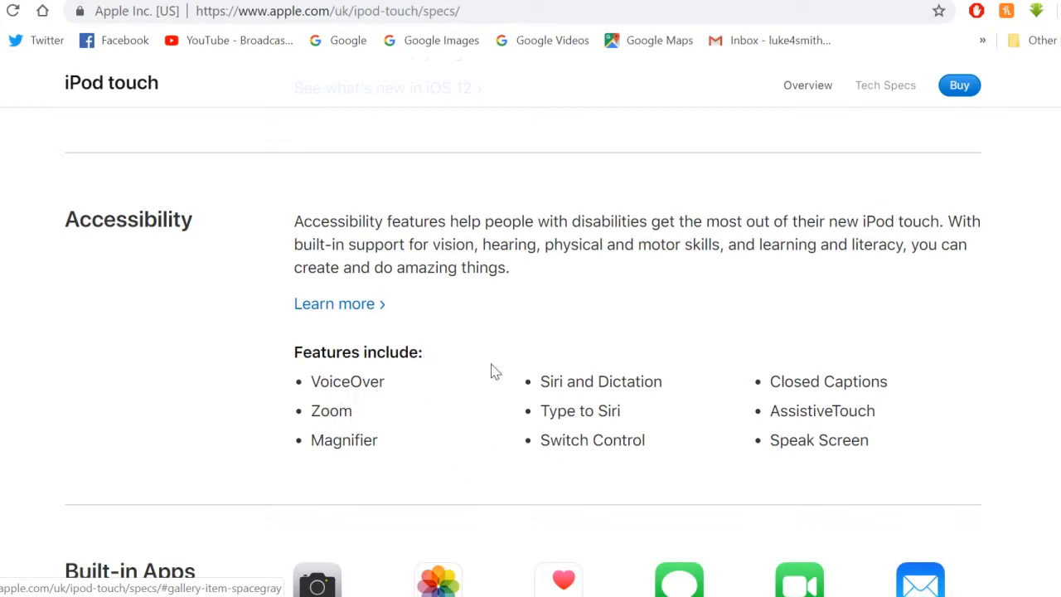
scroll("down", 3)
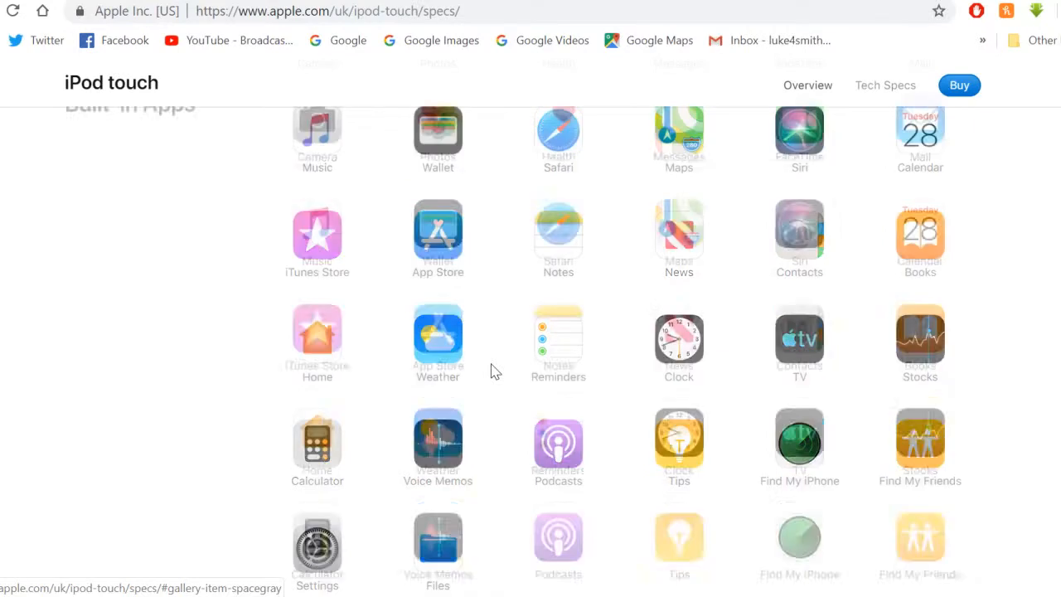
scroll("up", 3)
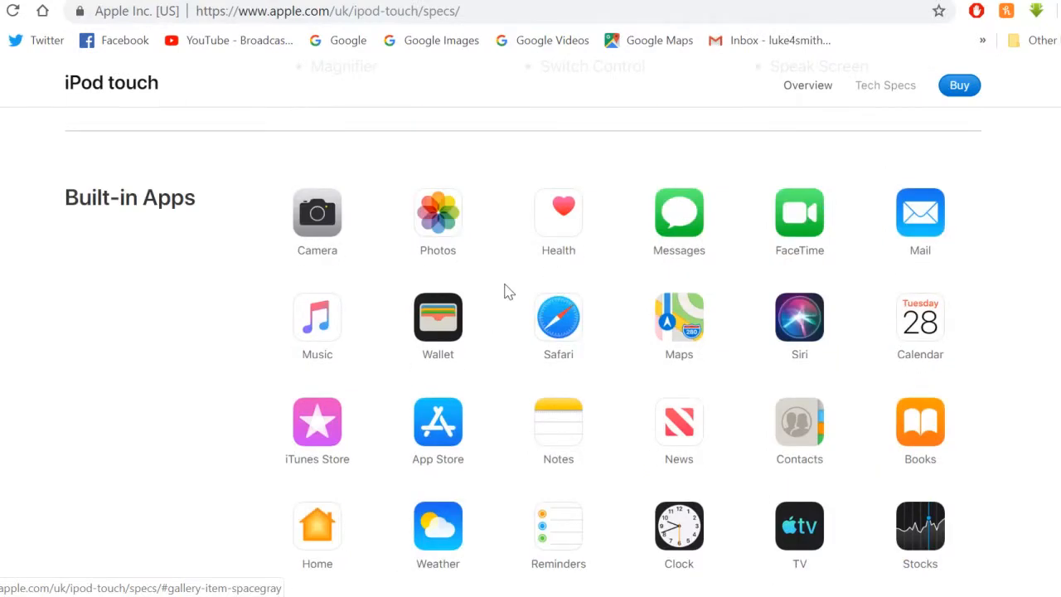
scroll("down", 3)
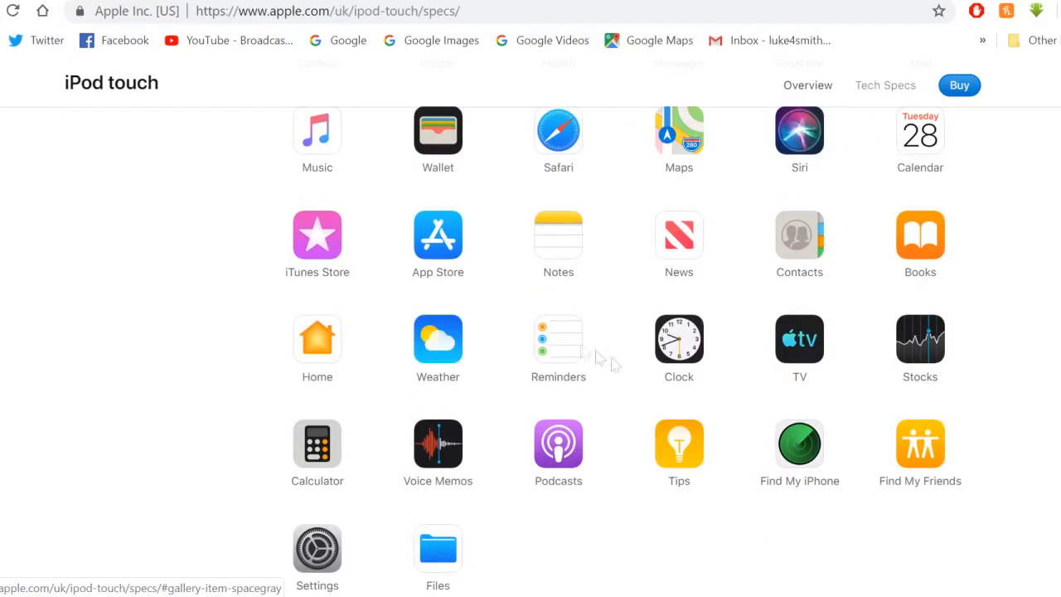
mouse_move(807, 406)
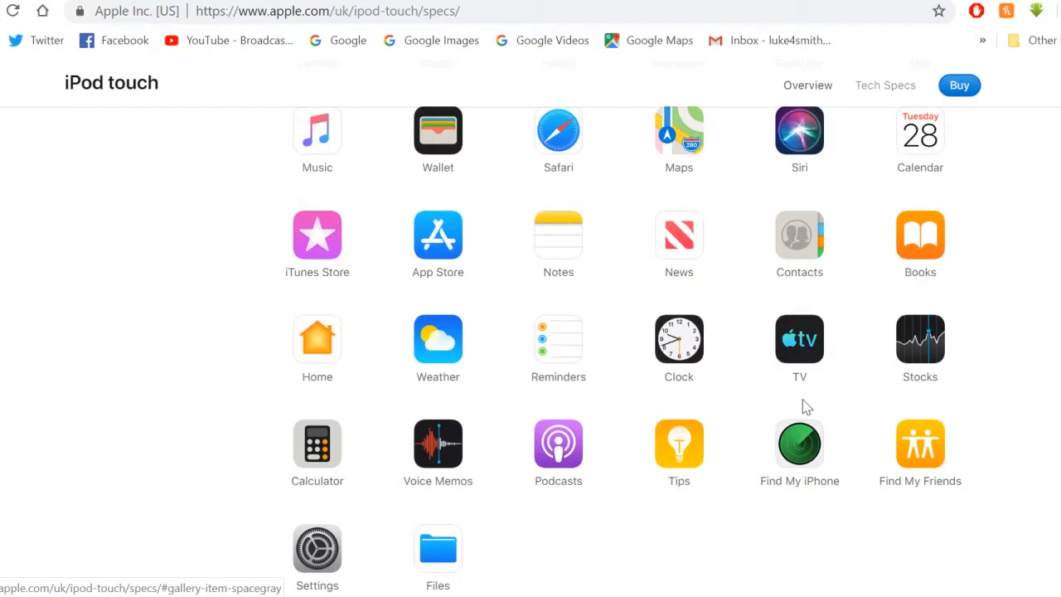
mouse_move(776, 414)
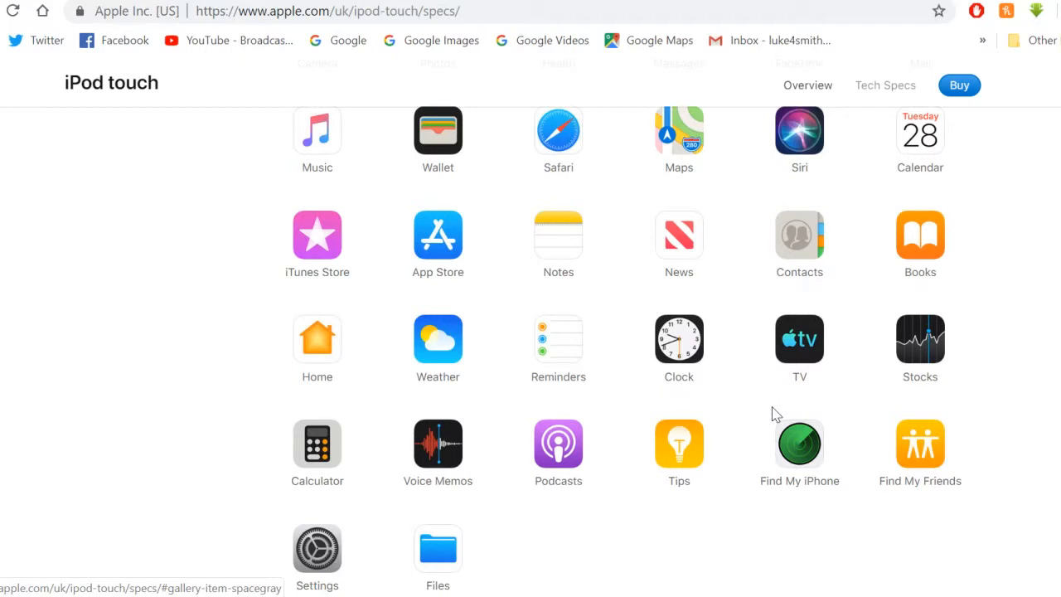
mouse_move(613, 368)
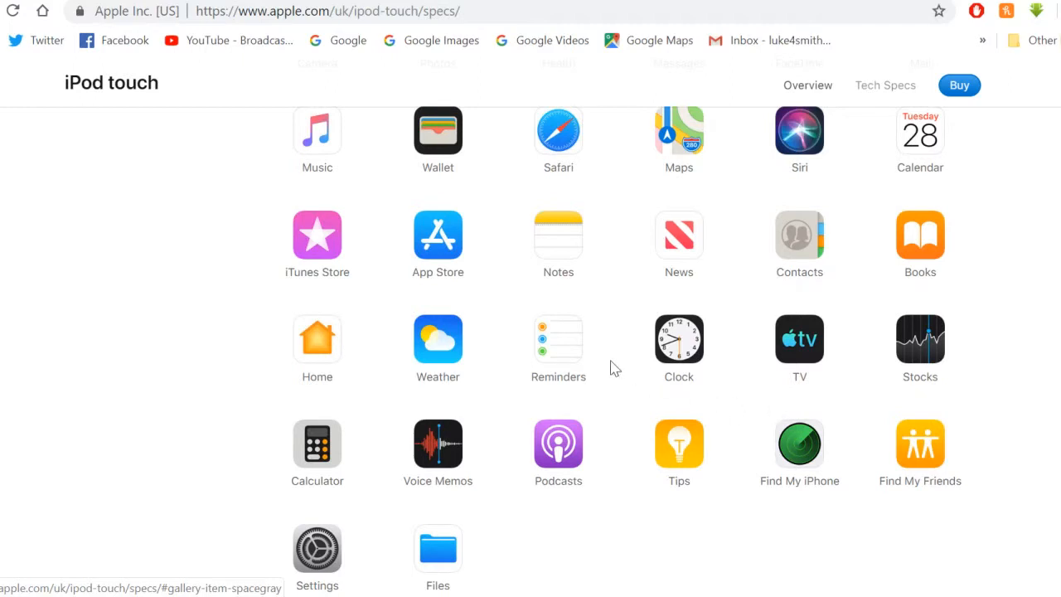
scroll("down", 3)
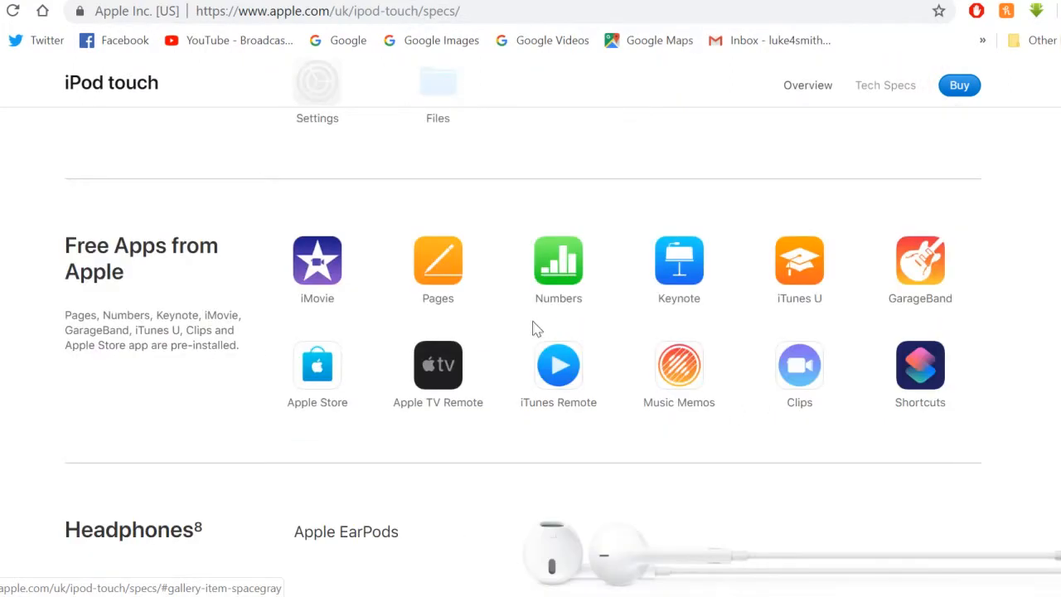
mouse_move(545, 325)
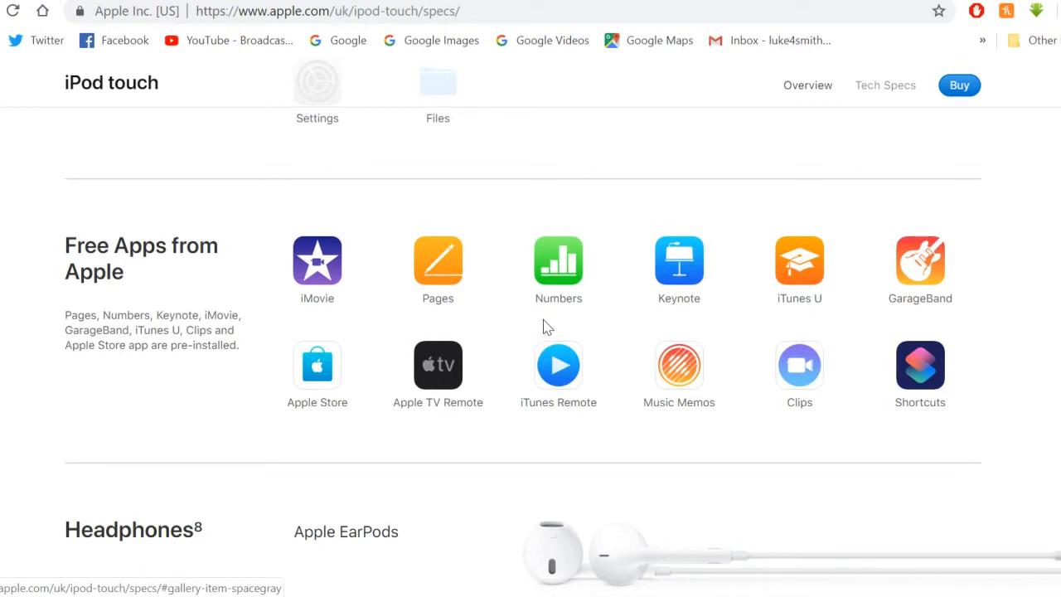
- Scroll through System Requirements and Environmental Requirements to Languages and In the Box
scroll("down", 3)
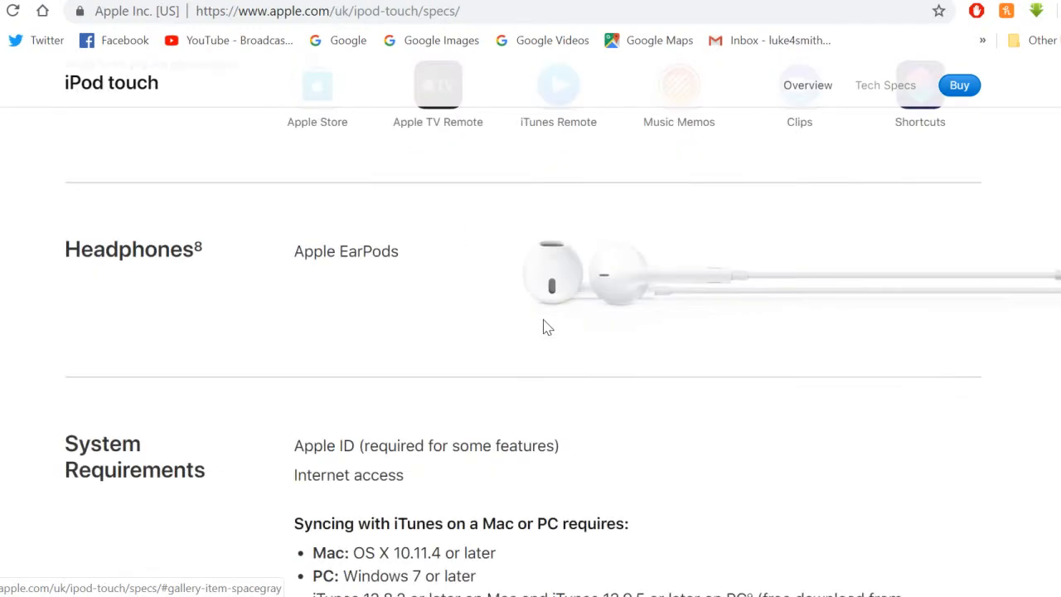
mouse_move(507, 362)
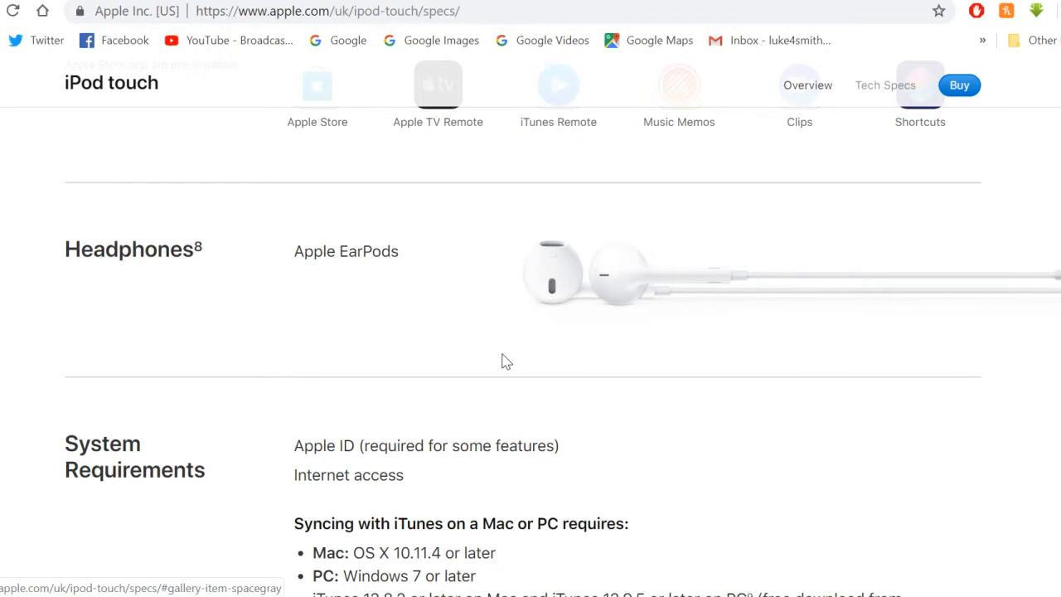
scroll("down", 3)
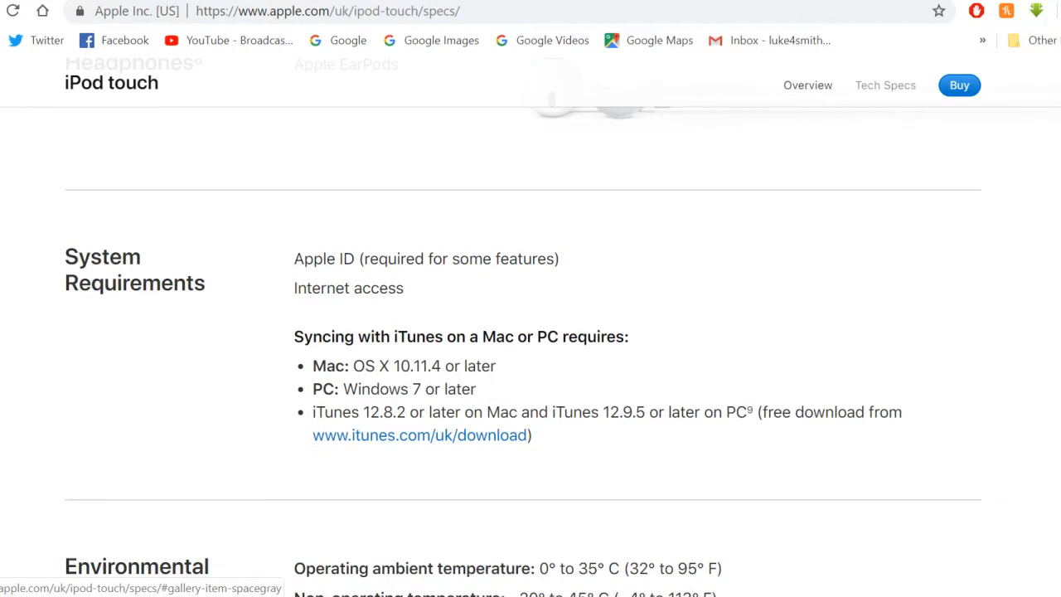
scroll("down", 3)
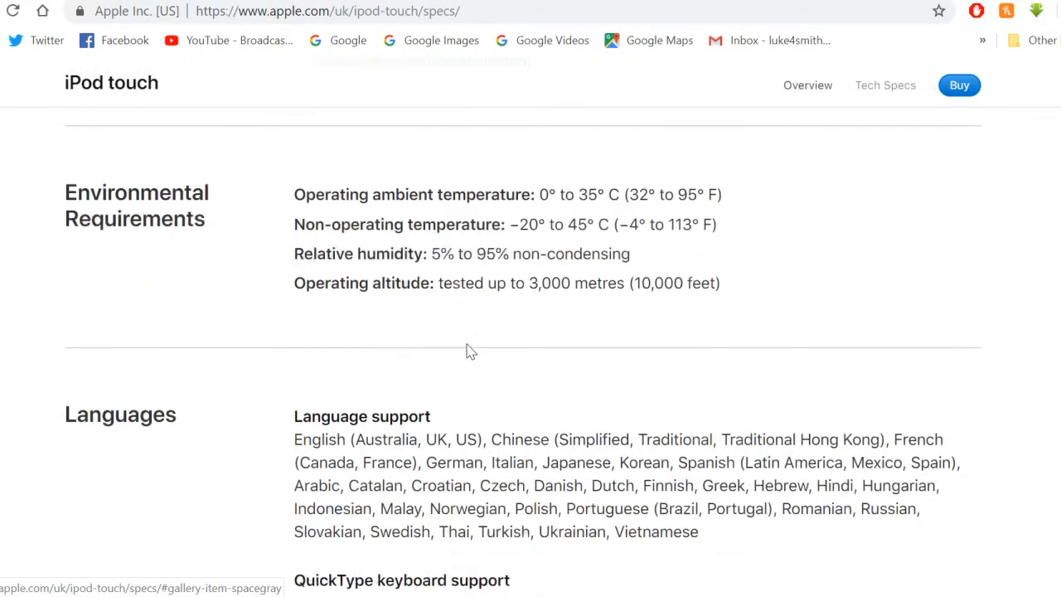
scroll("down", 3)
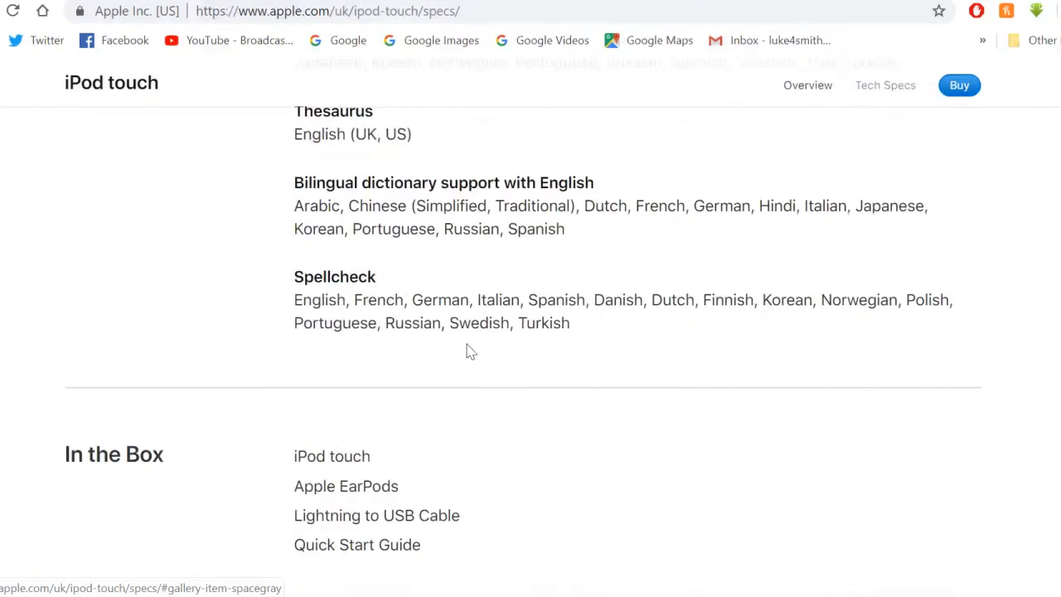
scroll("down", 3)
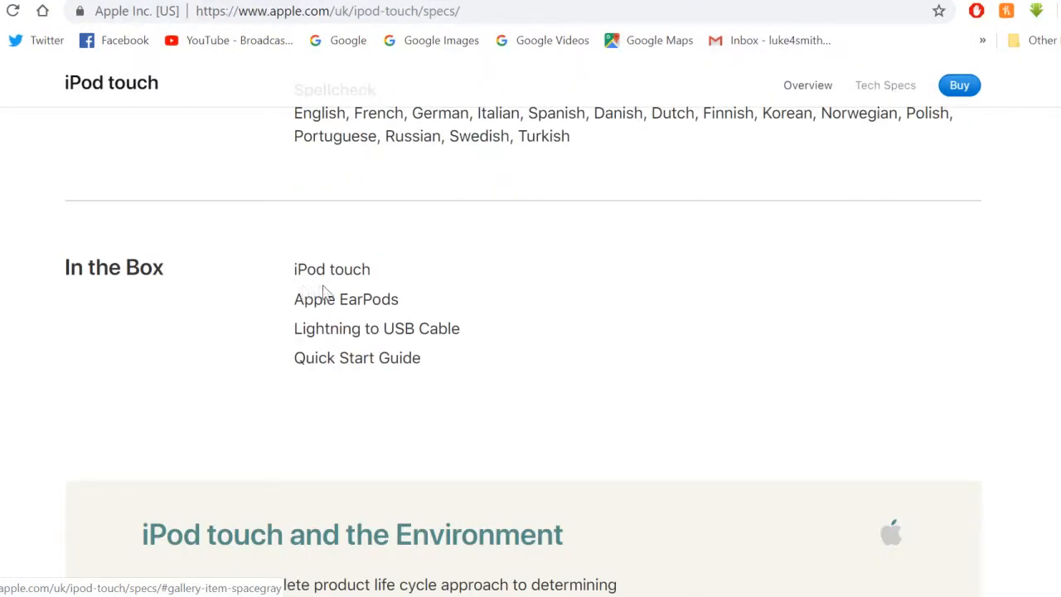
mouse_move(305, 348)
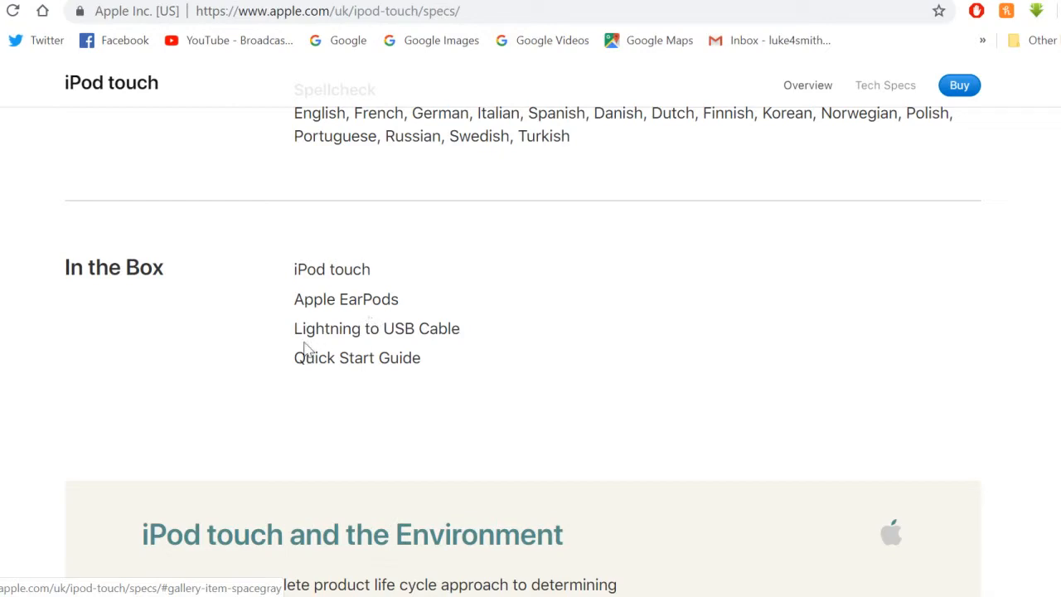
scroll("down", 3)
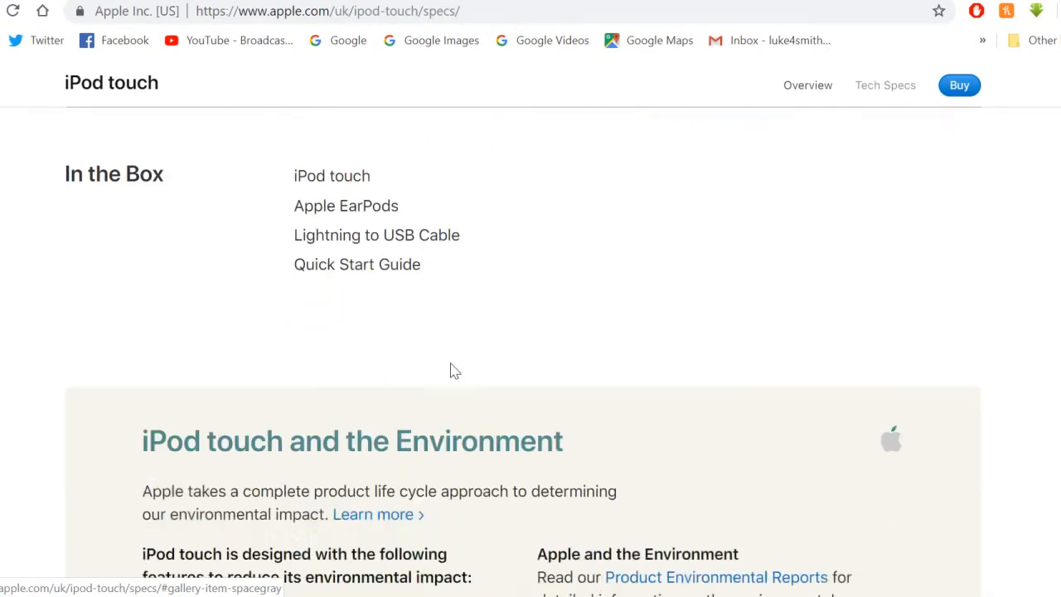
scroll("up", 3)
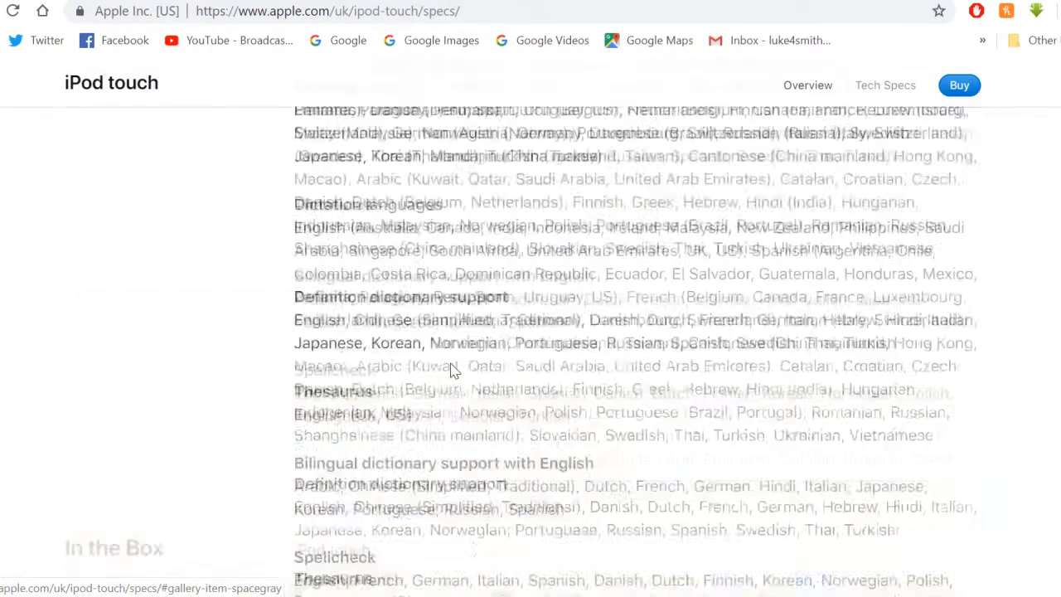
- Return up the specs page and go to the Buy iPod touch page with Pink, Silver, Space Grey and Gold finishes
scroll("up", 3)
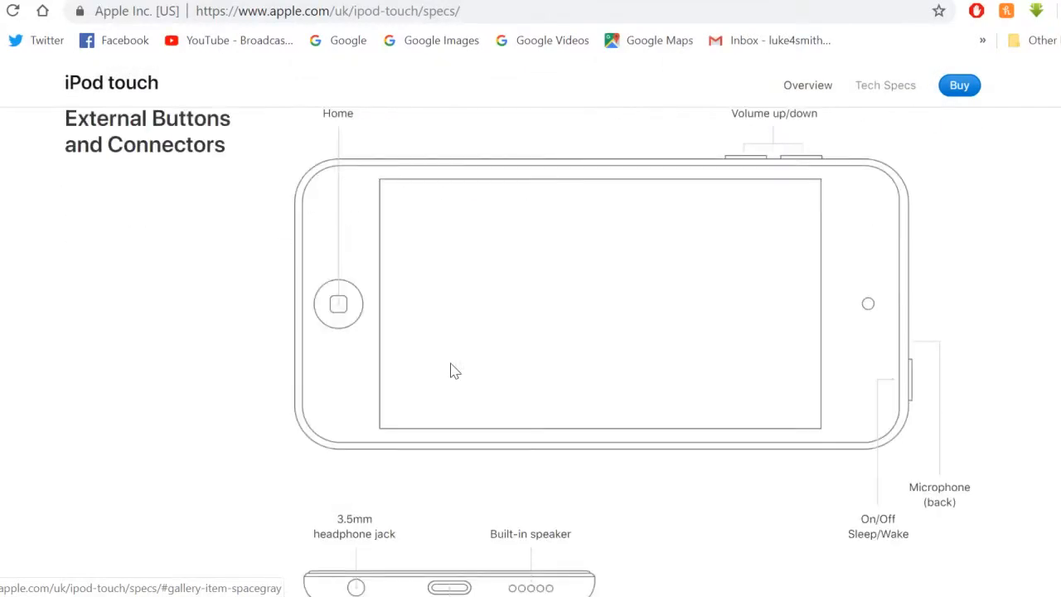
scroll("up", 3)
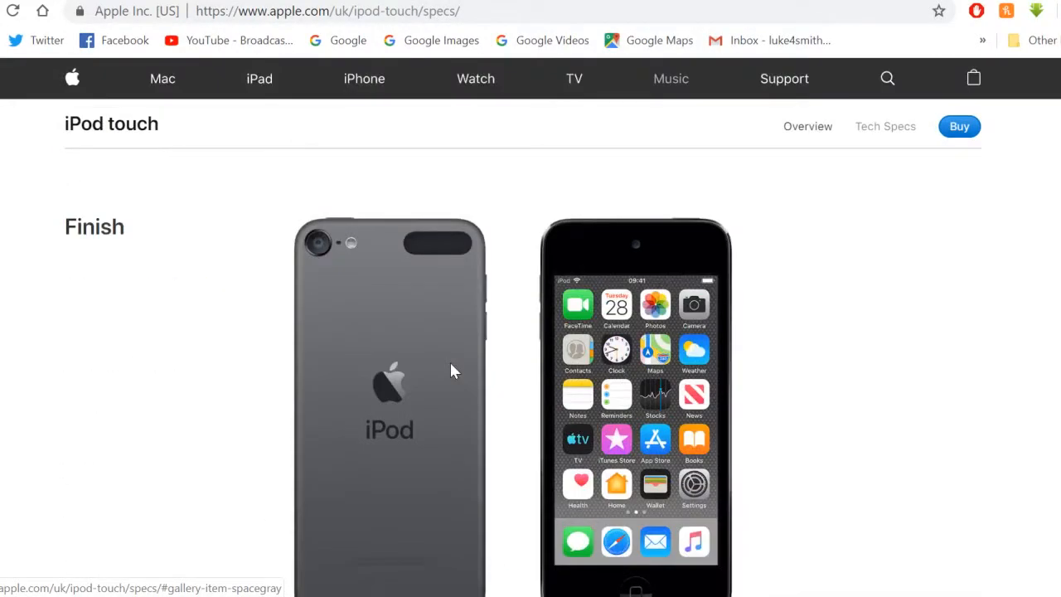
mouse_move(517, 325)
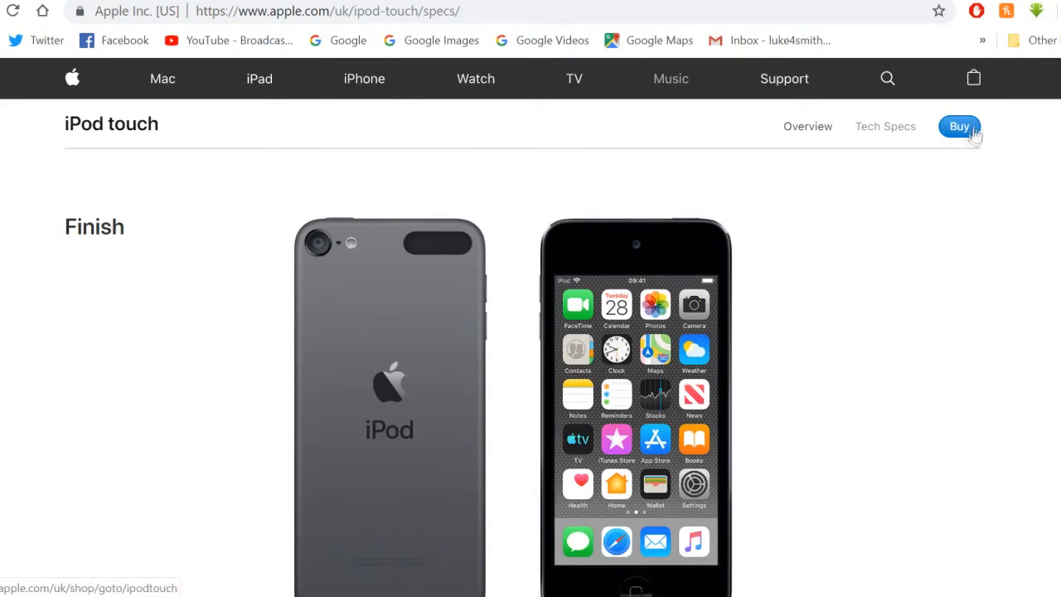
left_click(958, 126)
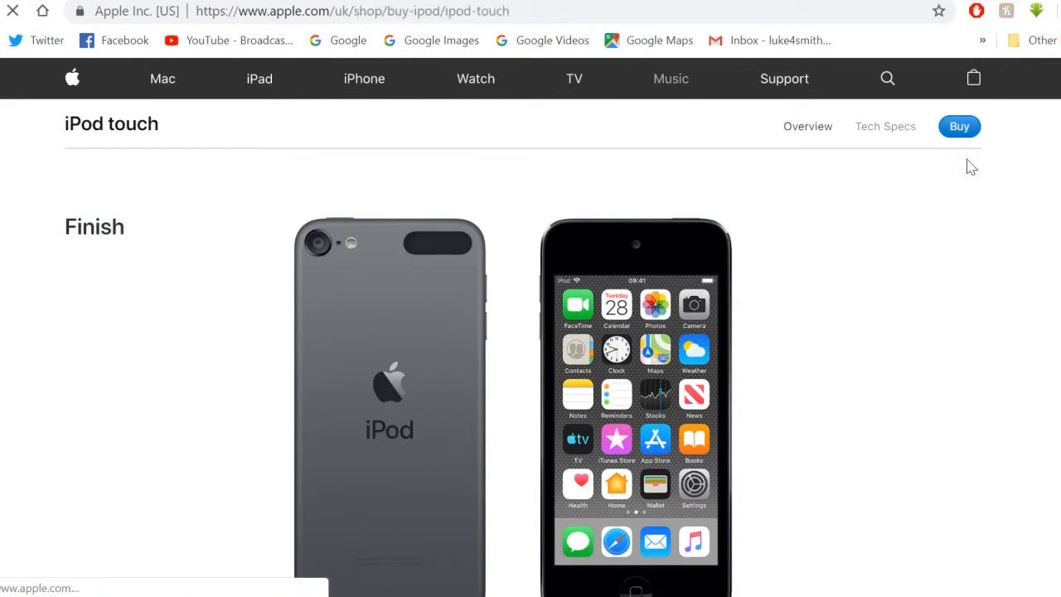
left_click(958, 126)
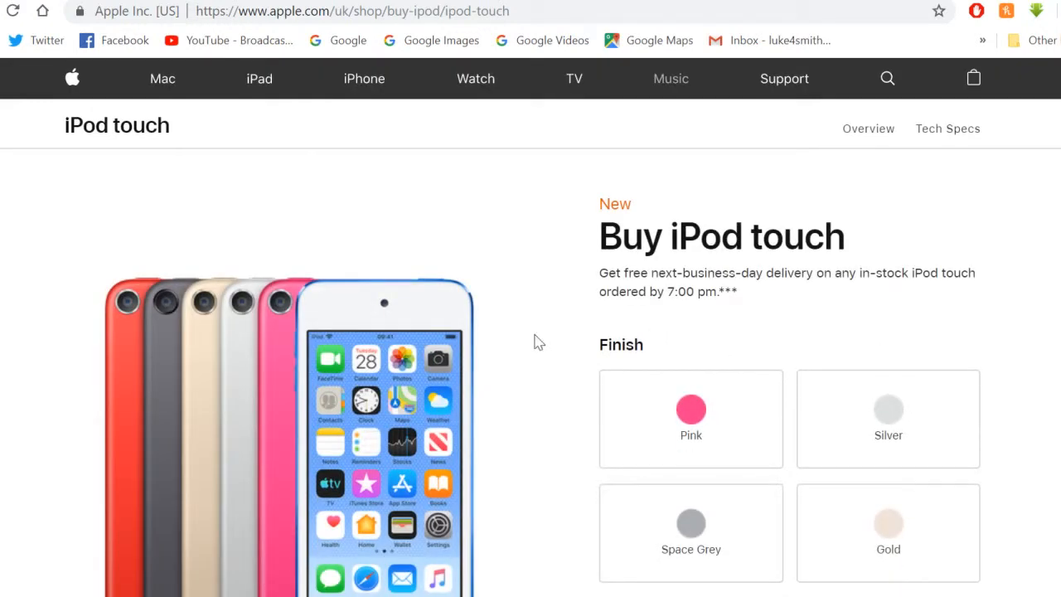
- Browse the buy page through finish, 32GB/128GB/256GB storage from £199, AppleCare+ at £49 and Continue, then back to Storage
scroll("down", 3)
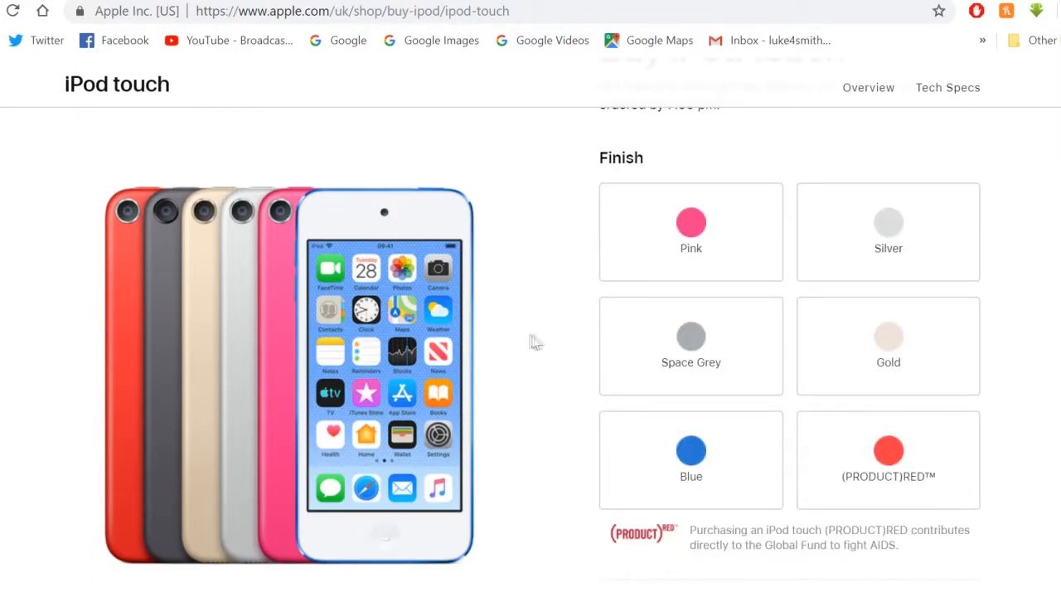
mouse_move(517, 310)
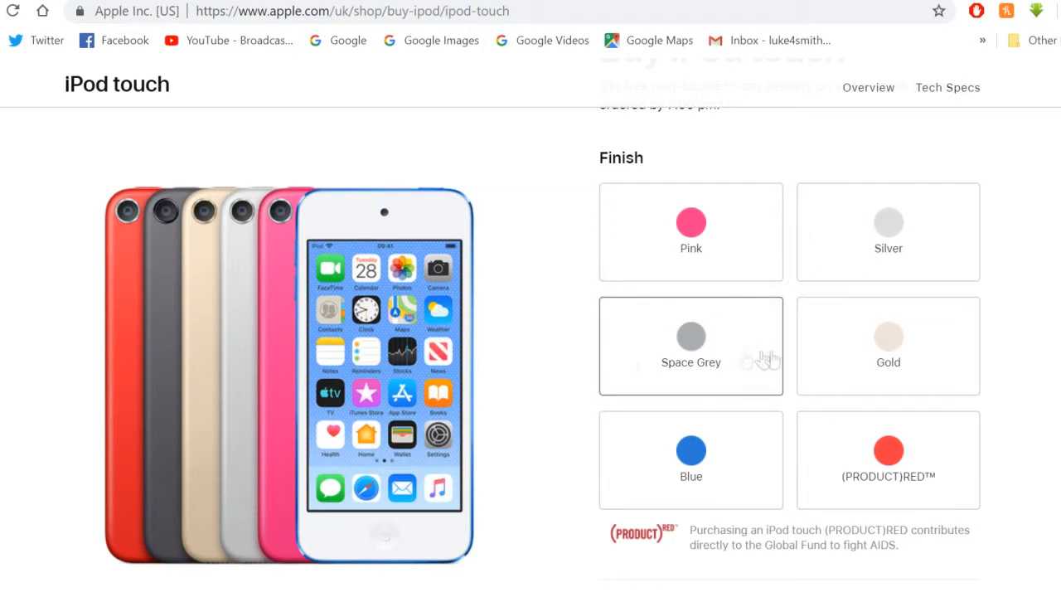
scroll("down", 3)
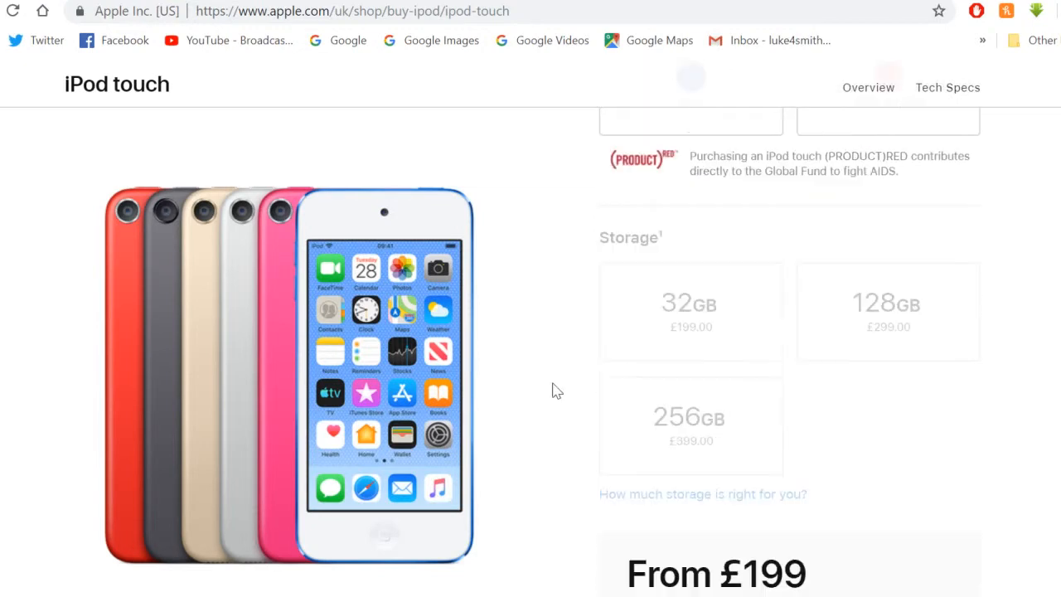
mouse_move(915, 349)
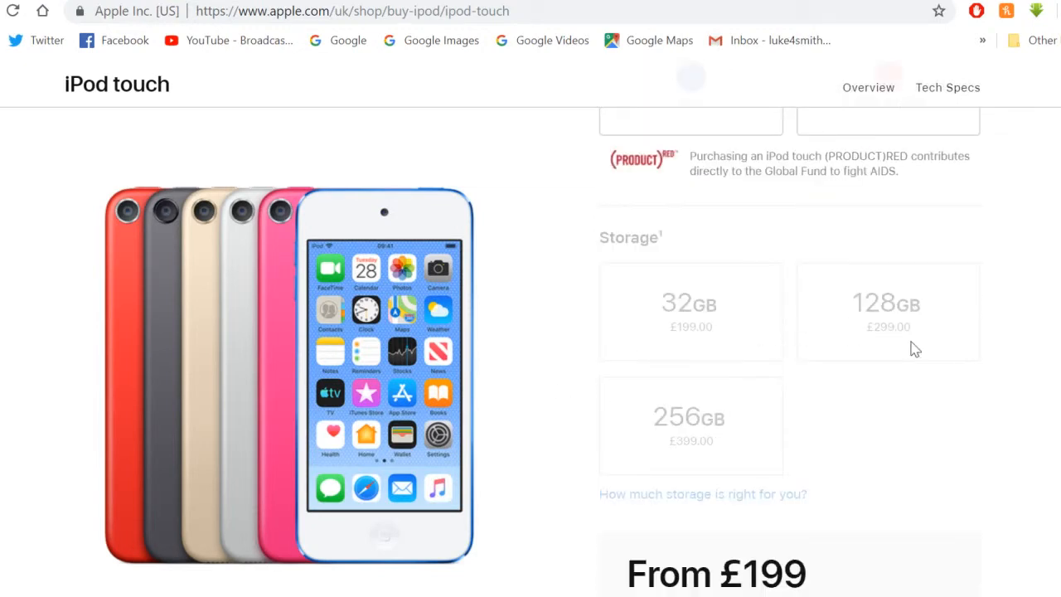
mouse_move(859, 420)
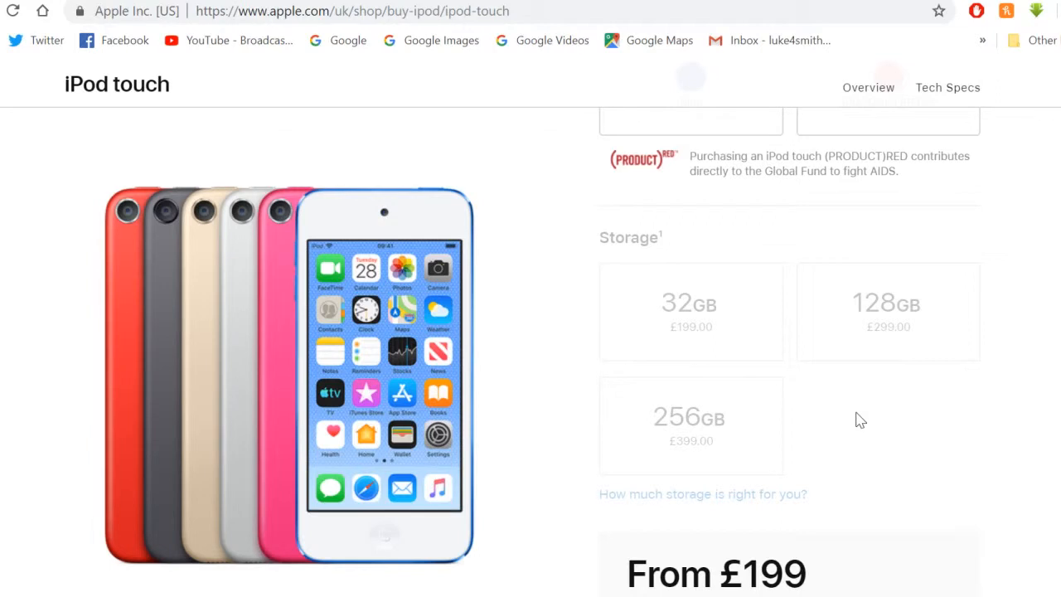
scroll("down", 3)
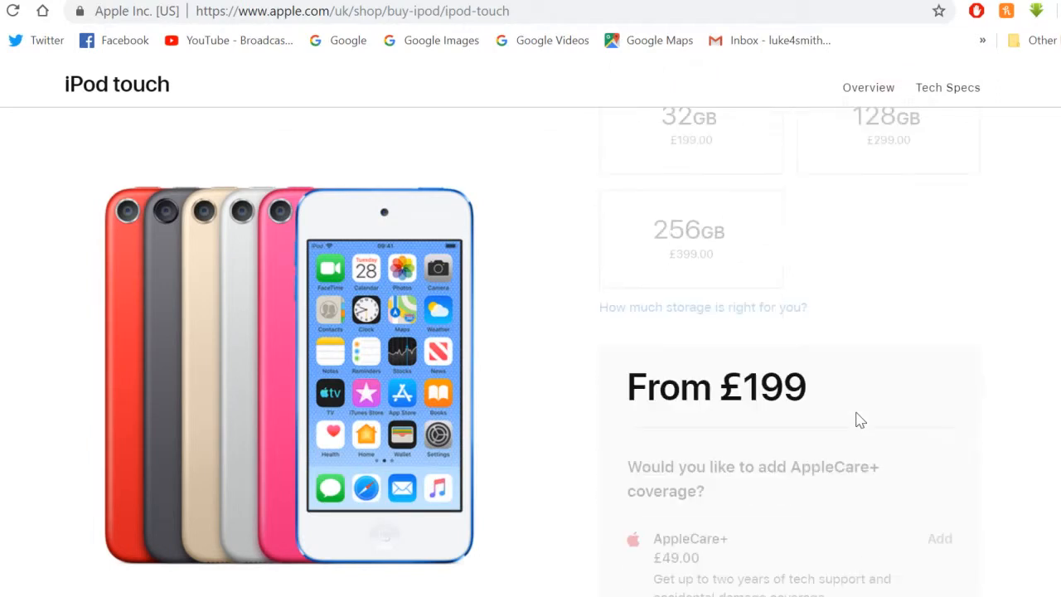
scroll("down", 3)
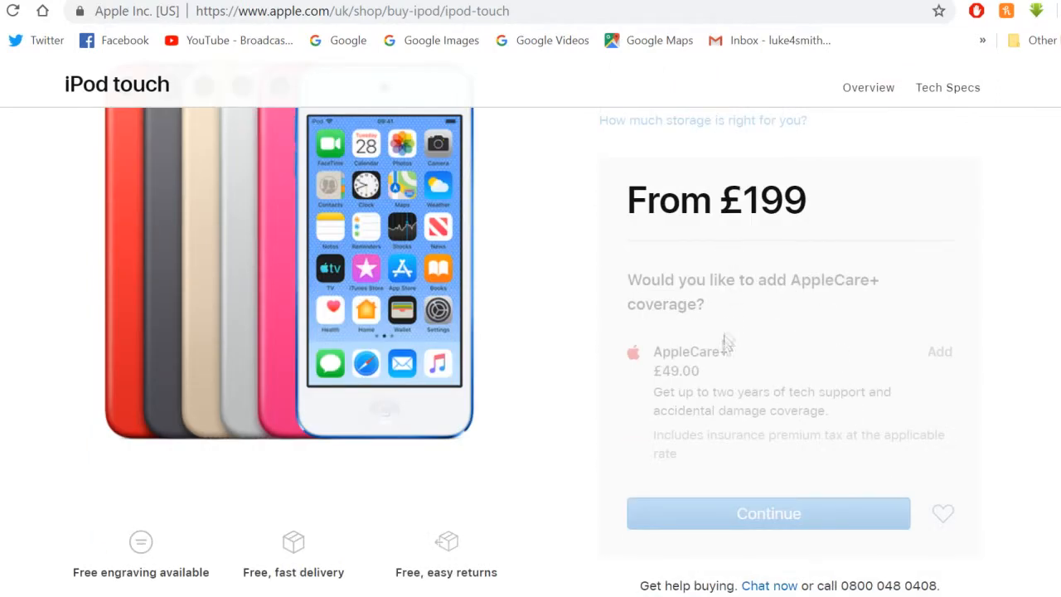
mouse_move(680, 403)
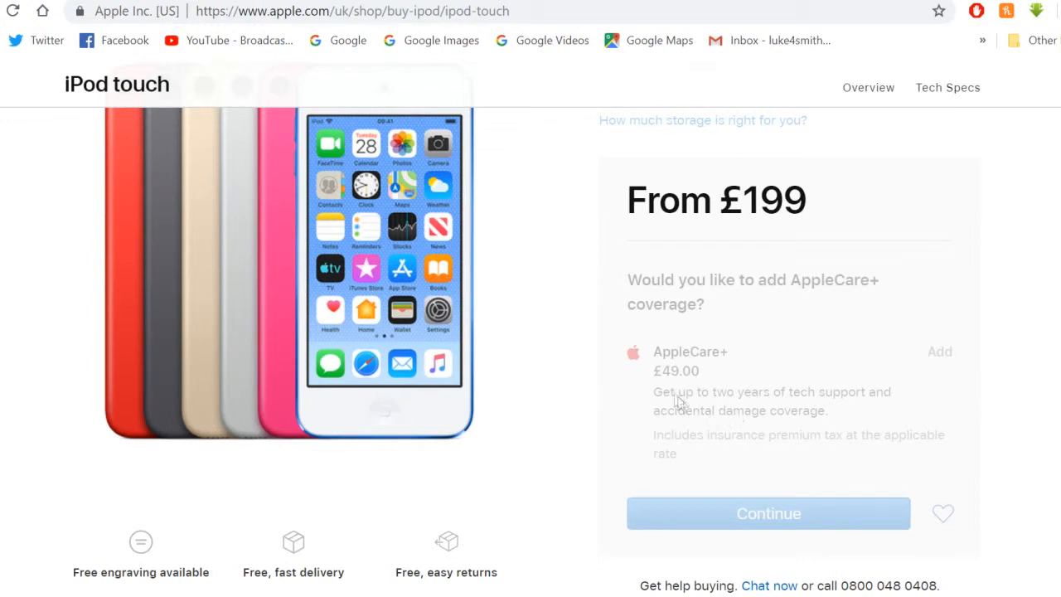
mouse_move(736, 378)
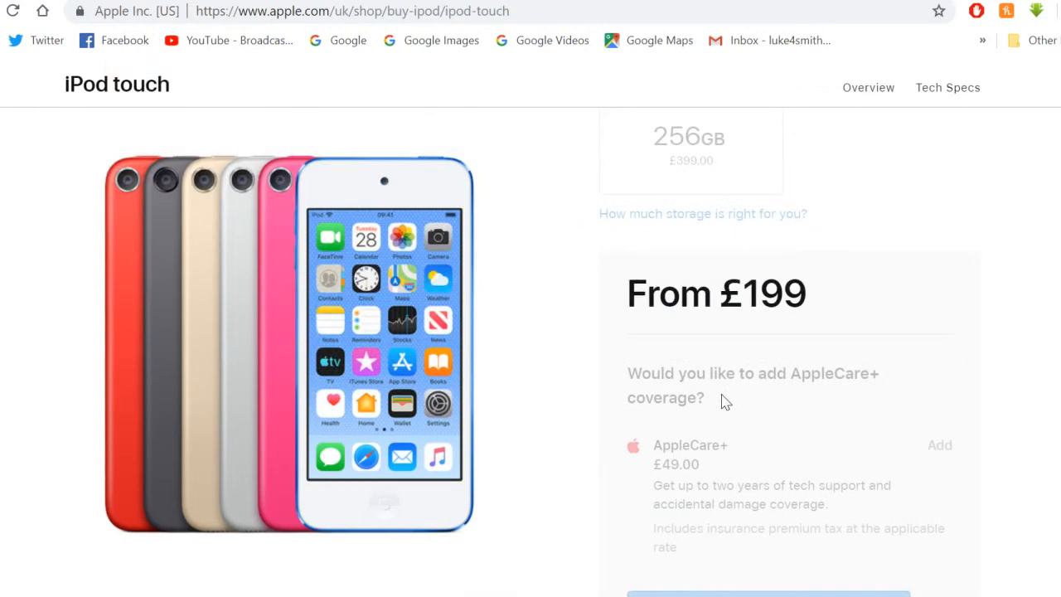
scroll("down", 3)
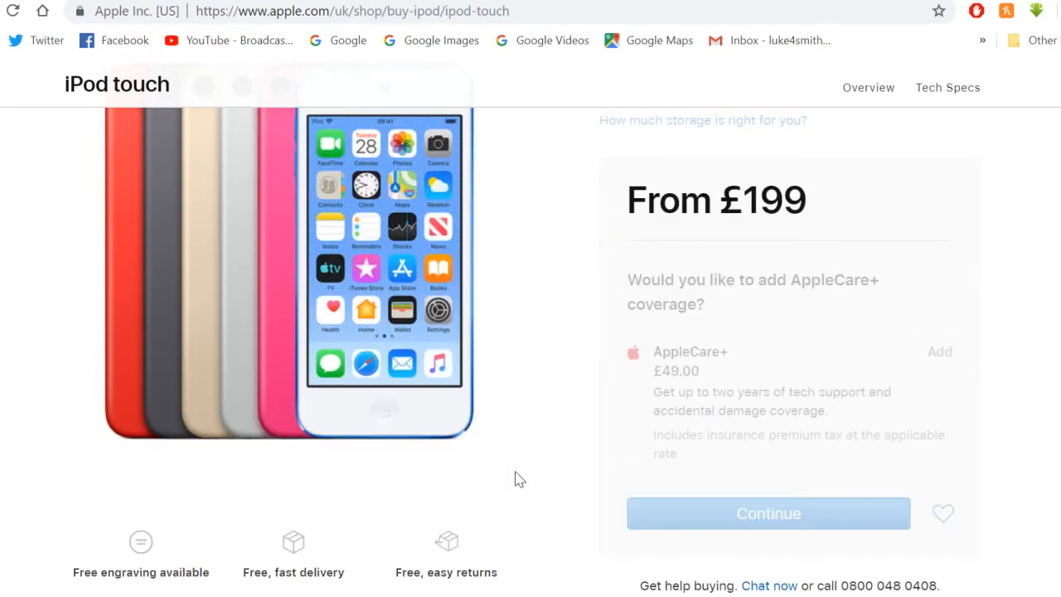
scroll("down", 3)
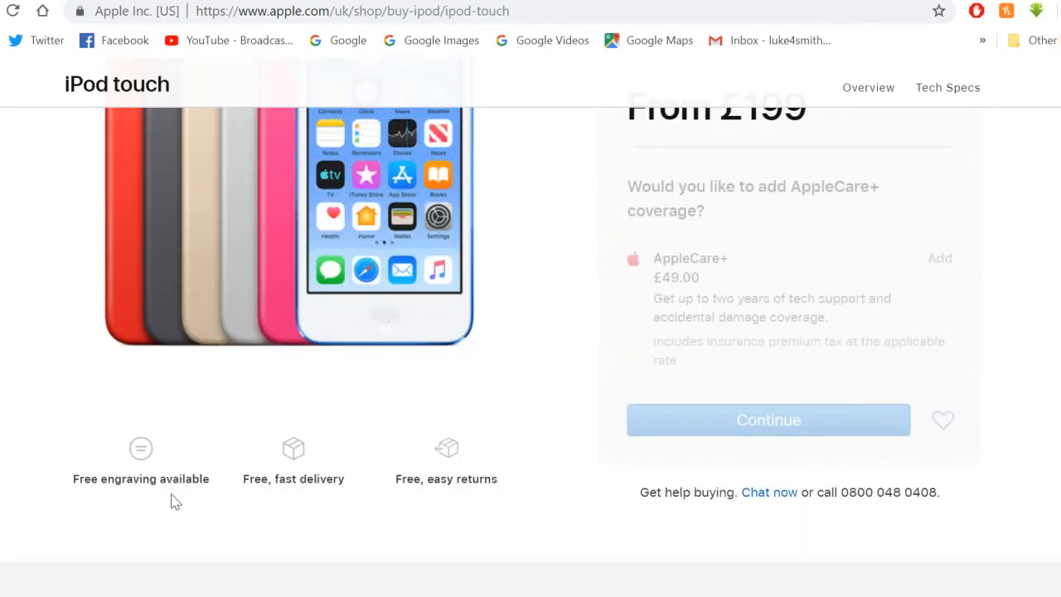
scroll("up", 3)
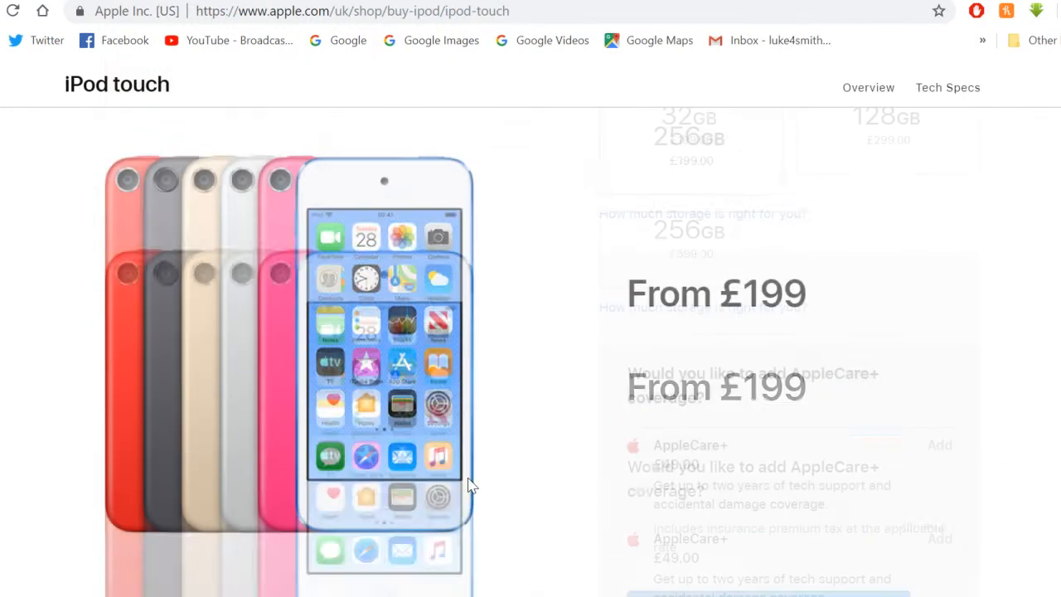
scroll("up", 3)
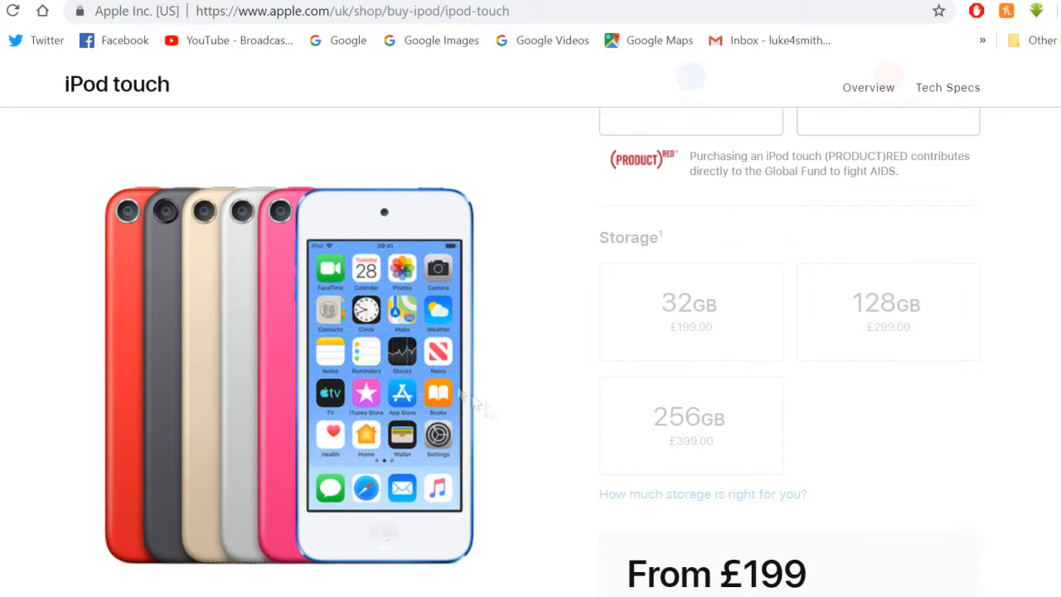
mouse_move(539, 325)
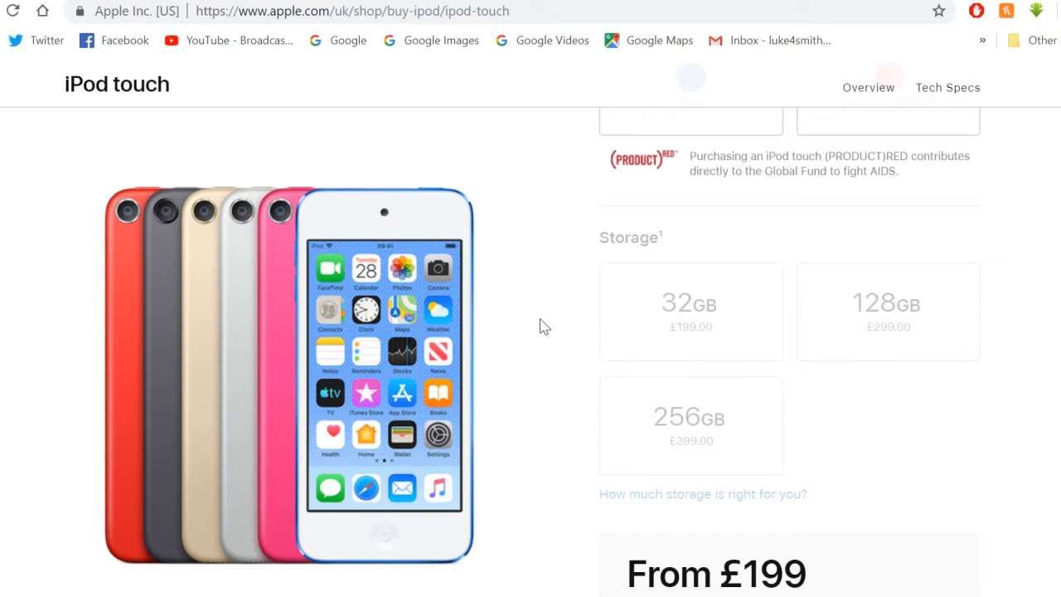
- Go to the iPod touch Overview page headed 'Fun at full speed.' and dismiss the address bar menu
scroll("down", 3)
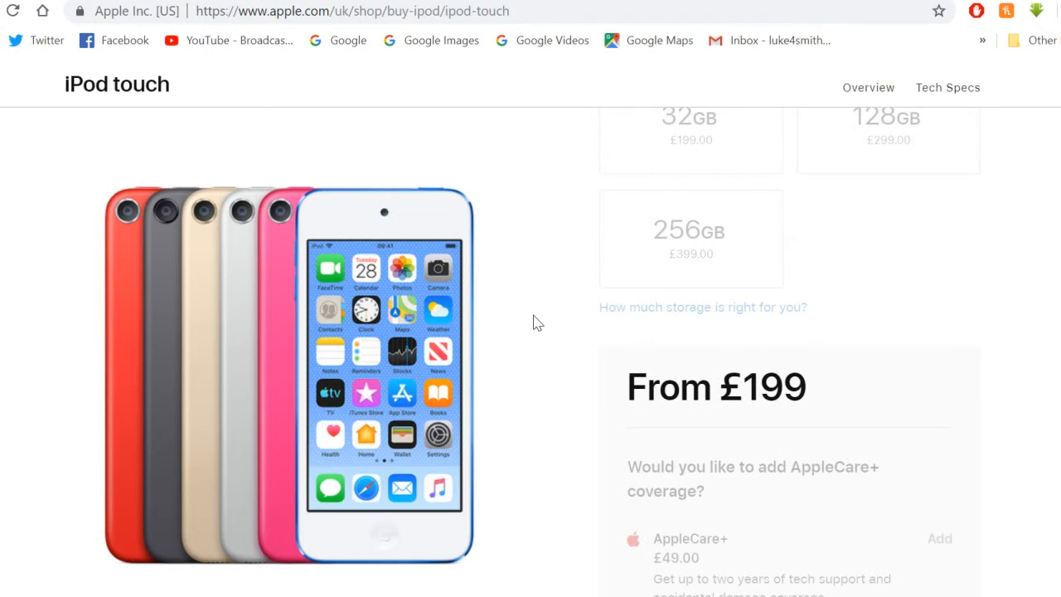
scroll("up", 3)
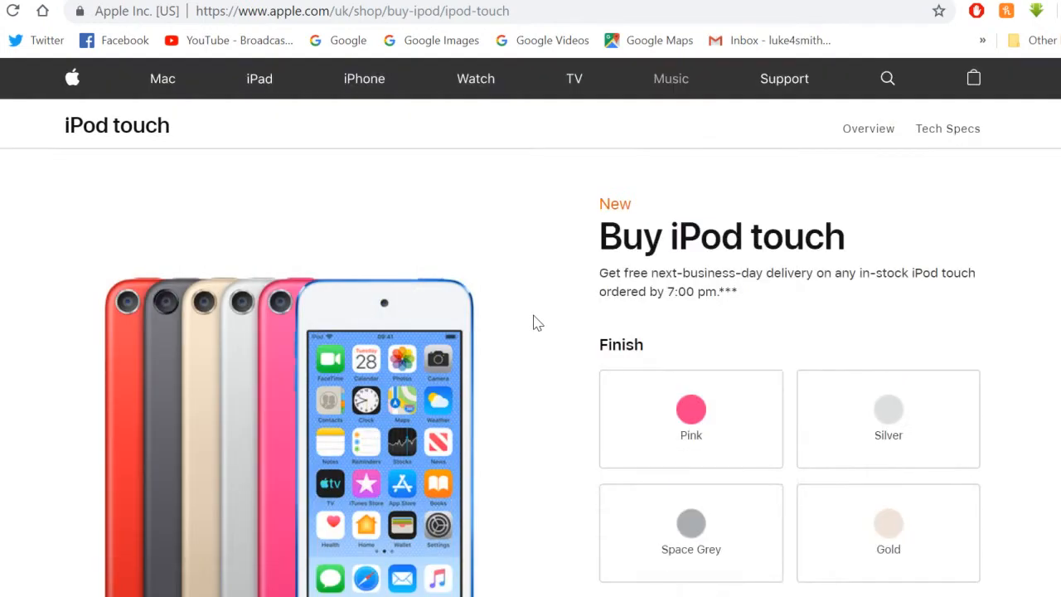
mouse_move(527, 312)
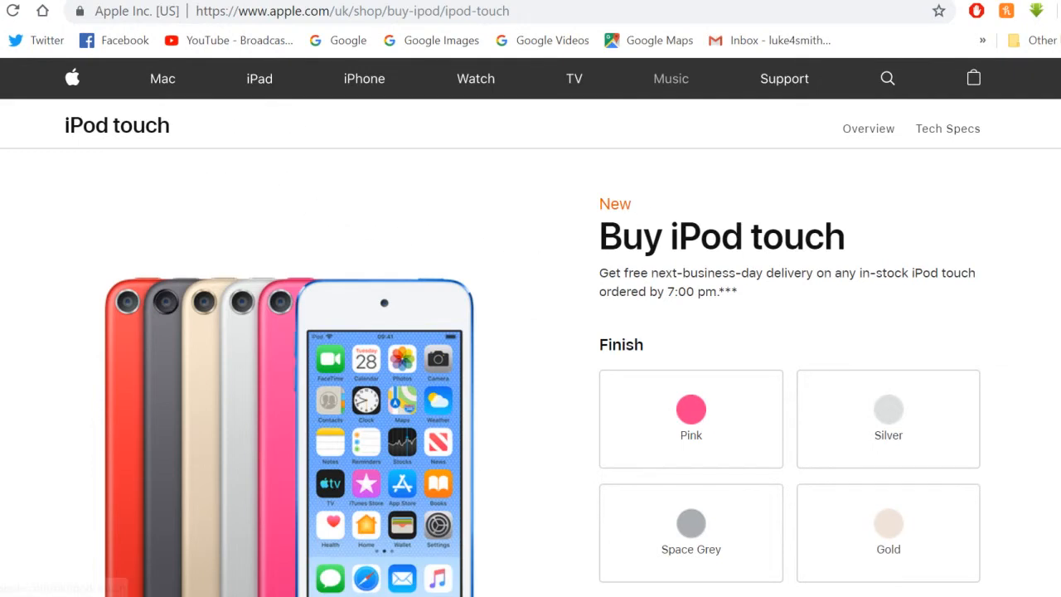
left_click(869, 129)
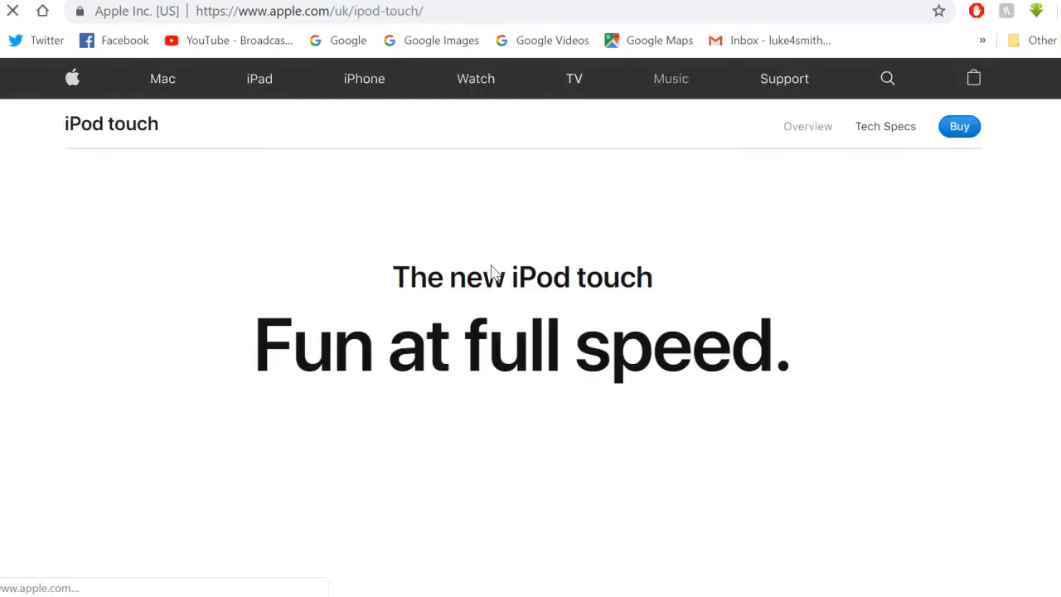
right_click(312, 9)
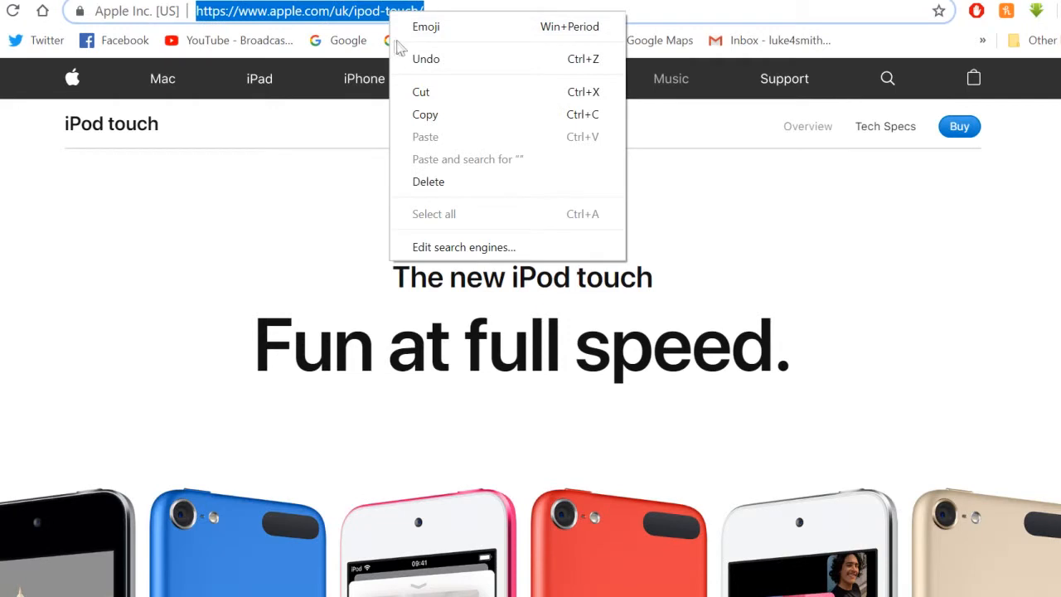
left_click(322, 192)
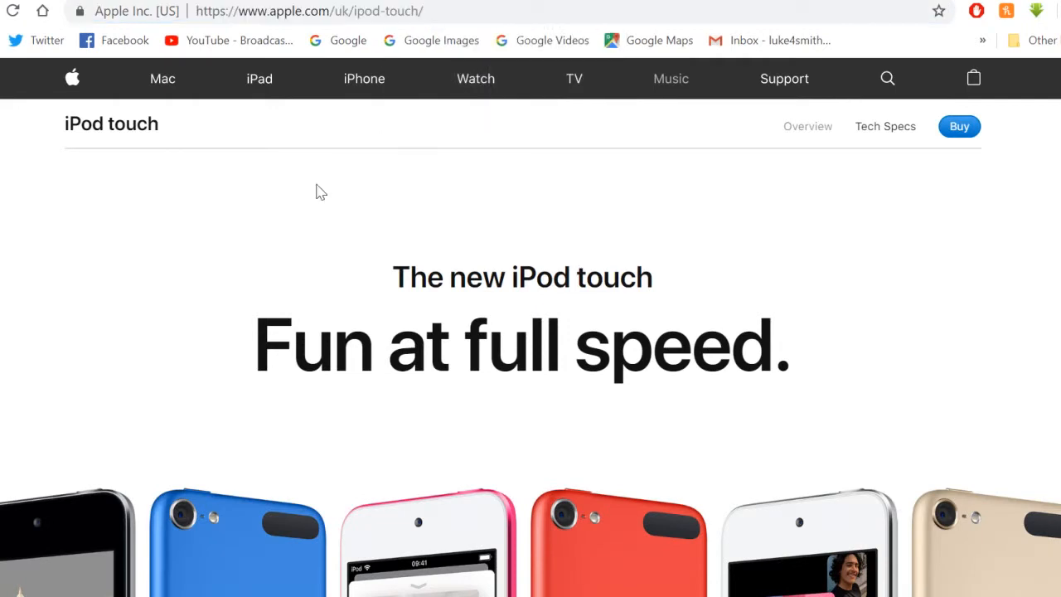
- Scroll the Overview page from the A10 Fusion chip section through Apple Arcade, AR and iOS 12
scroll("down", 3)
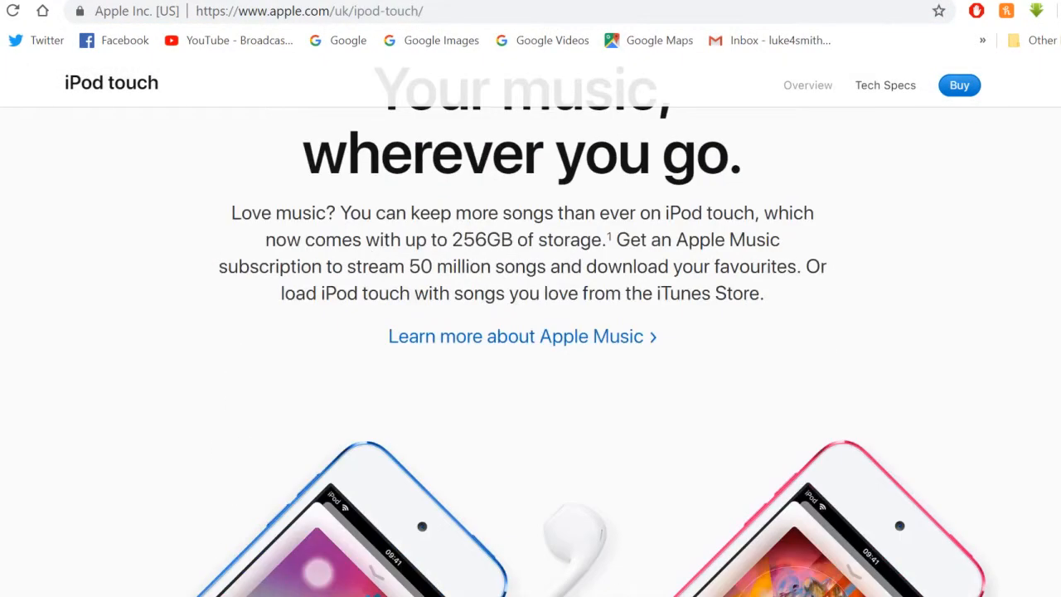
scroll("down", 3)
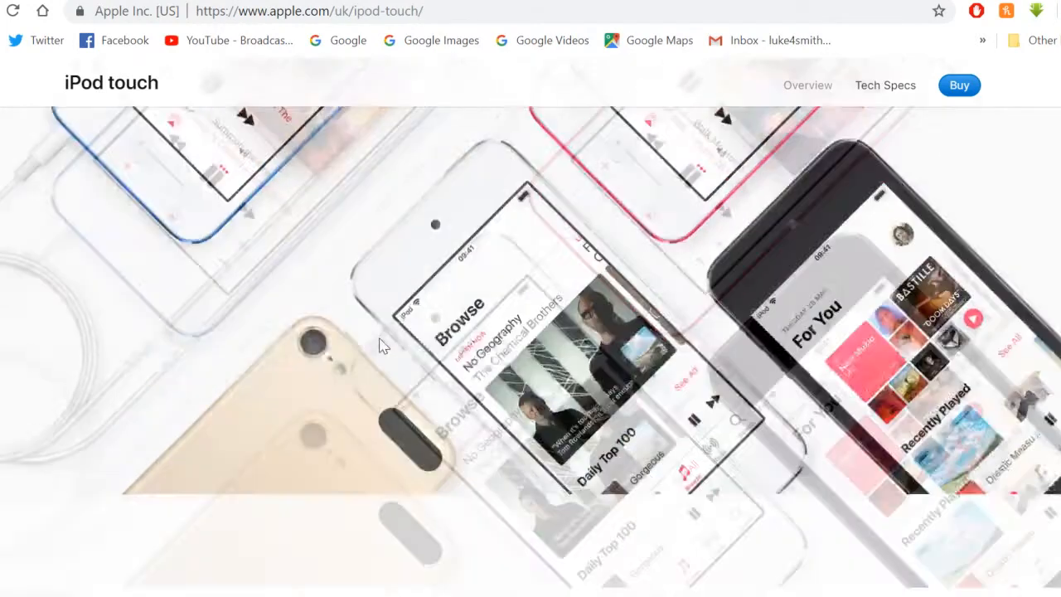
scroll("down", 3)
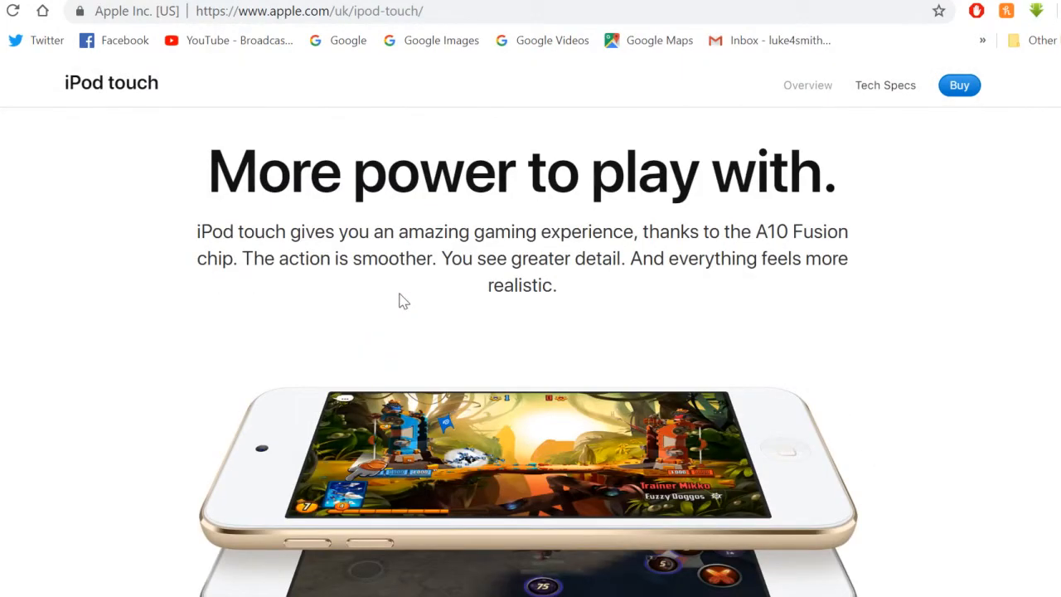
mouse_move(391, 310)
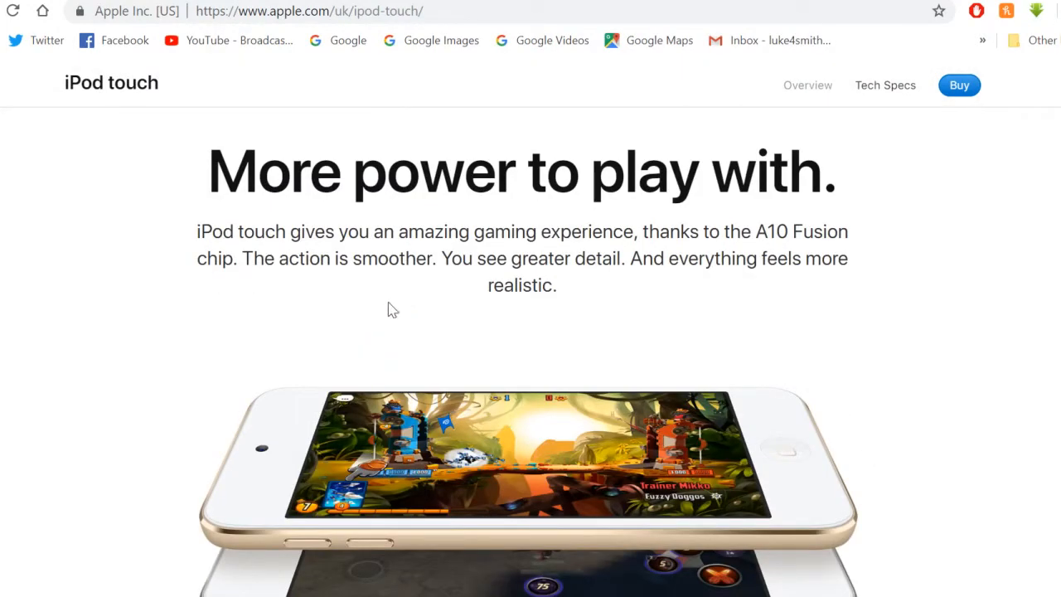
scroll("down", 3)
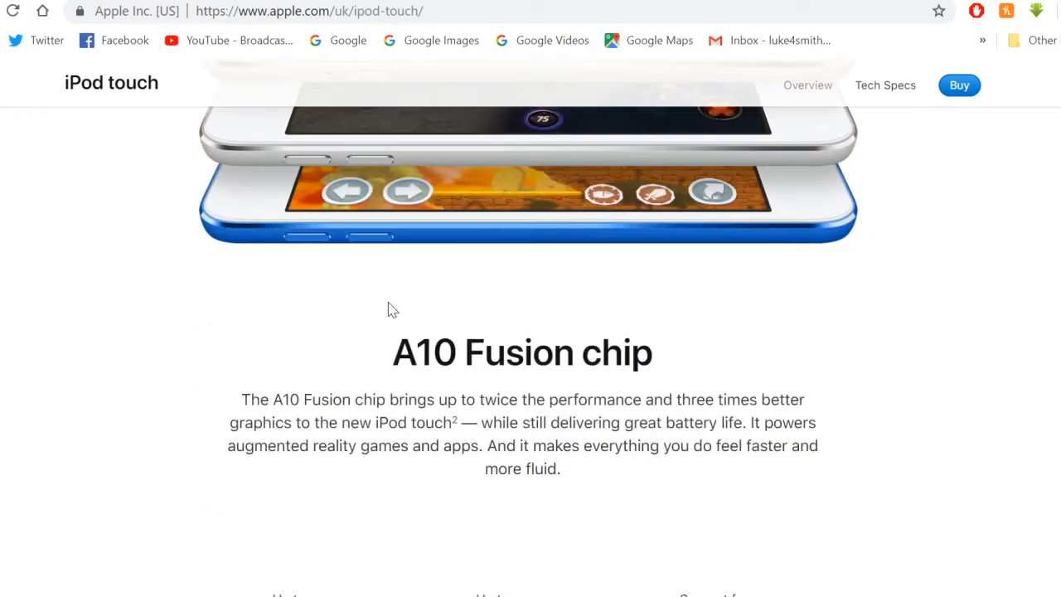
scroll("down", 3)
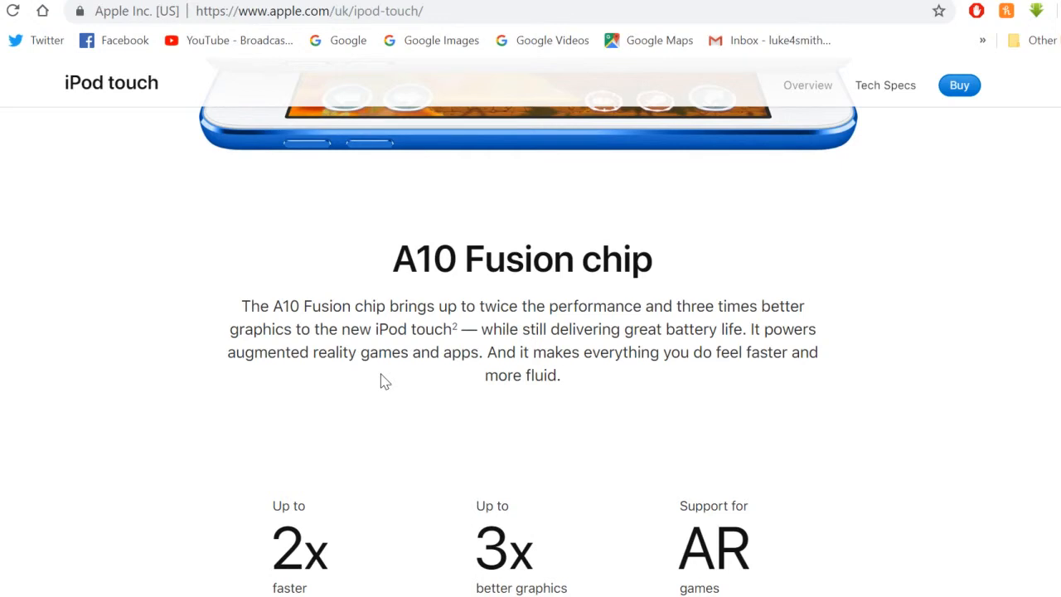
scroll("up", 3)
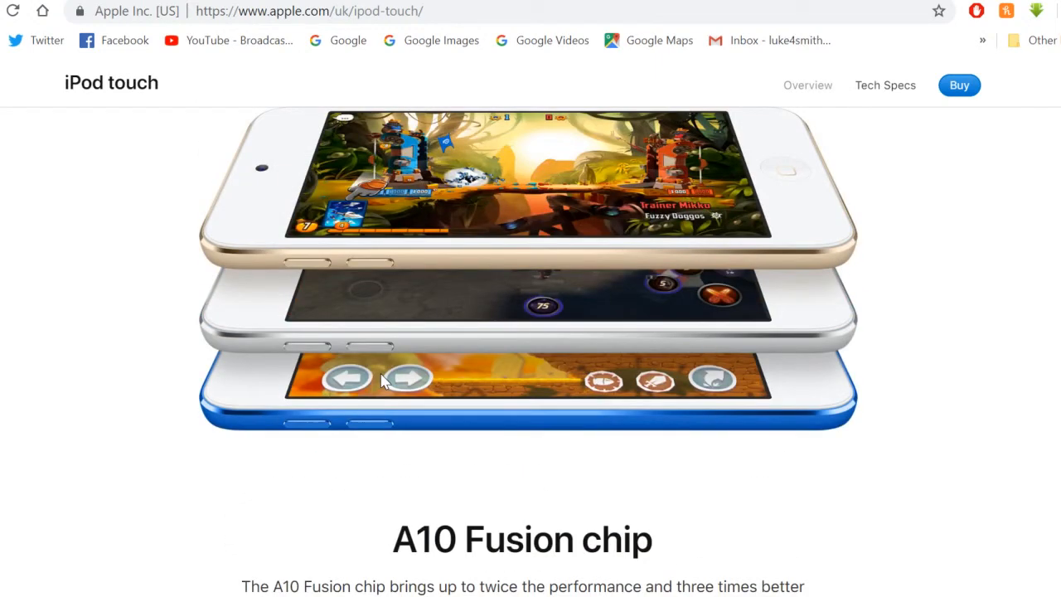
scroll("down", 3)
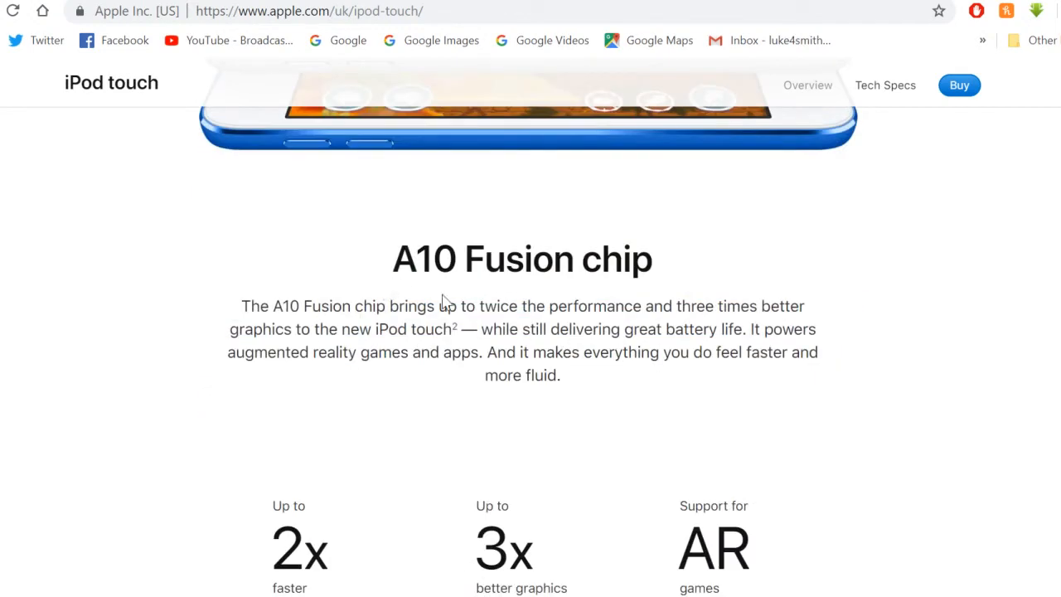
scroll("down", 3)
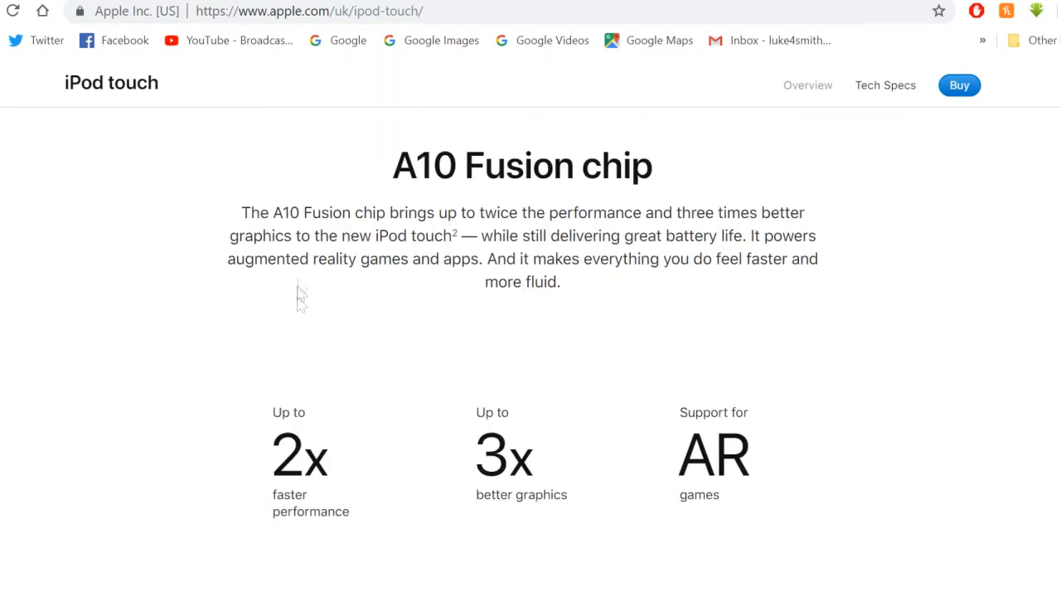
mouse_move(368, 508)
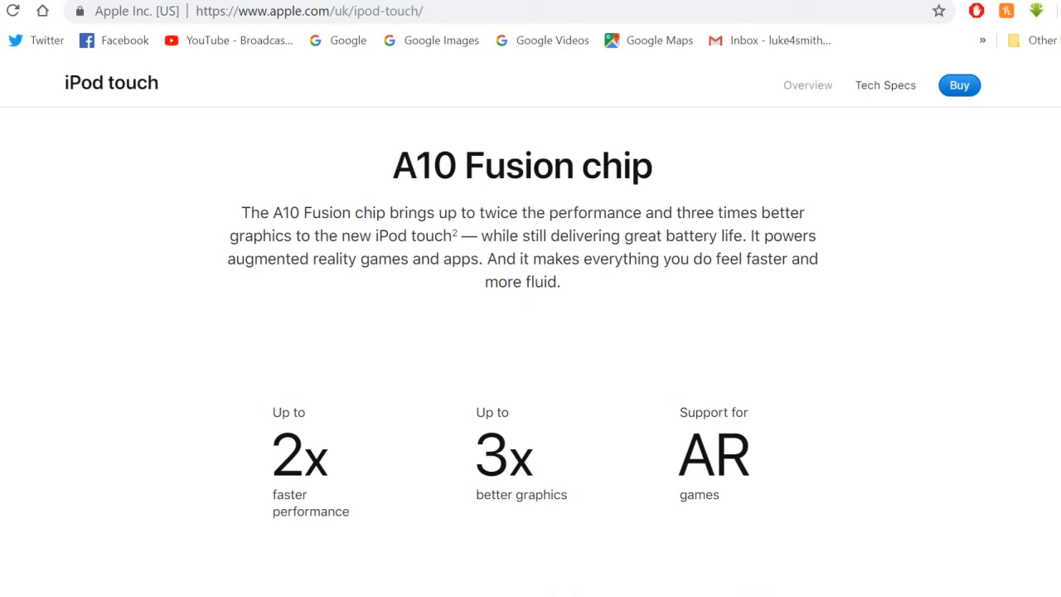
scroll("down", 3)
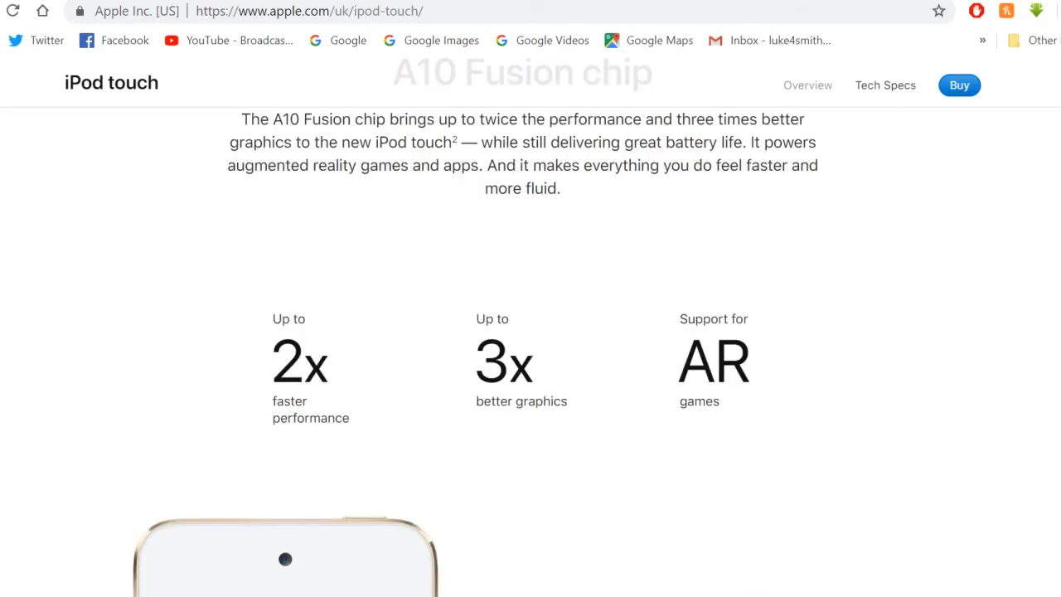
scroll("down", 3)
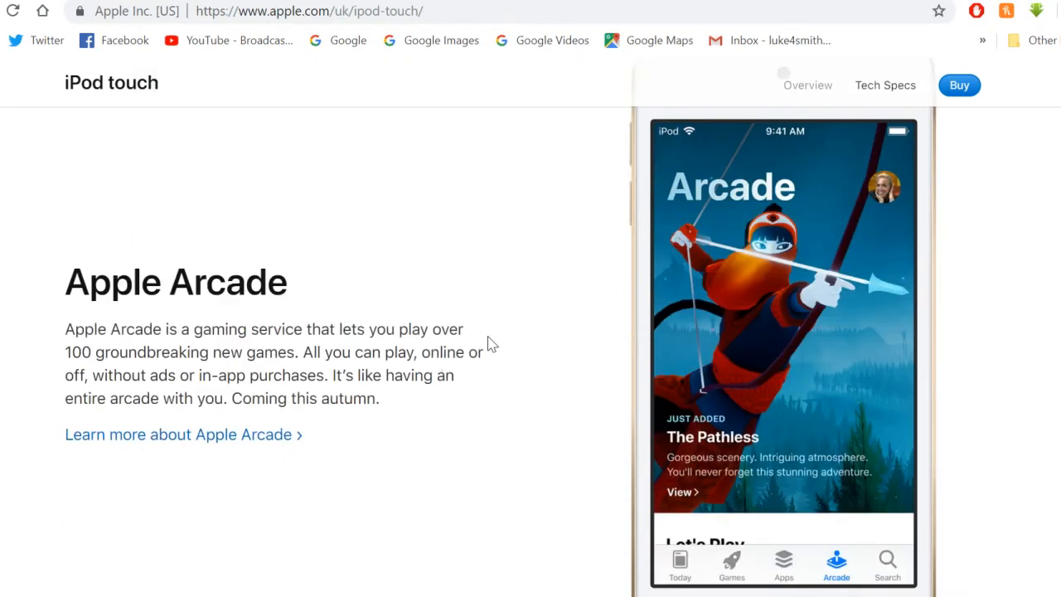
mouse_move(365, 302)
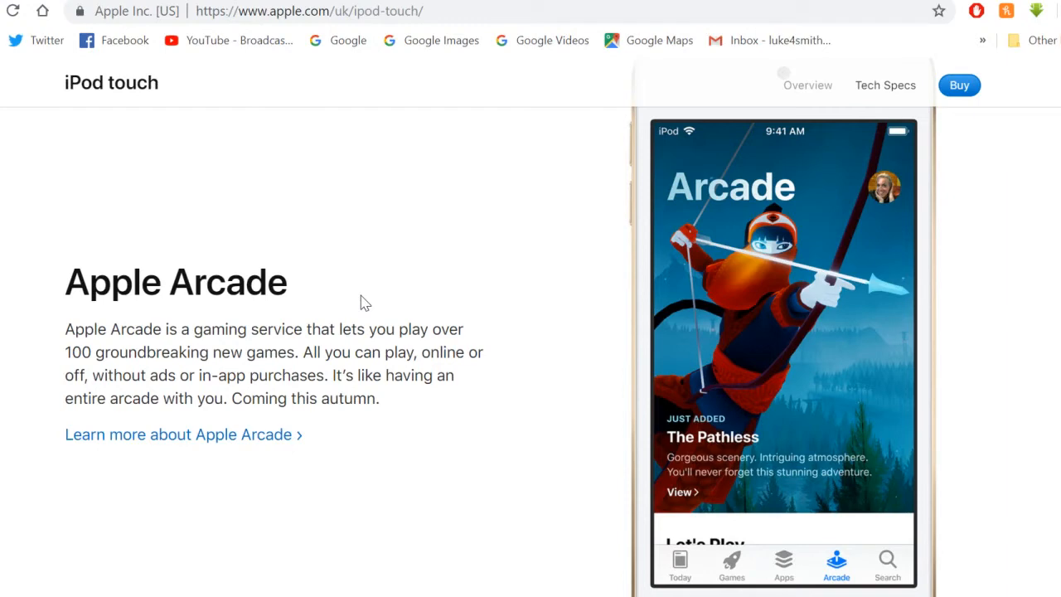
- Continue past accessories to the footer and footnotes, then head back toward the top
scroll("down", 3)
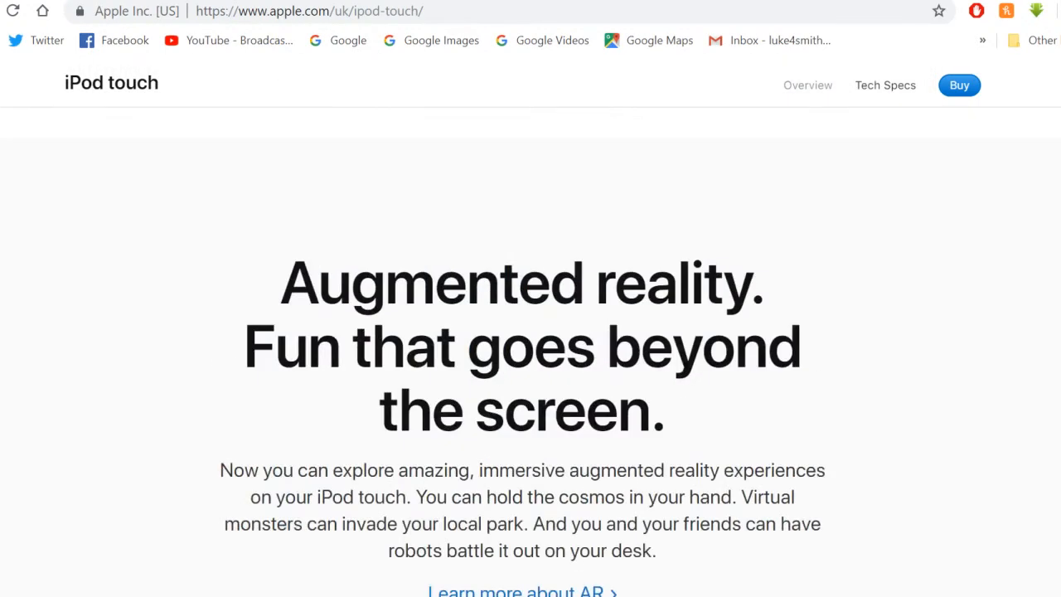
scroll("down", 3)
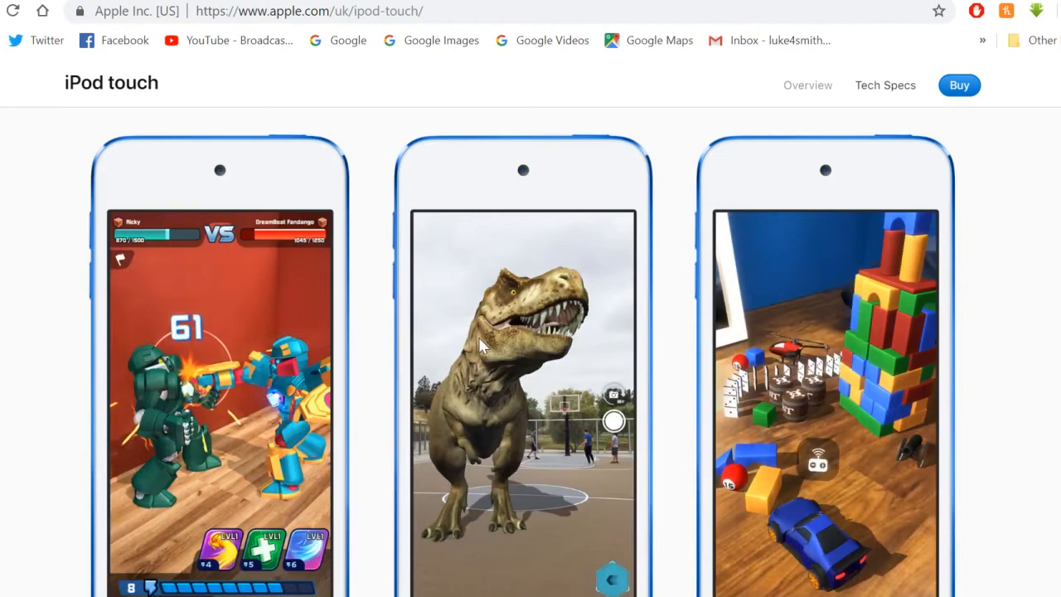
scroll("down", 3)
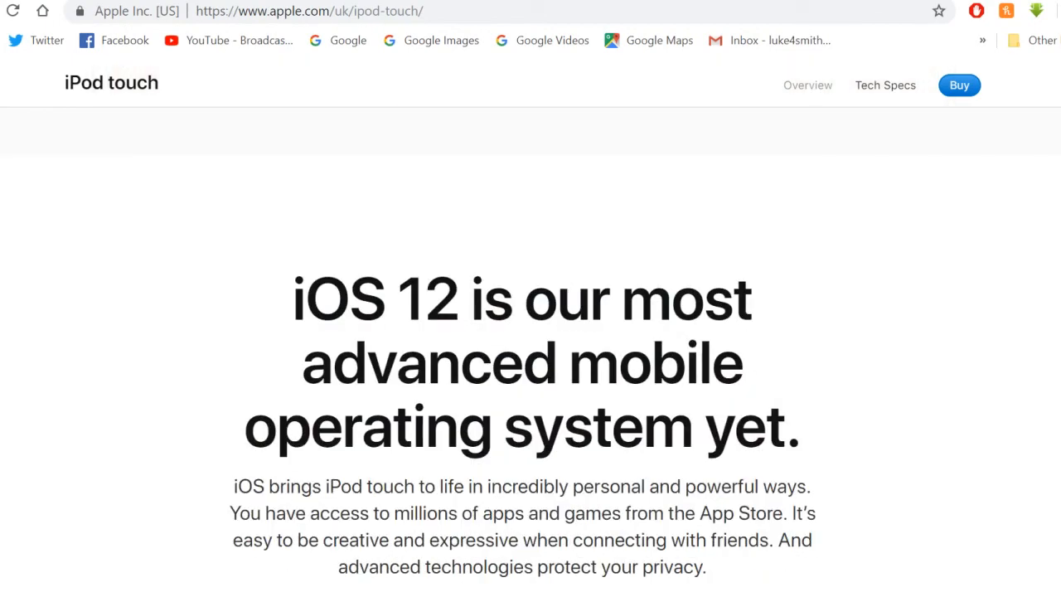
scroll("down", 3)
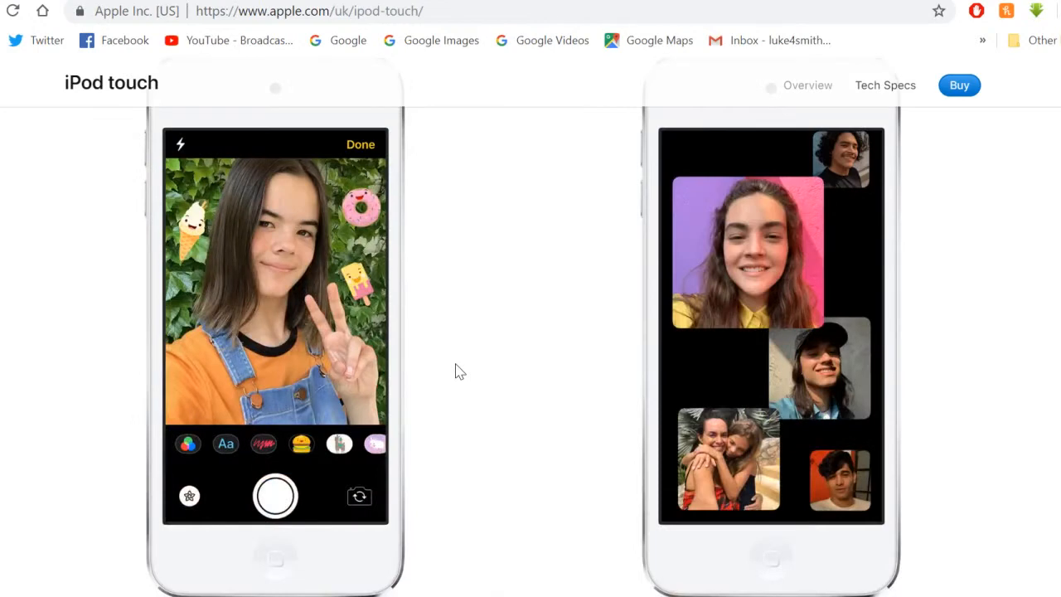
scroll("down", 3)
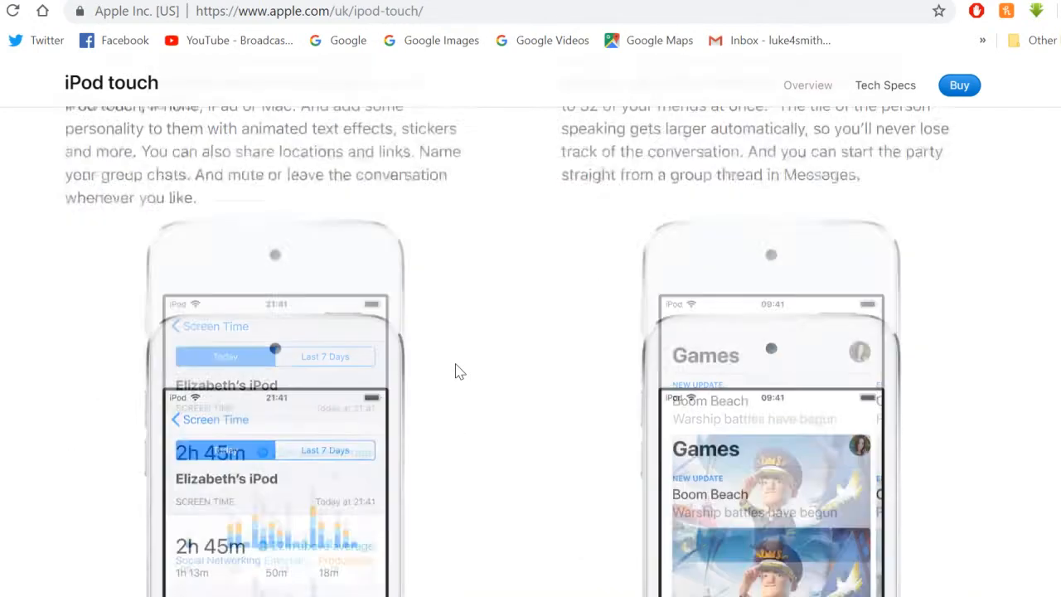
scroll("down", 3)
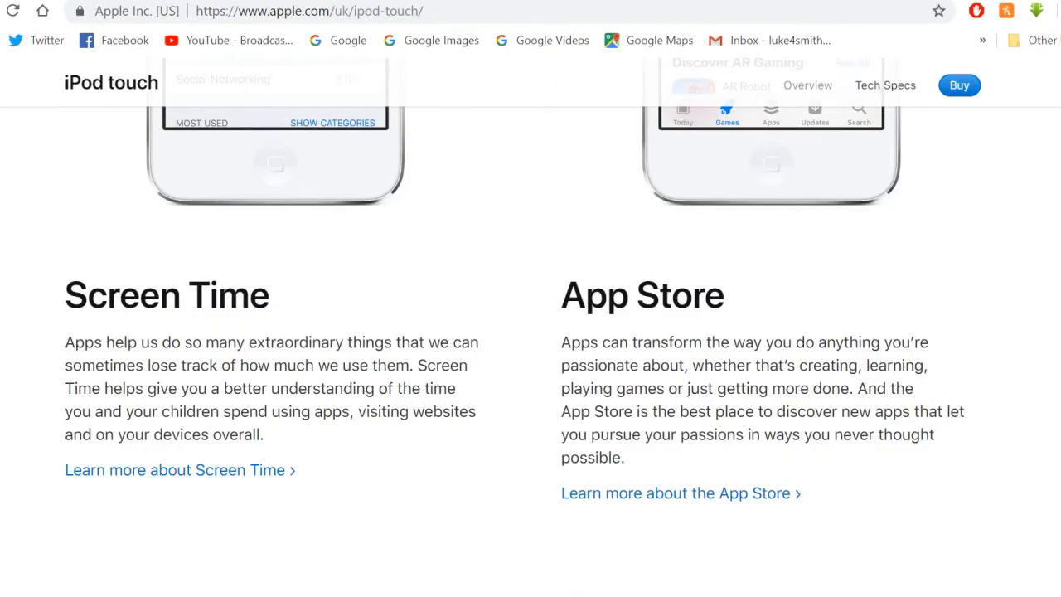
scroll("down", 3)
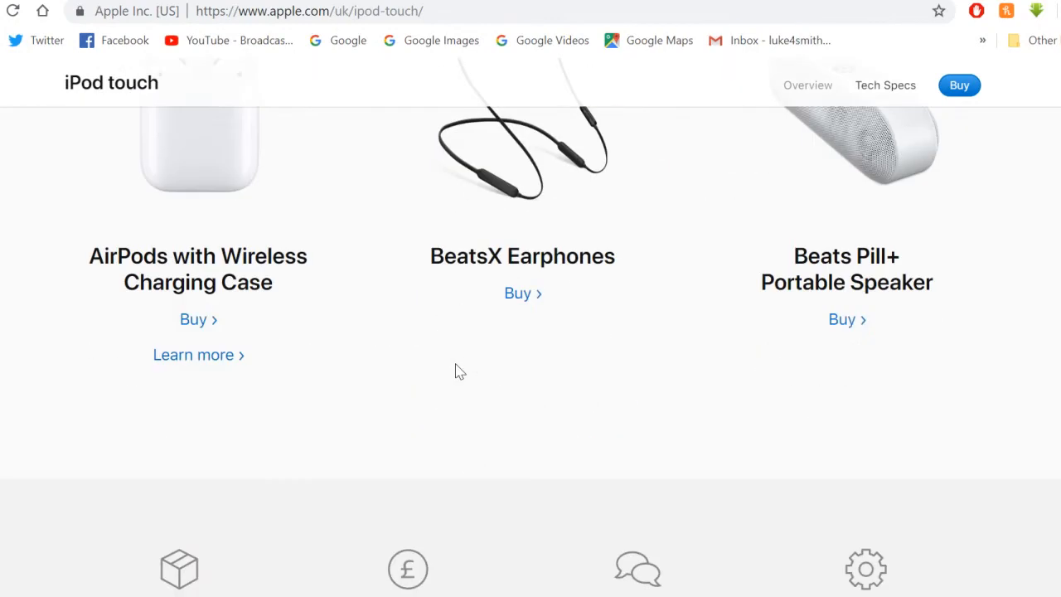
scroll("down", 3)
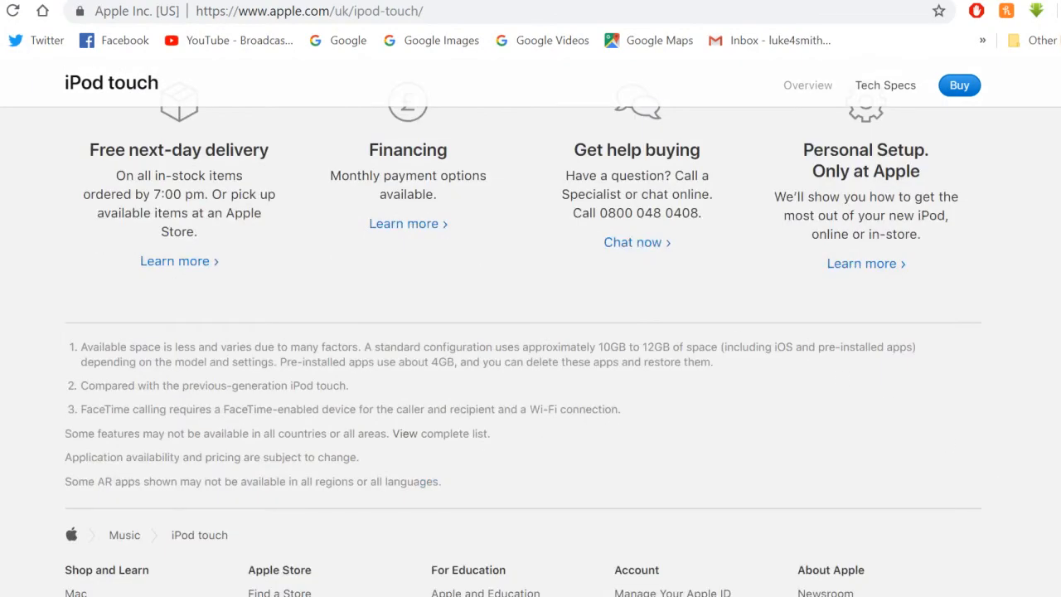
scroll("up", 3)
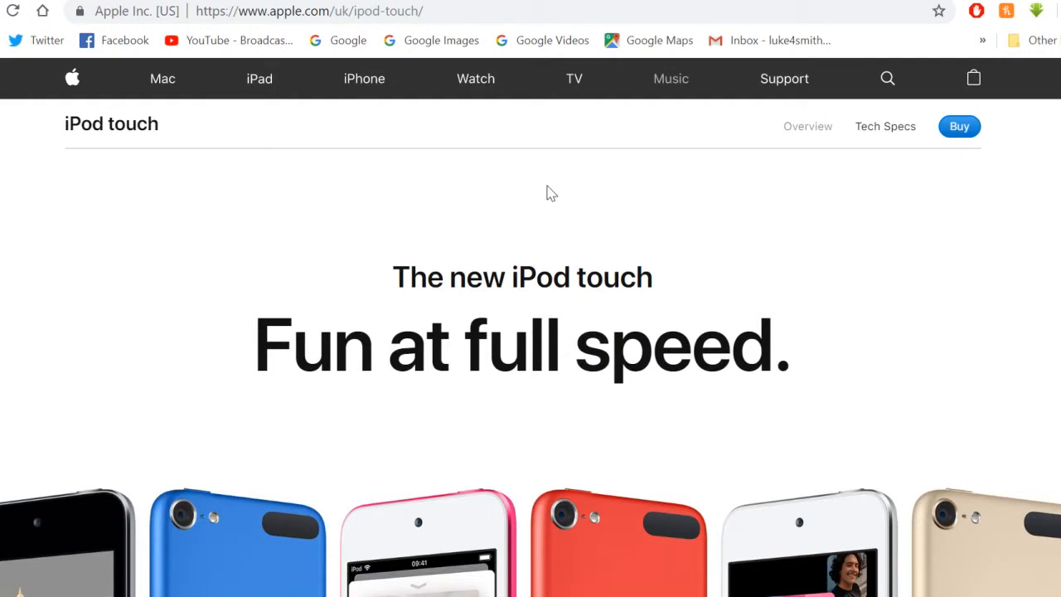
mouse_move(539, 207)
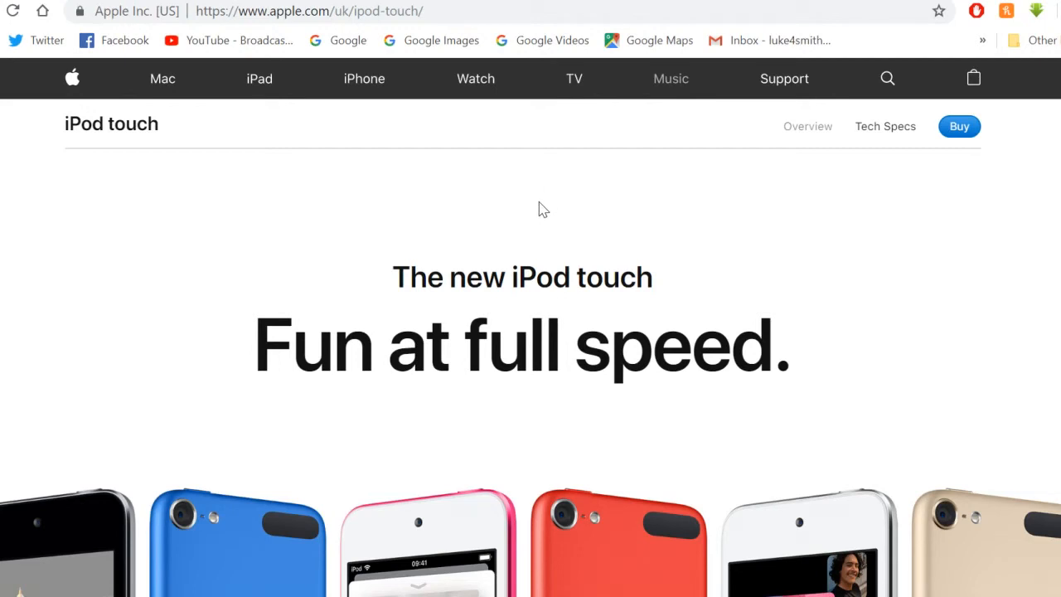
mouse_move(556, 229)
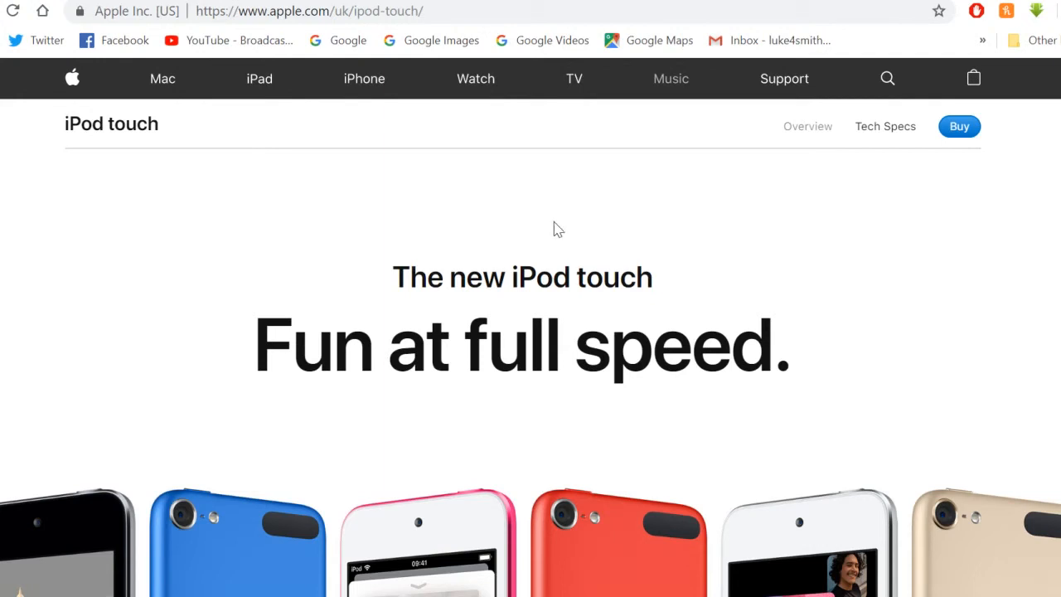
mouse_move(596, 202)
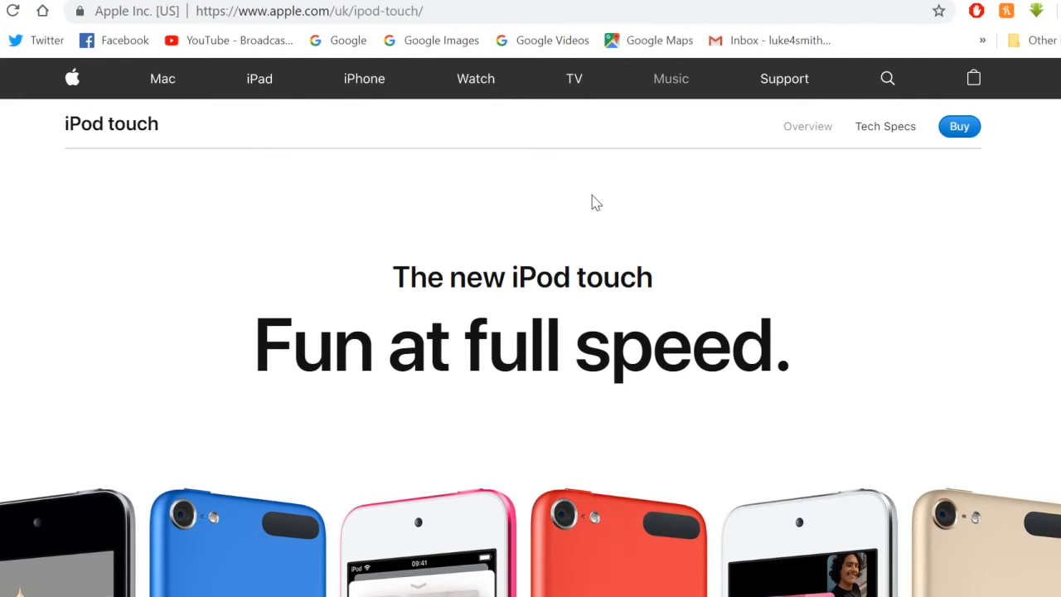
mouse_move(607, 189)
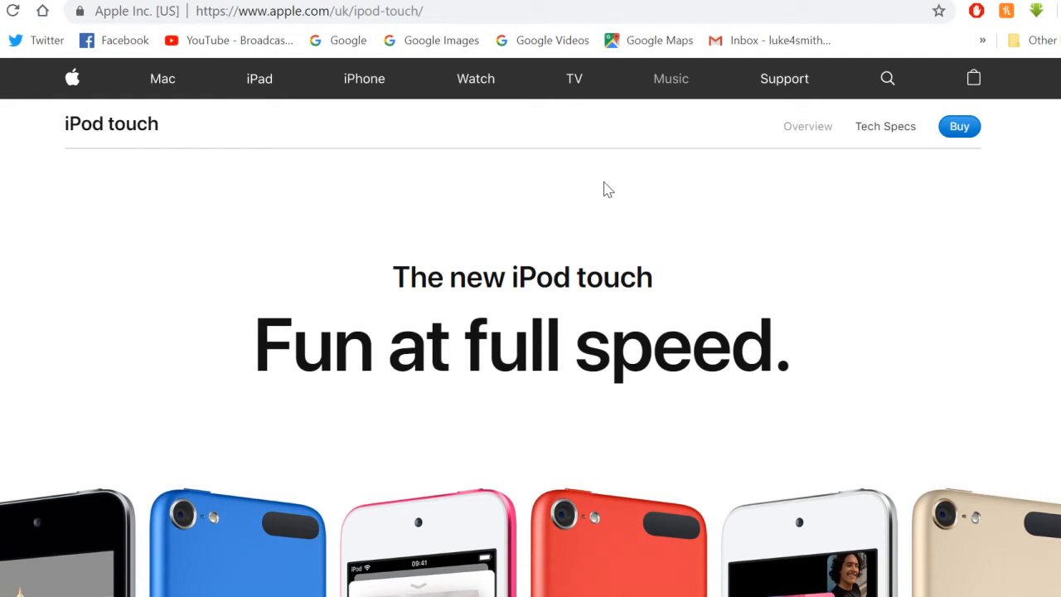
mouse_move(603, 198)
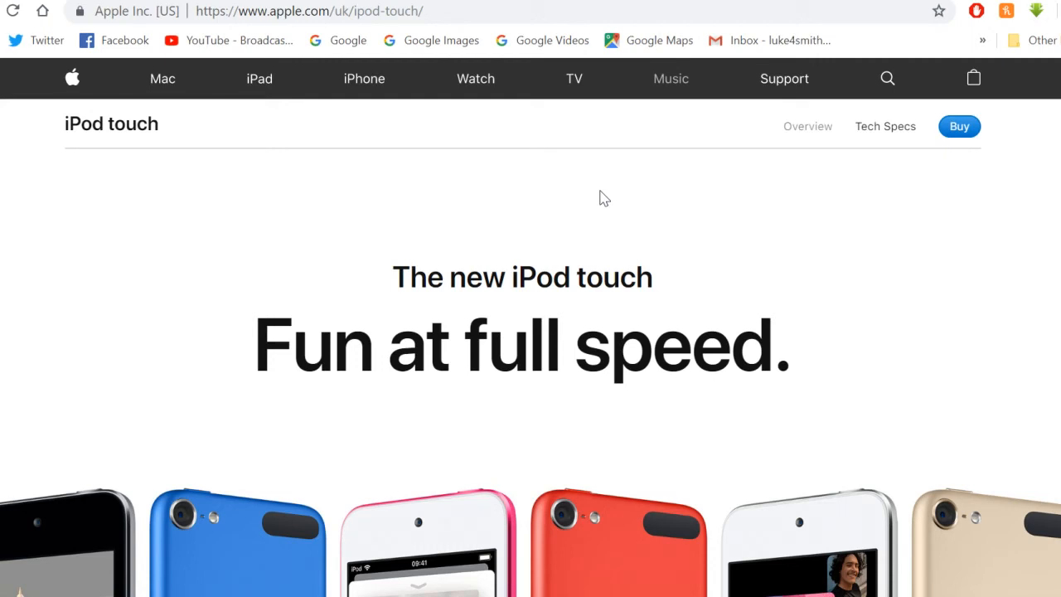
mouse_move(601, 227)
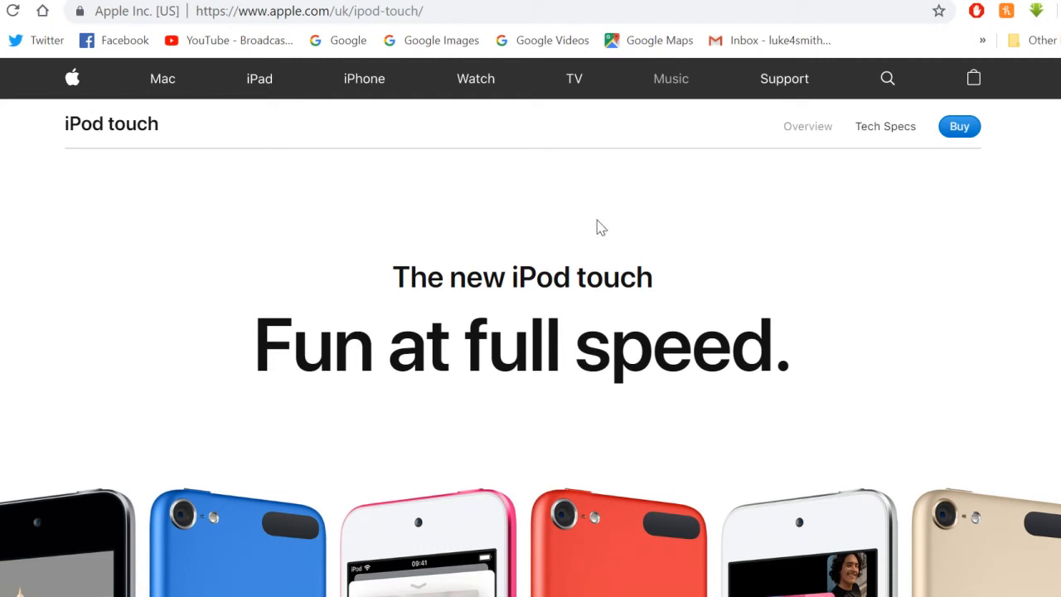
mouse_move(595, 220)
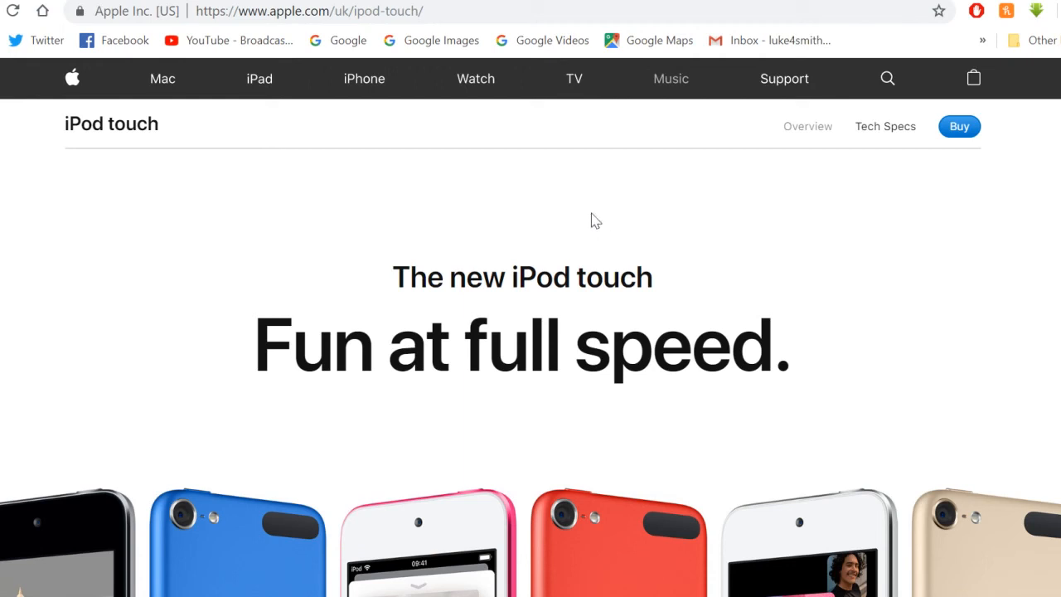
mouse_move(579, 239)
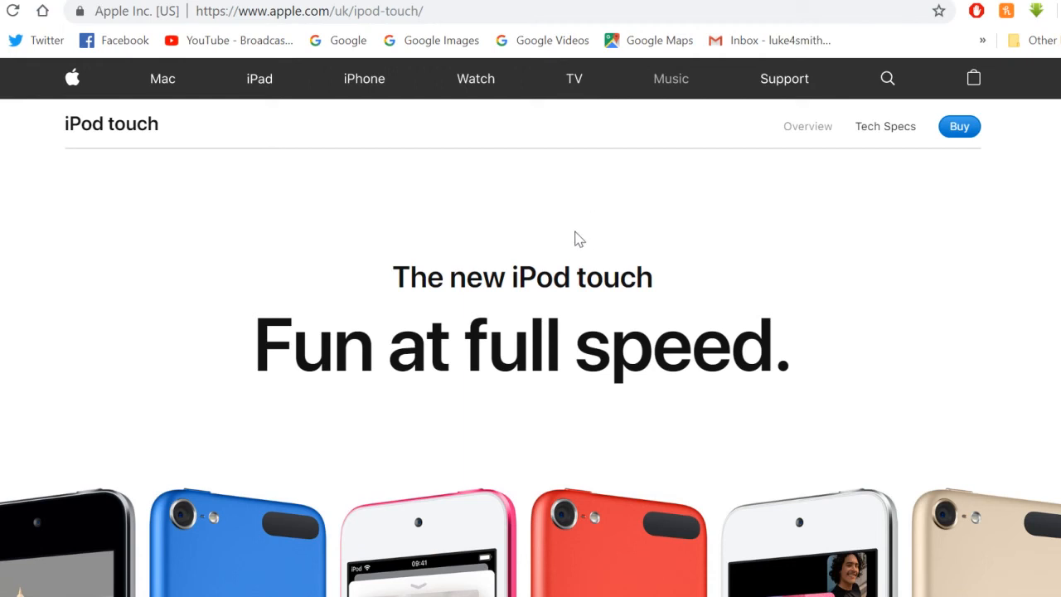
mouse_move(581, 189)
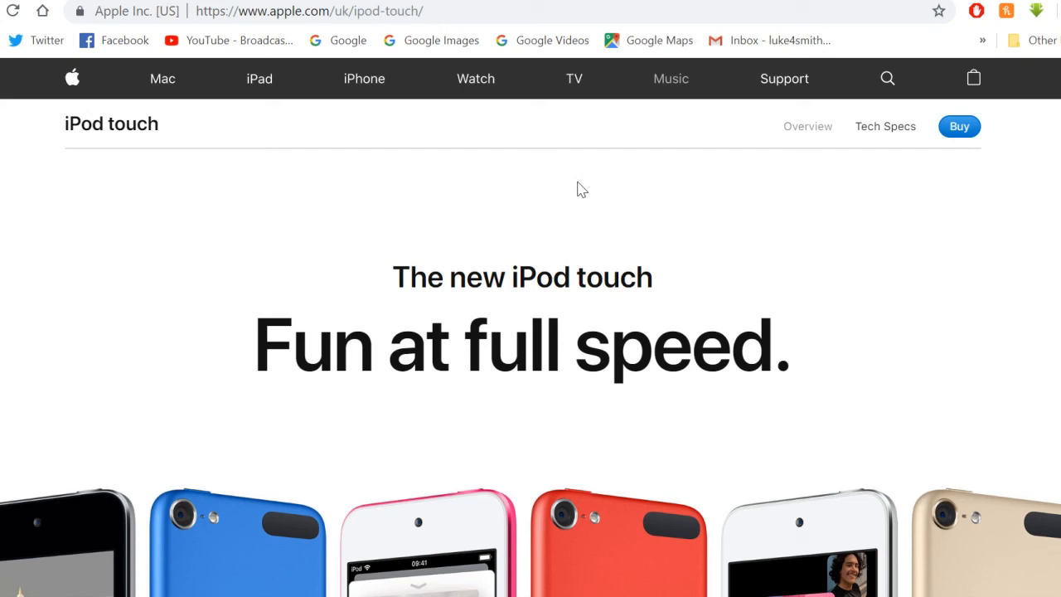
mouse_move(581, 197)
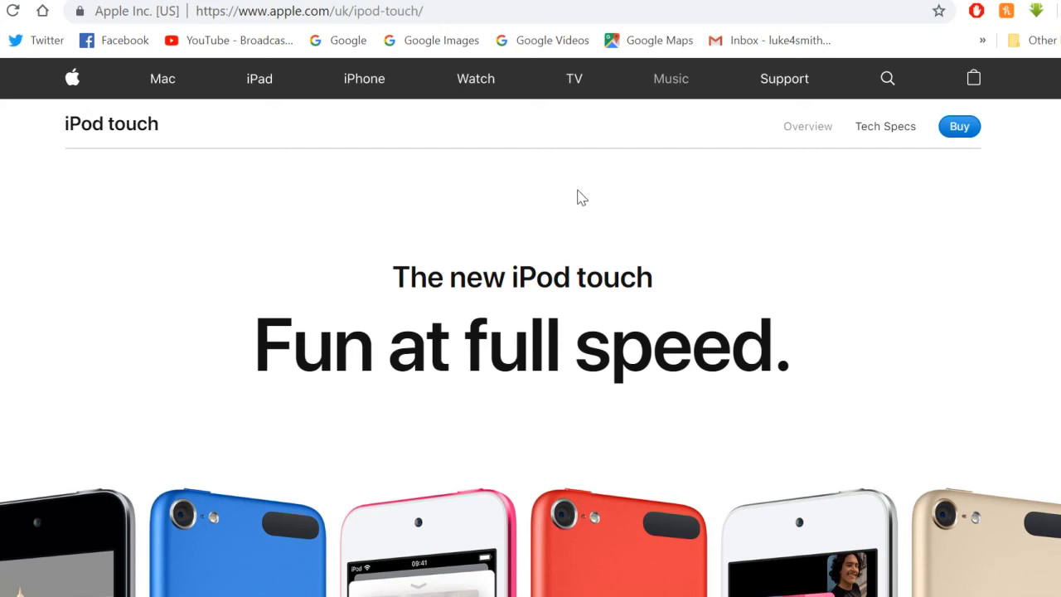